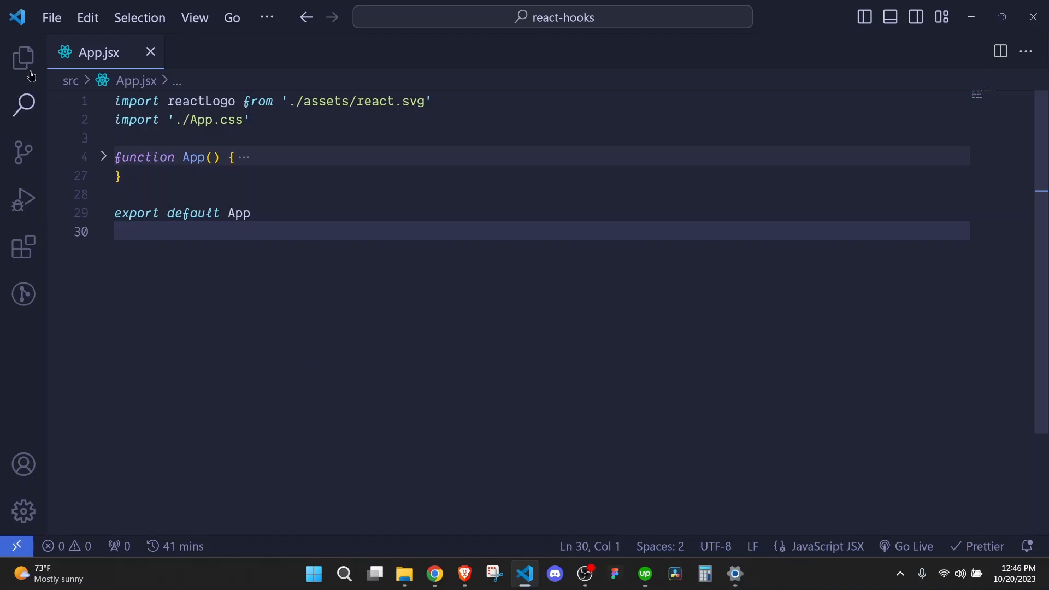
Step: Expand the folded App function to show its rules-of-hooks comments
left_click(103, 157)
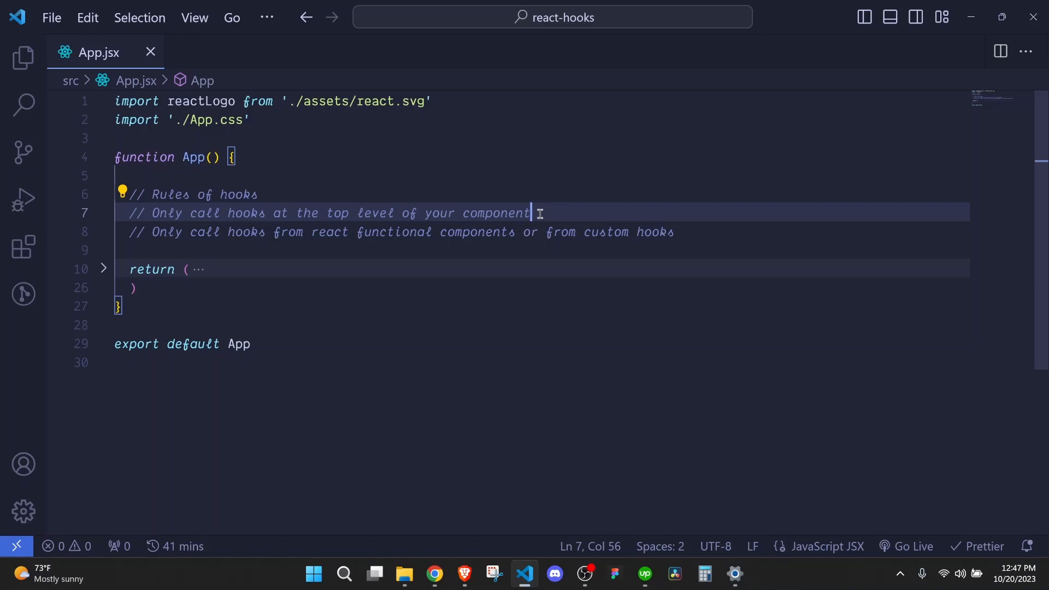
mouse_move(686, 232)
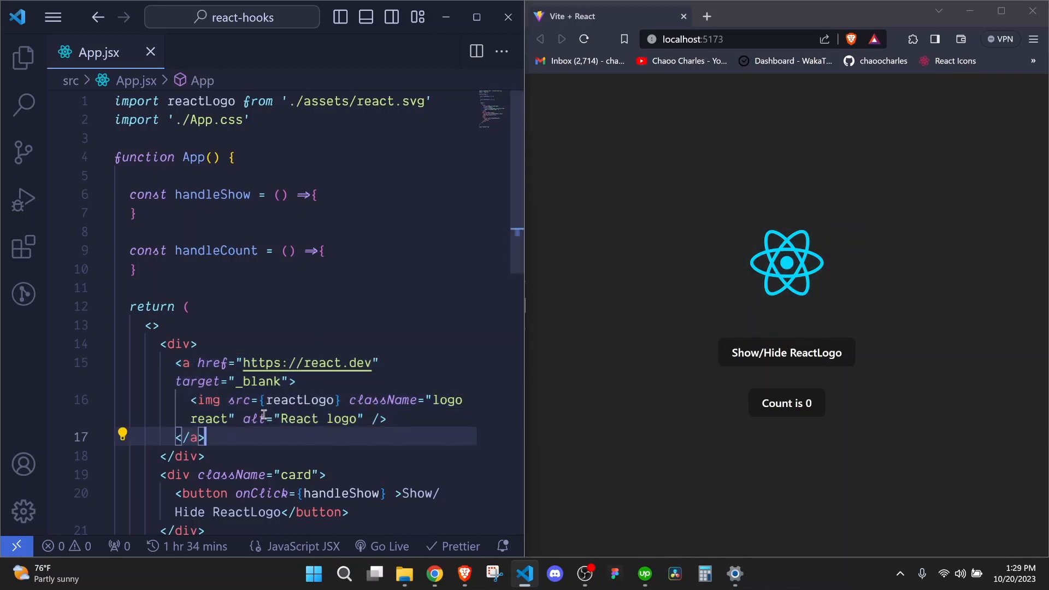
scroll("down", 3)
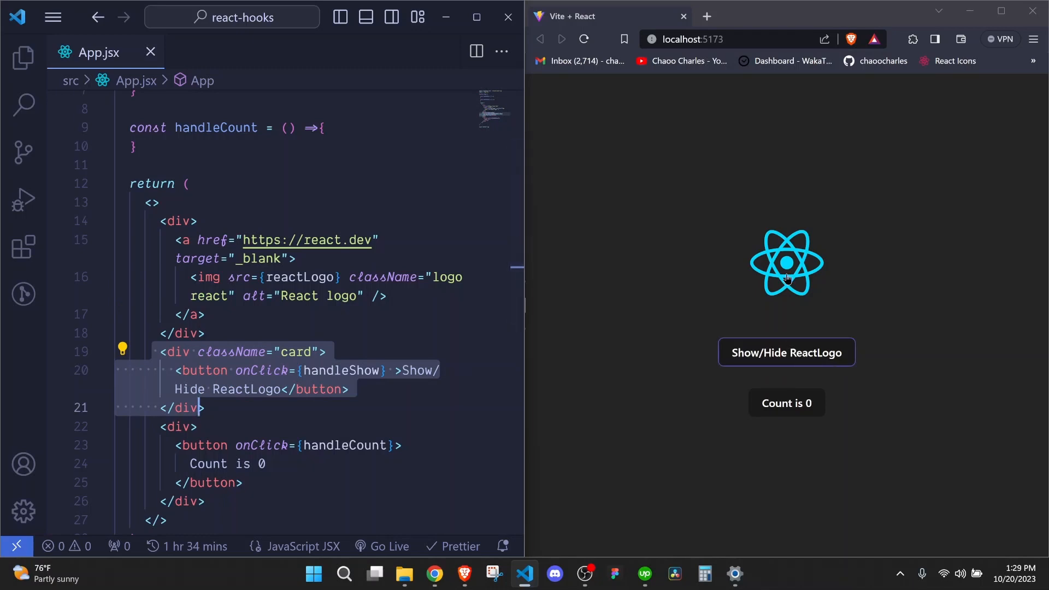
left_click(207, 408)
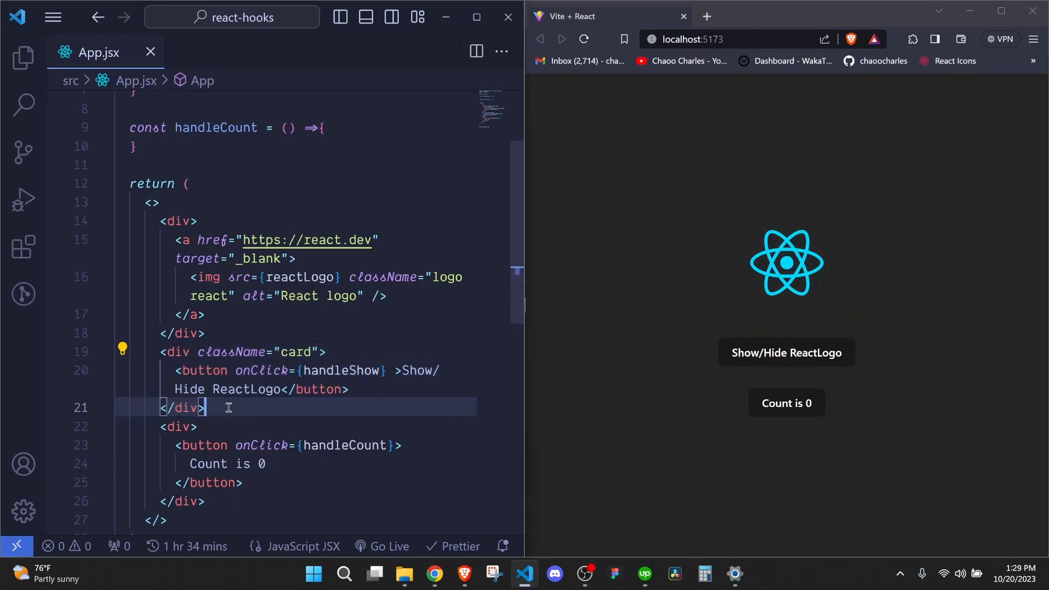
scroll("down", 3)
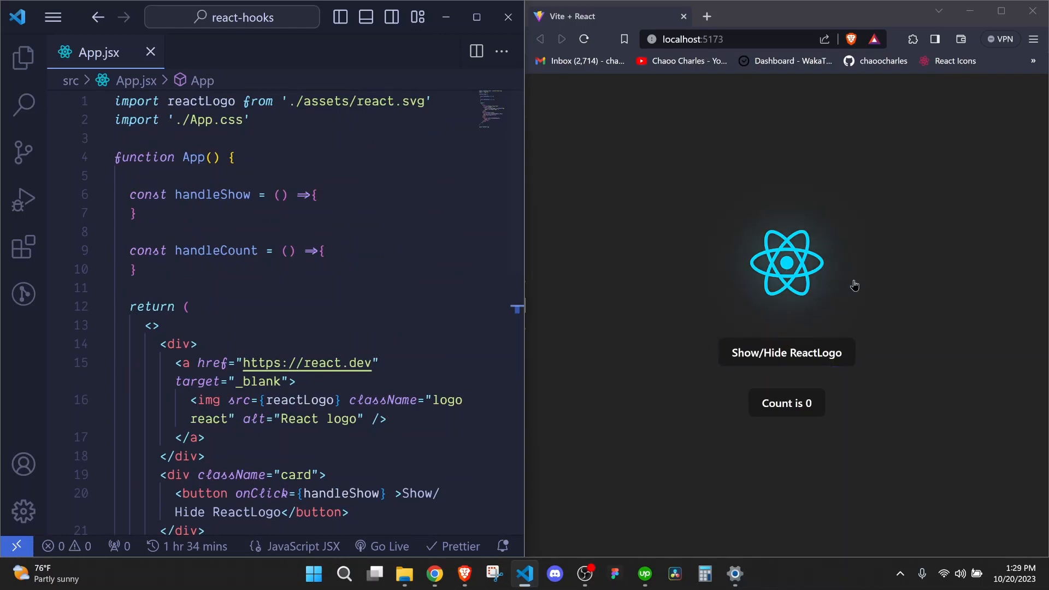
mouse_move(809, 249)
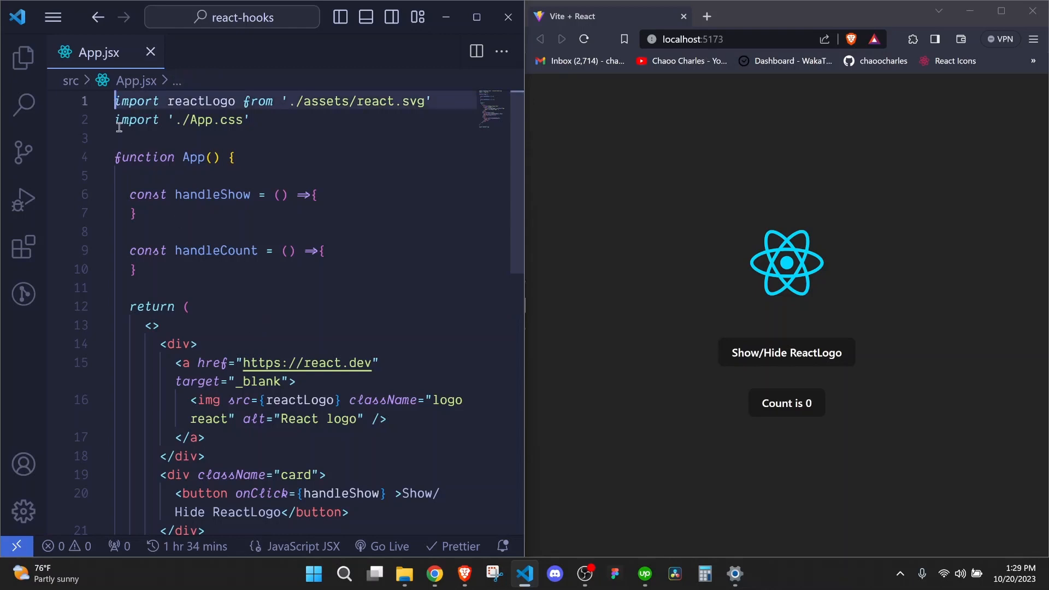
Step: Add import { useState } from 'react' above the existing imports
key("Enter")
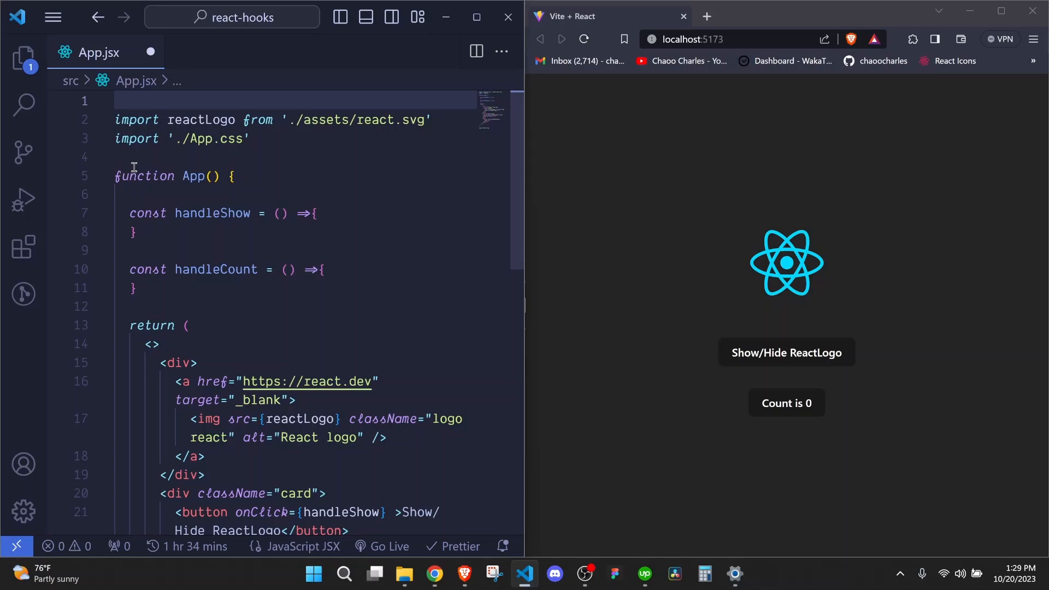
type("import {")
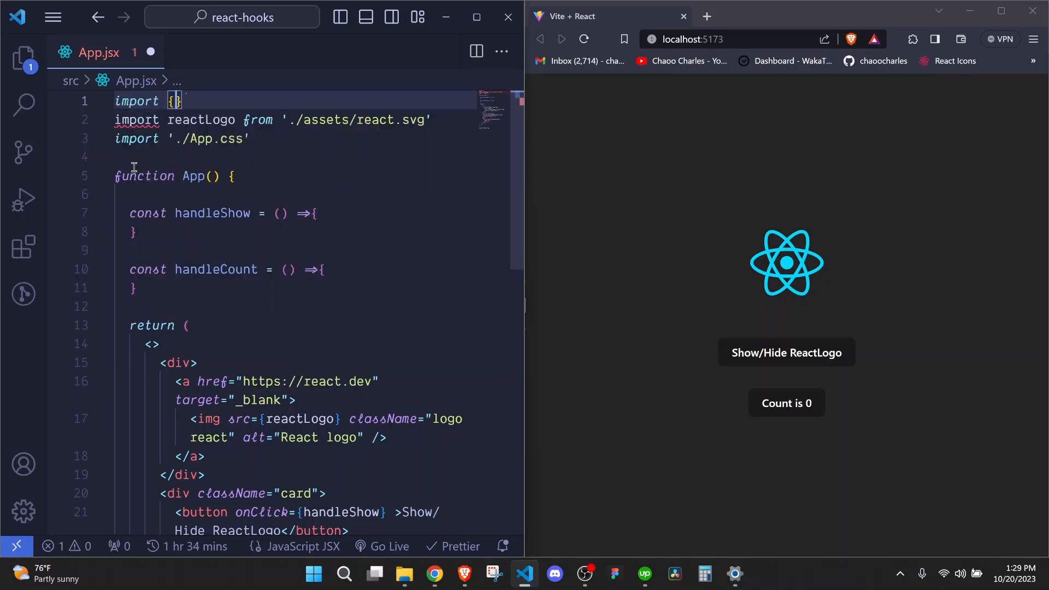
type("useState")
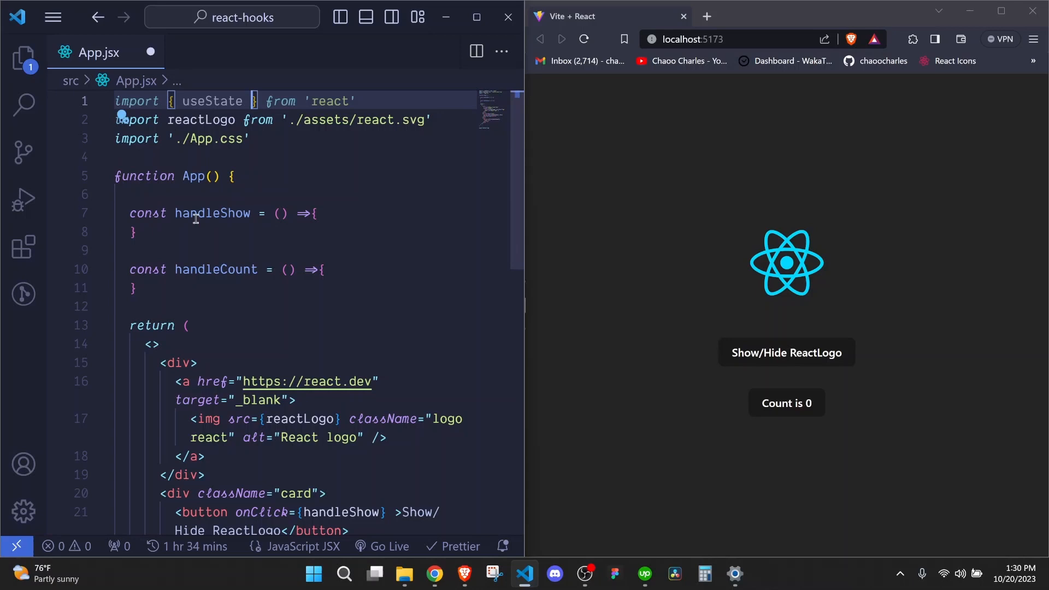
mouse_move(212, 193)
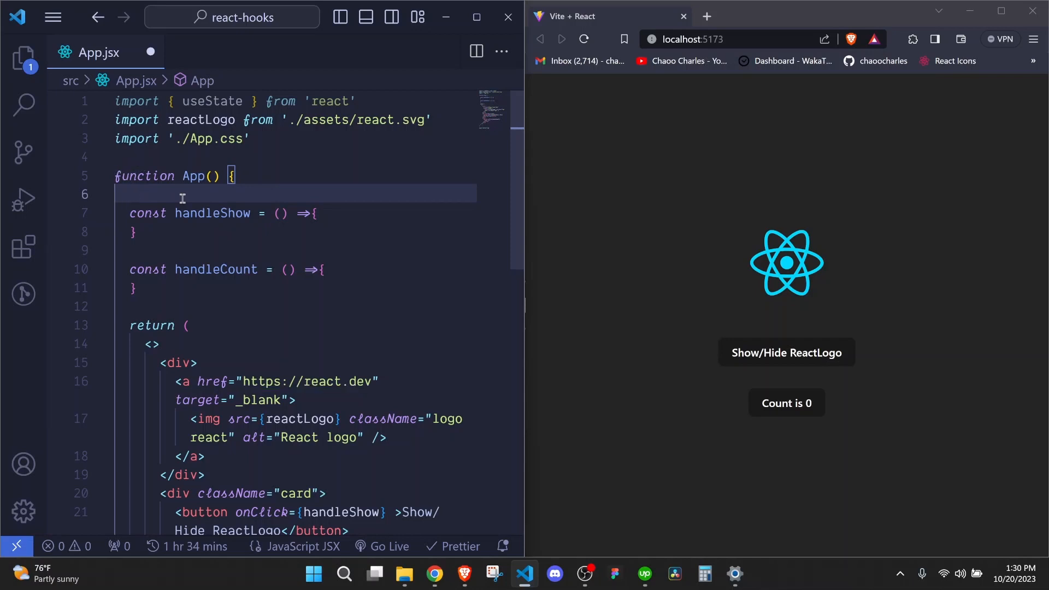
type("useState(")
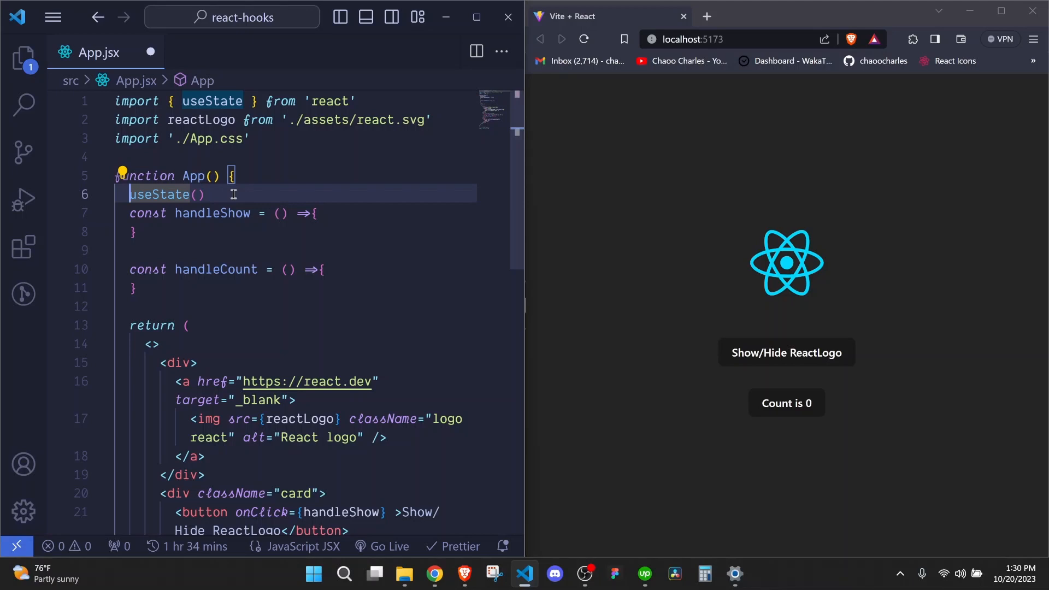
Step: Inside App, store useState() in const arr and log arr to the console
type("const arr =")
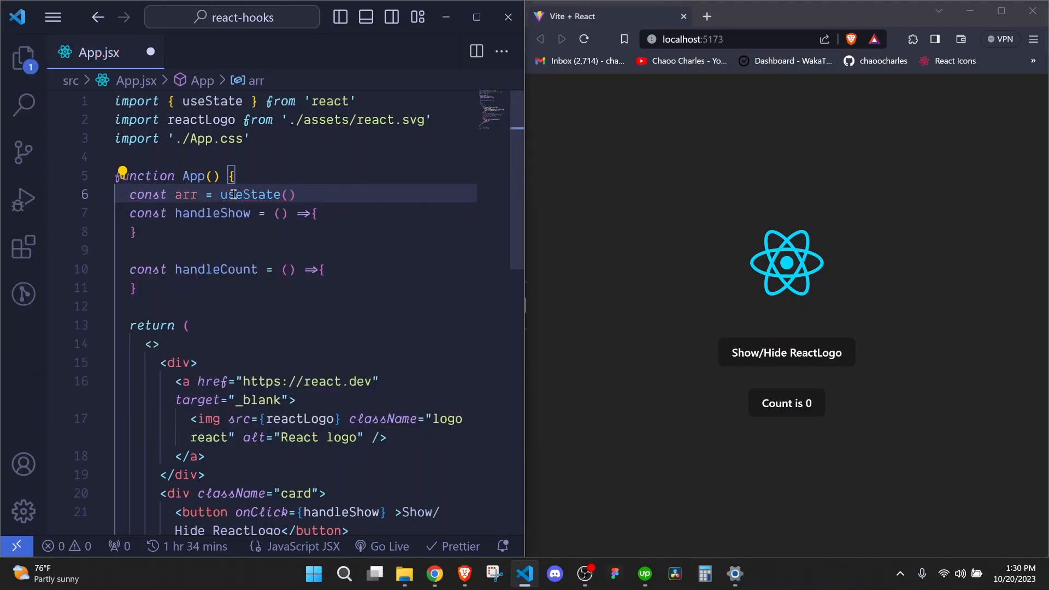
type("co")
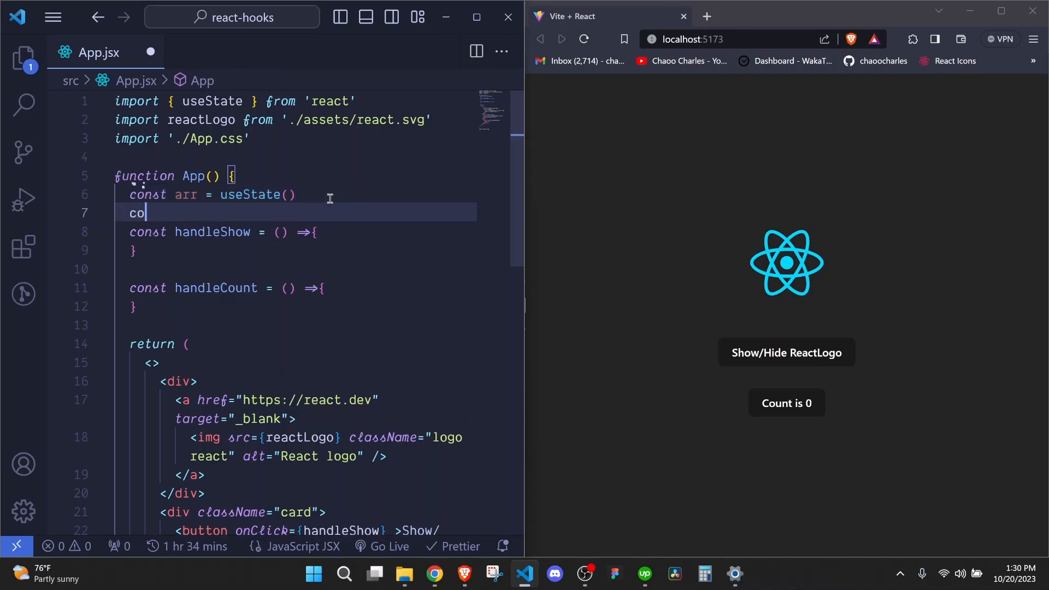
type("nsole")
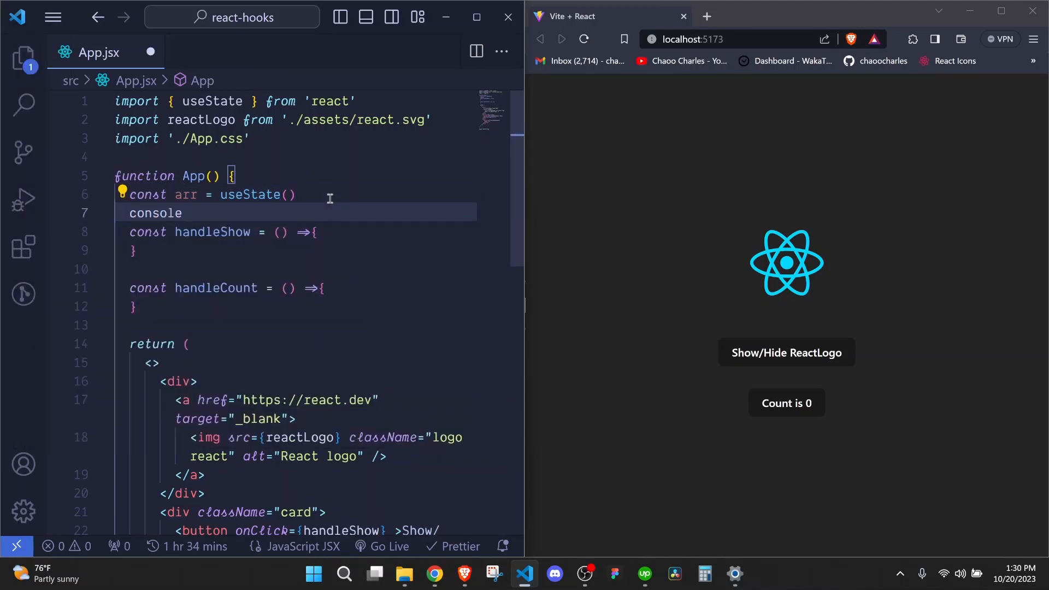
type("(arr")
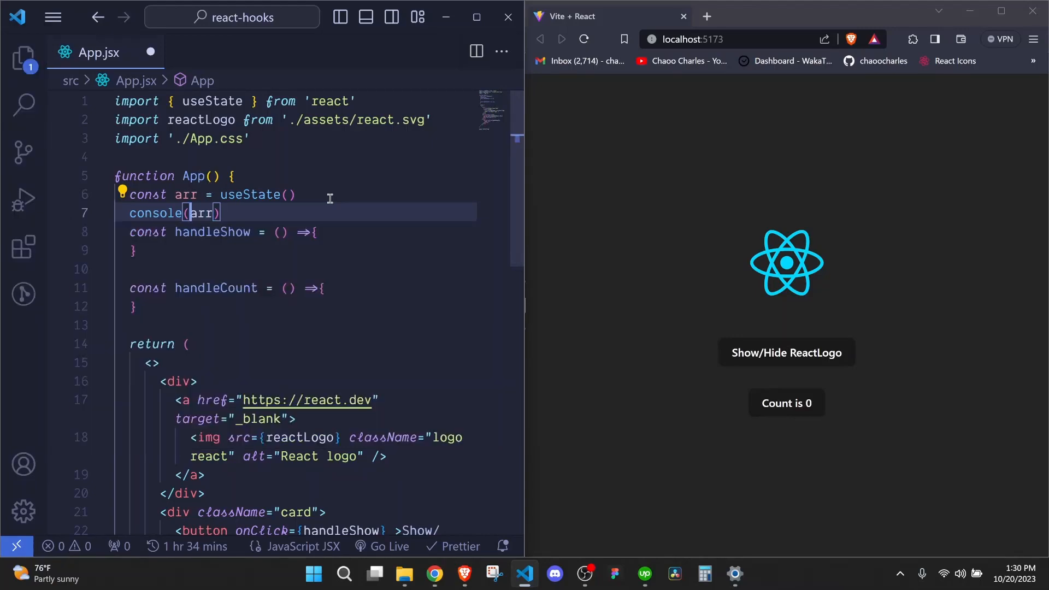
type(".log")
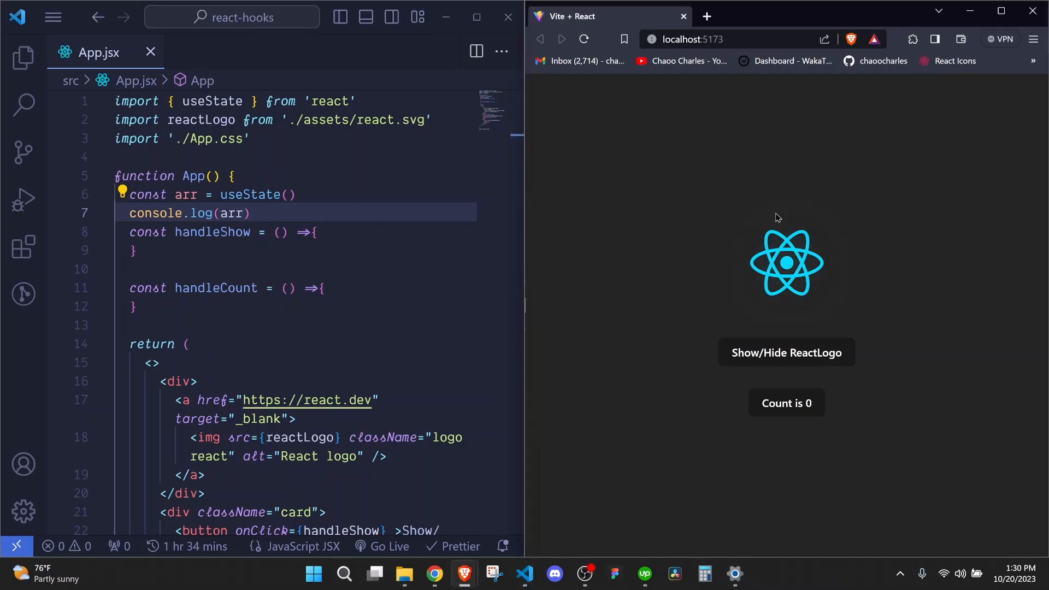
mouse_move(808, 188)
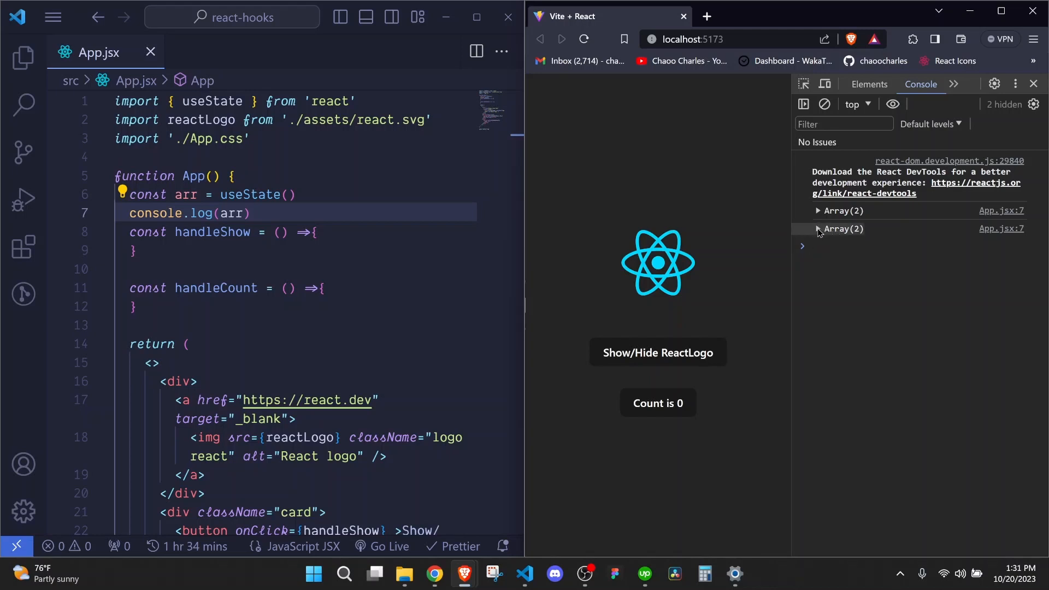
Step: Inspect the logged array, change useState() to useState(false), and save
left_click(817, 229)
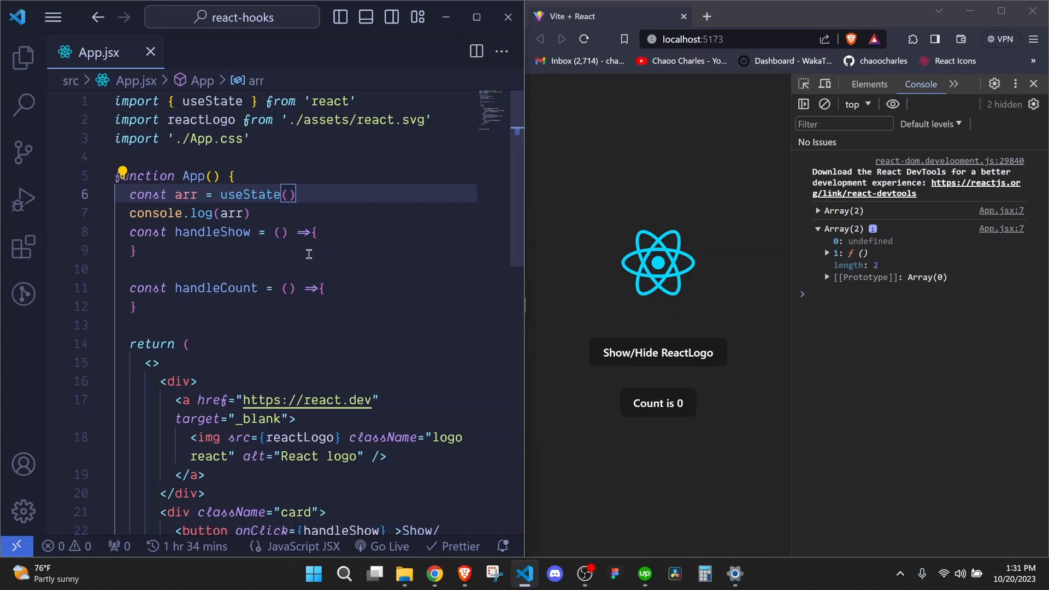
type("false")
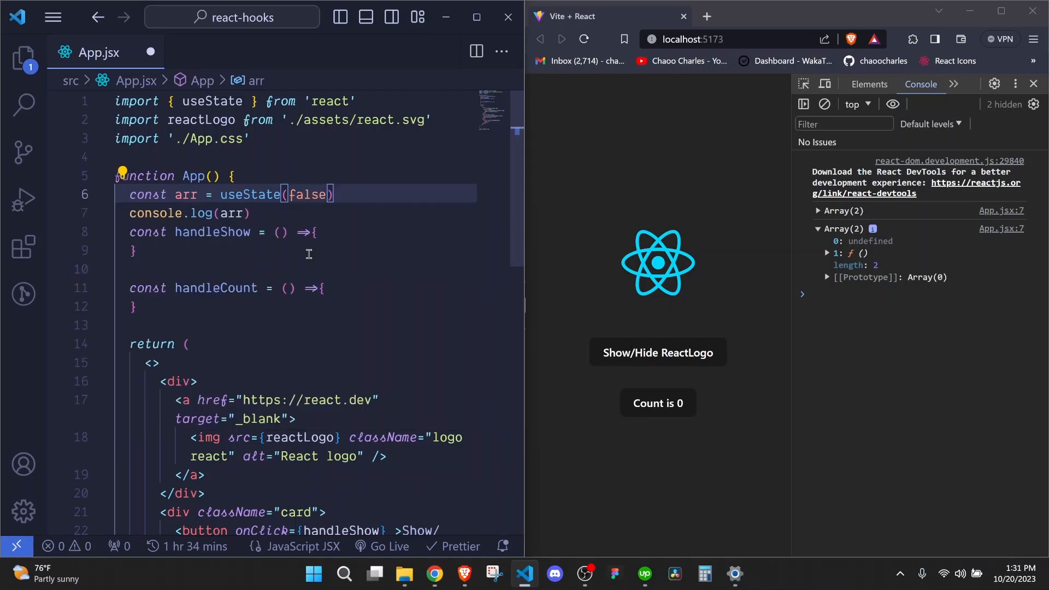
mouse_move(307, 400)
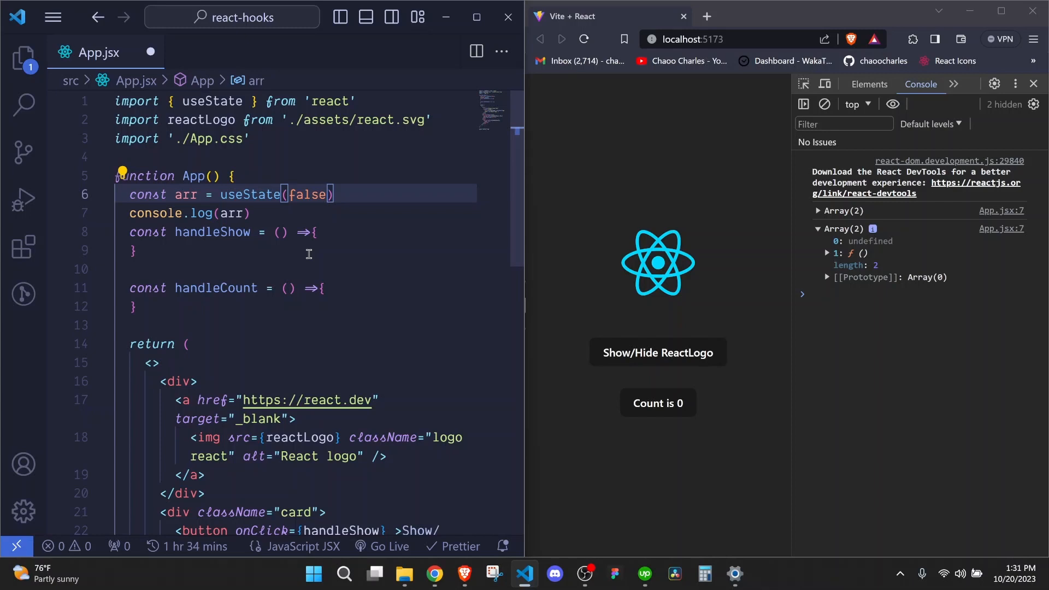
mouse_move(355, 169)
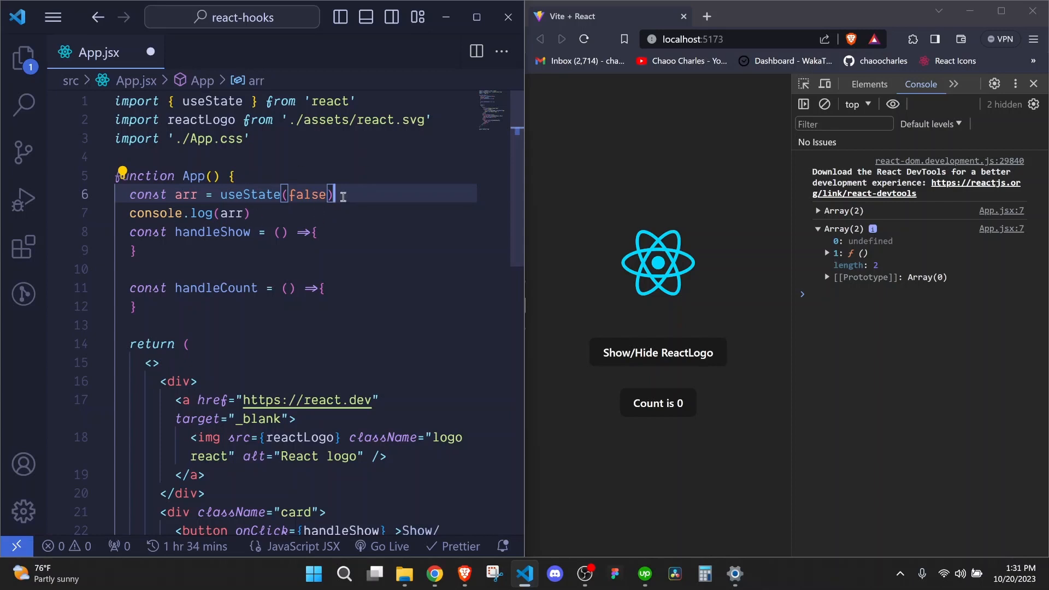
key("ctrl+s")
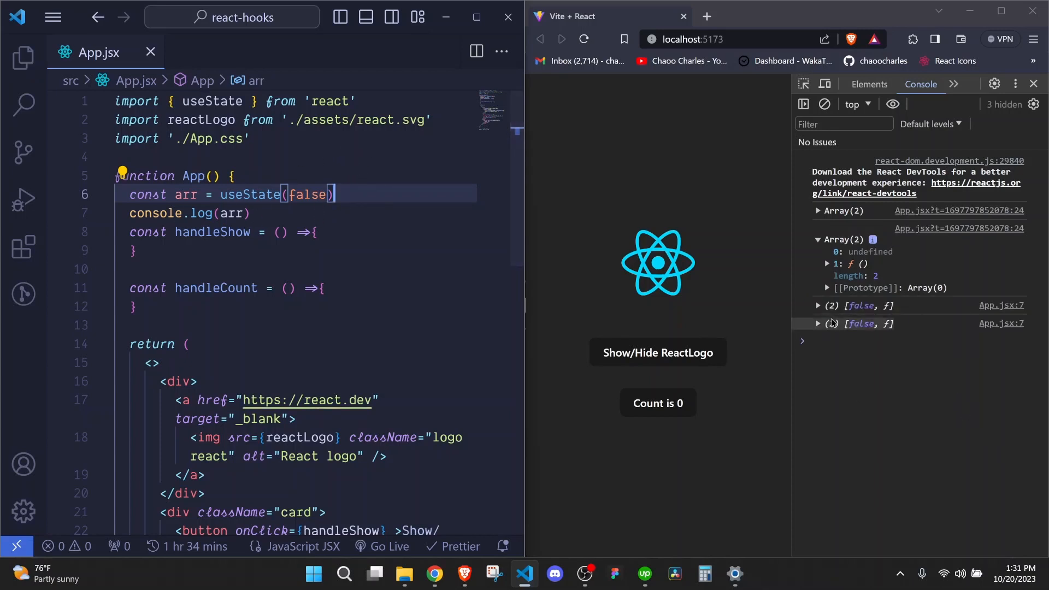
Step: Inspect the [false, ƒ] log and destructure useState(false) into [show, setShow]
left_click(818, 305)
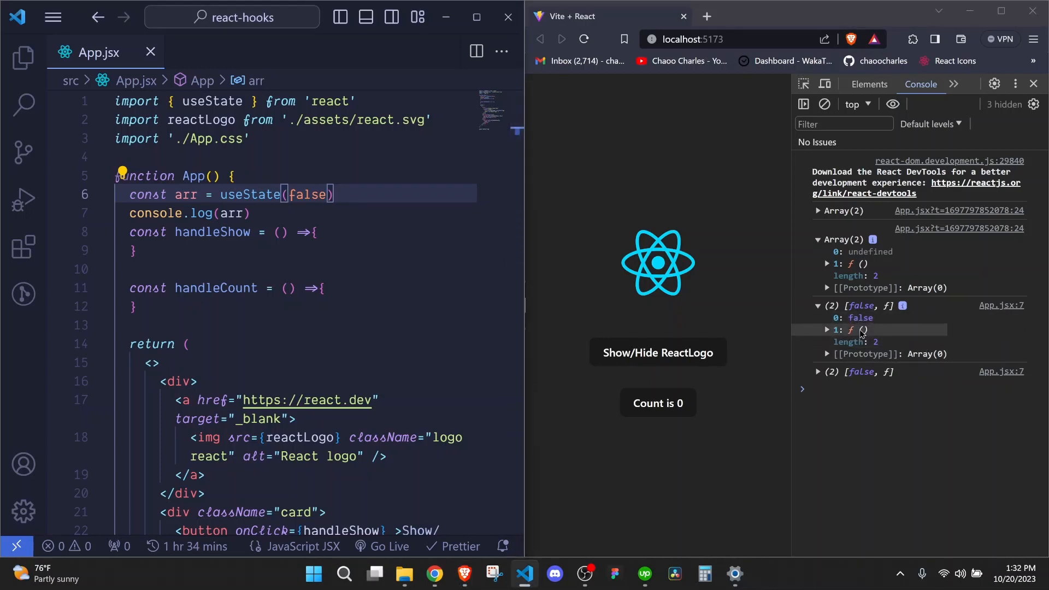
mouse_move(173, 212)
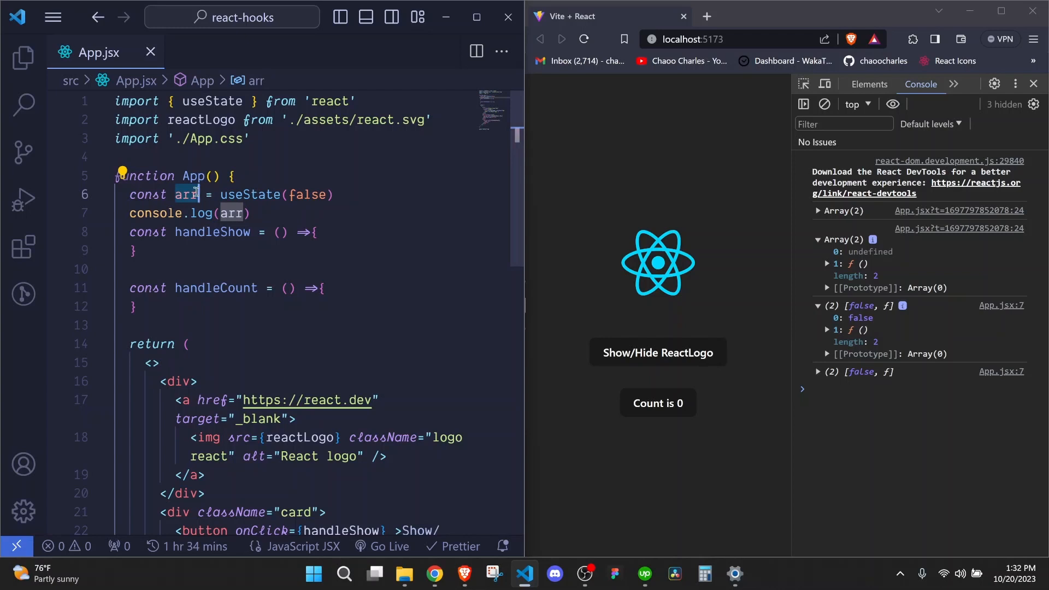
type("a")
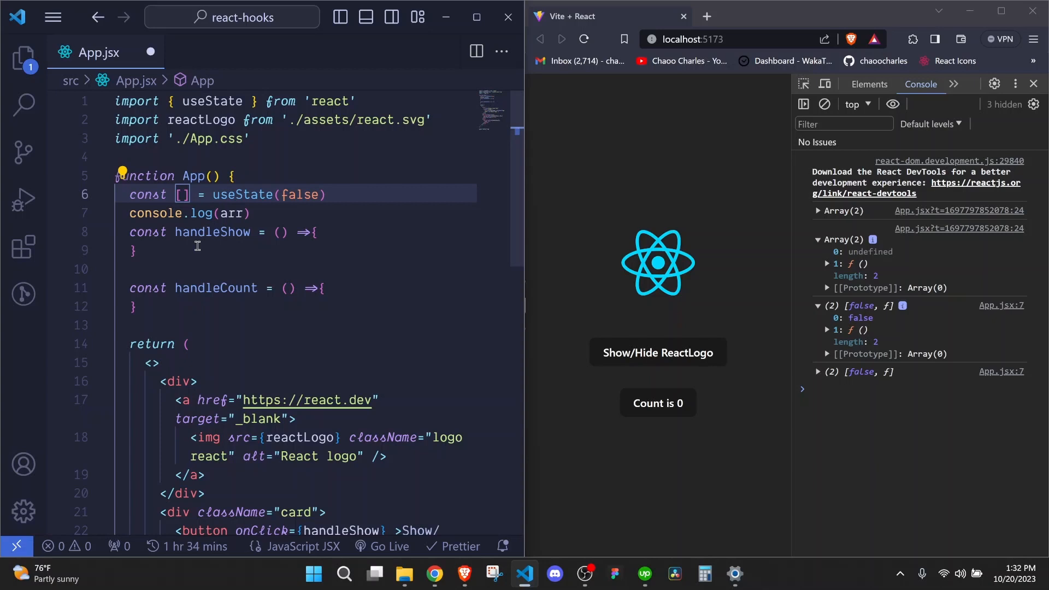
type("show, setShow")
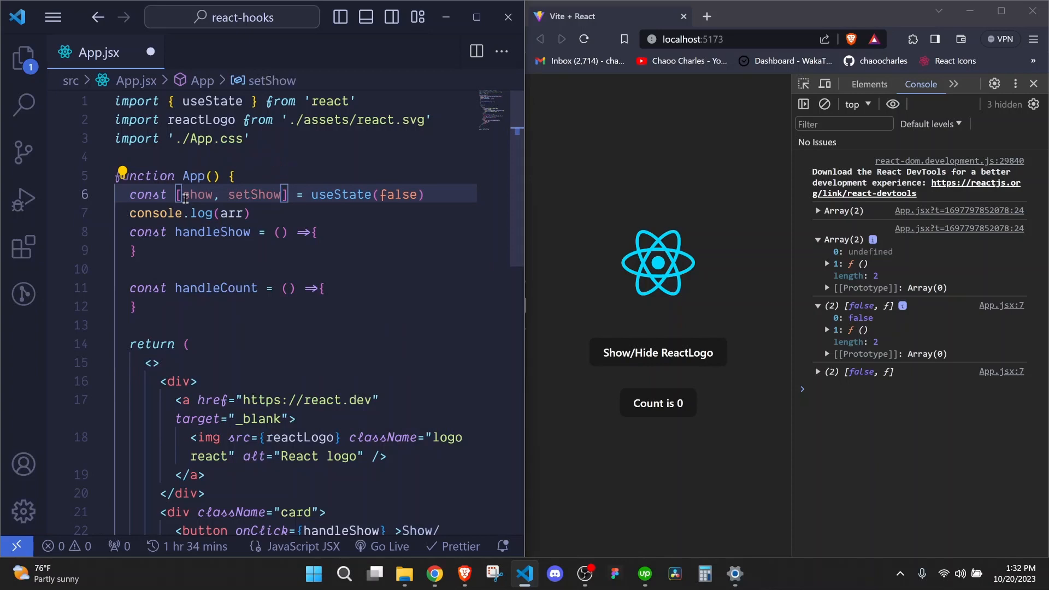
mouse_move(257, 194)
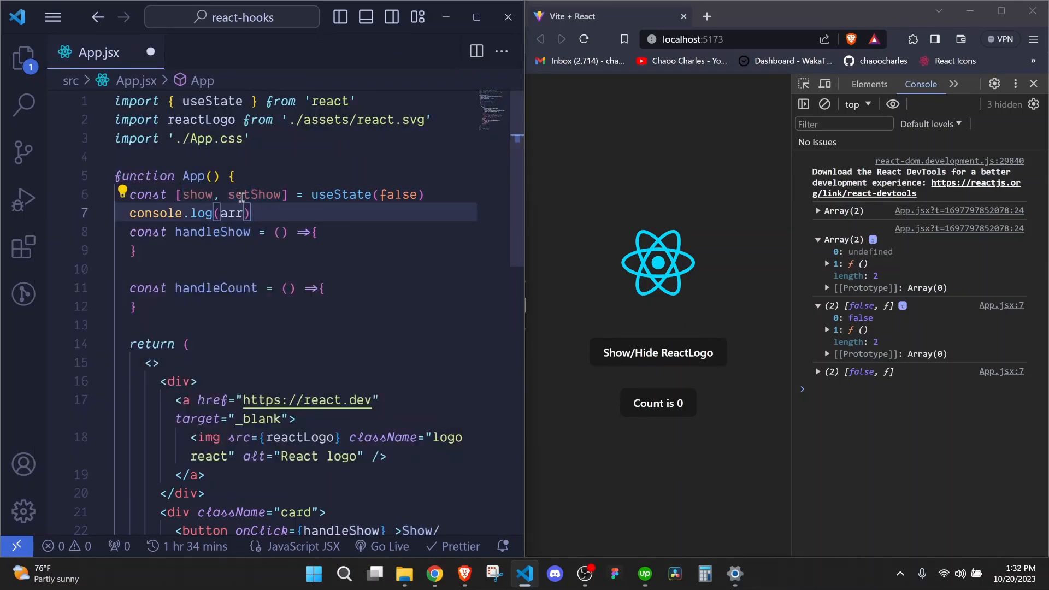
mouse_move(254, 194)
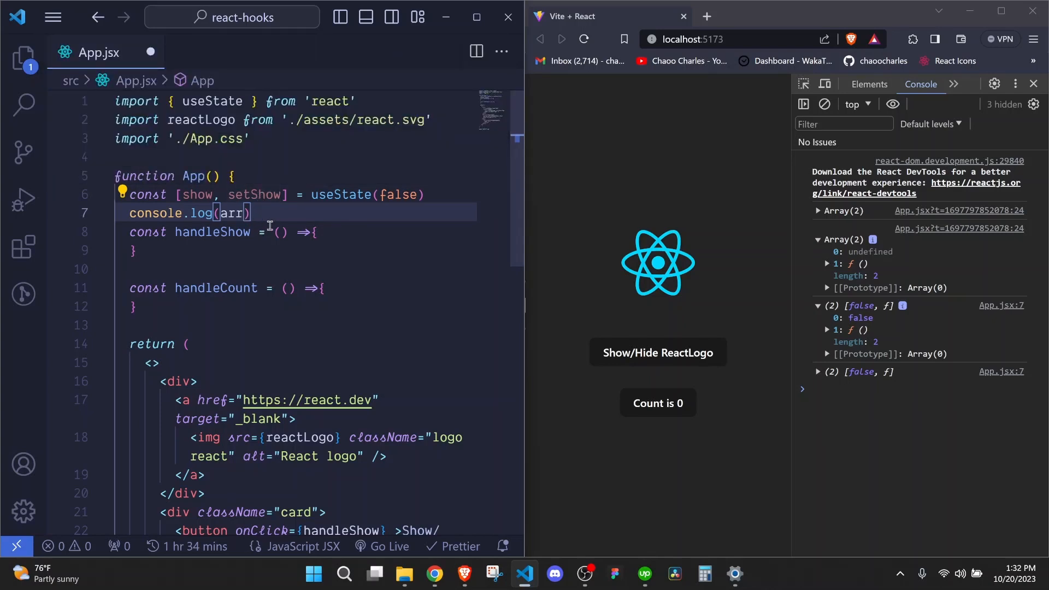
mouse_move(128, 212)
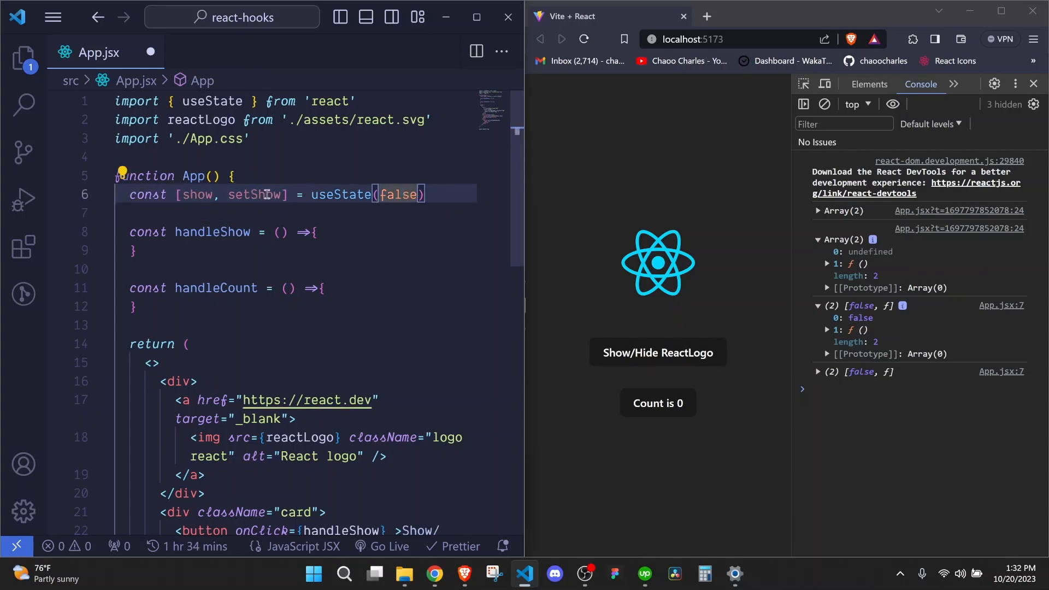
mouse_move(256, 194)
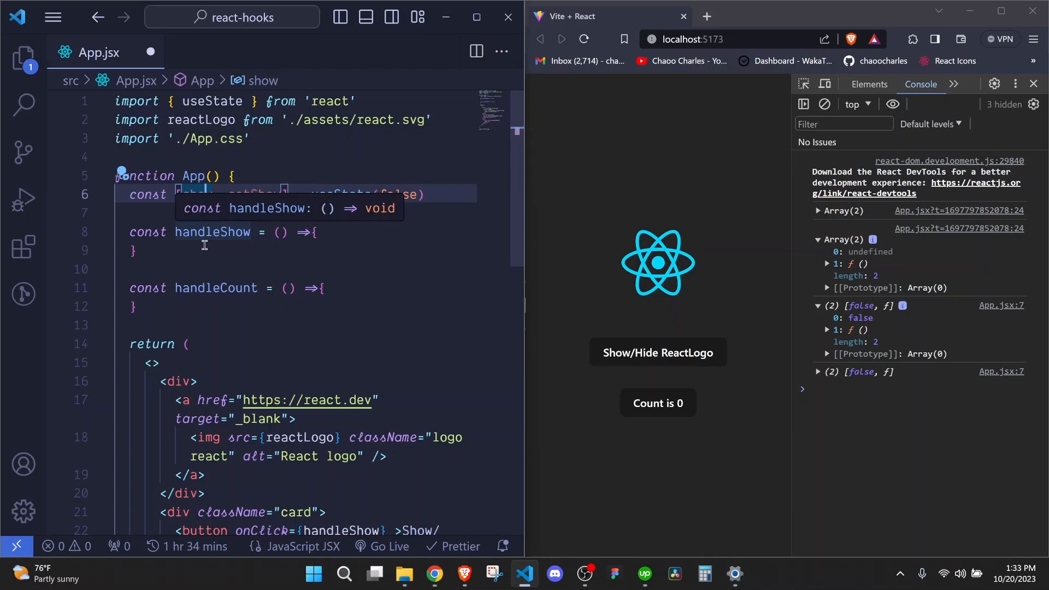
mouse_move(655, 314)
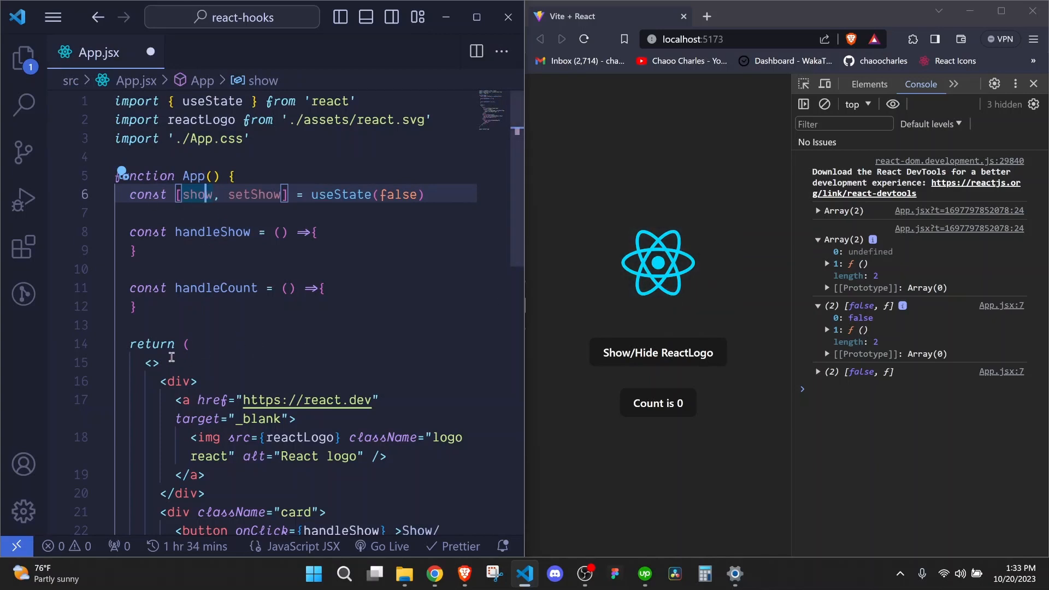
Step: Wrap the React logo link in a {show && ...} conditional
scroll("down", 3)
type("{")
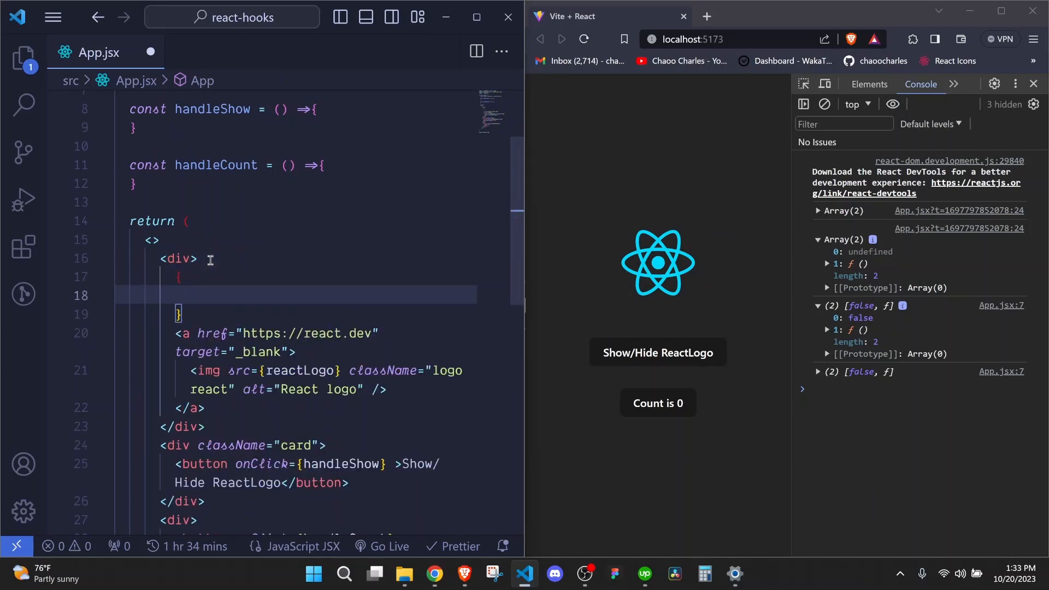
type("show &")
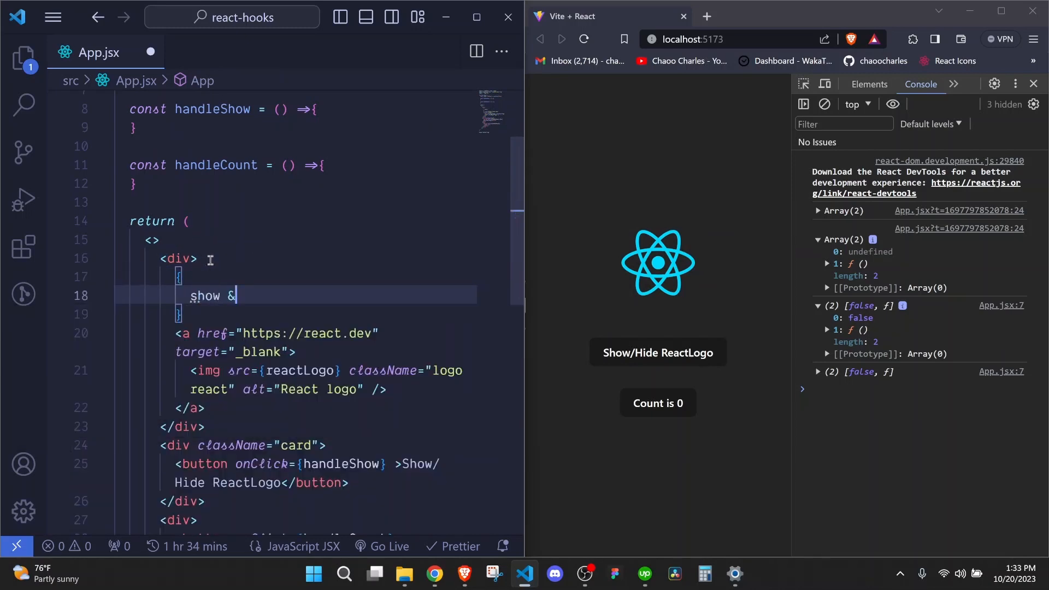
type("&")
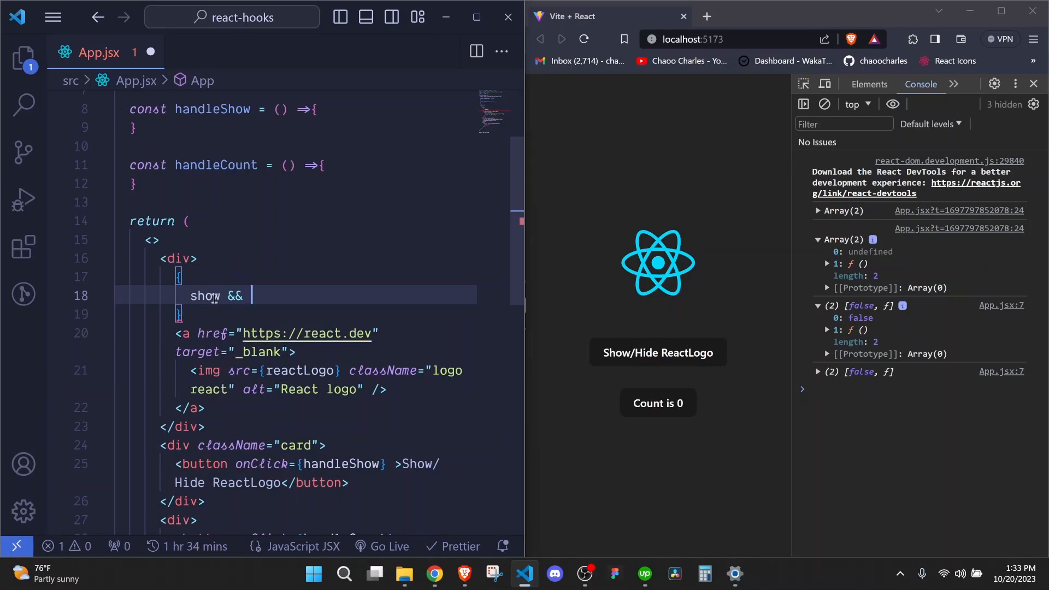
double_click(204, 295)
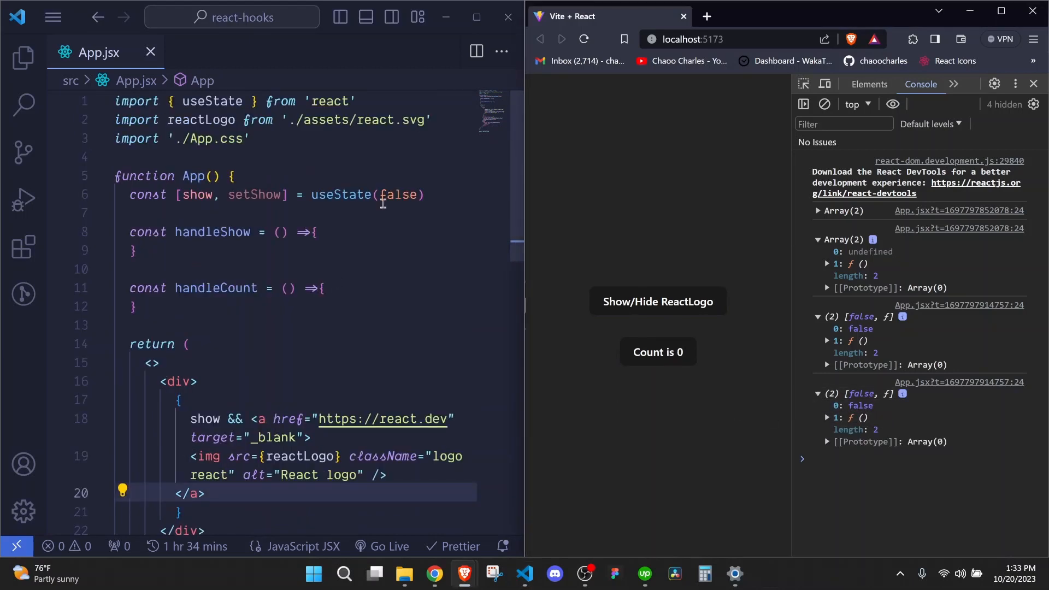
Step: Change the show state's initial value from false to true
key("Backspace")
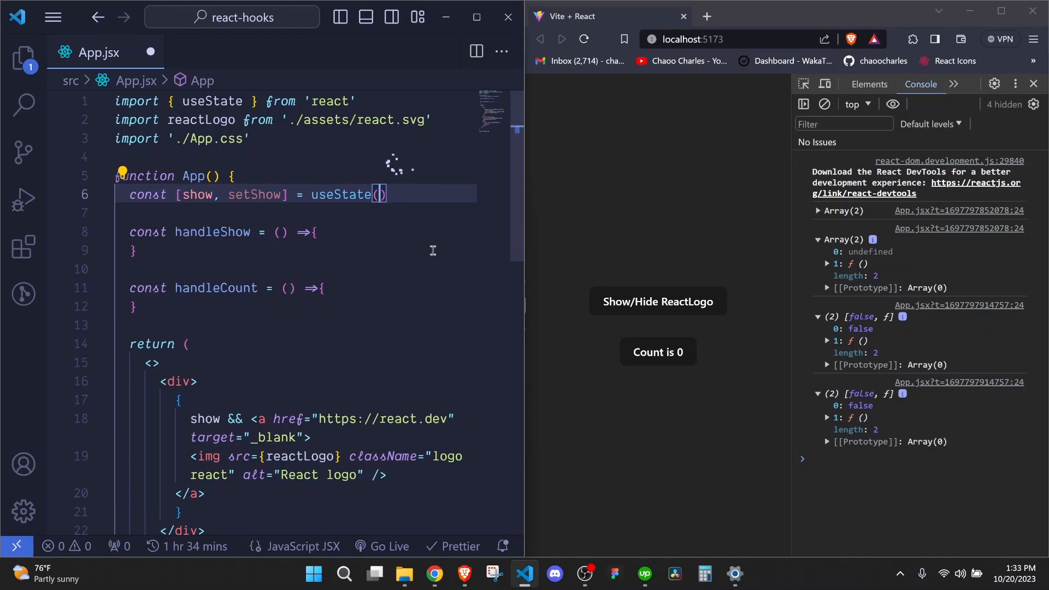
type("true")
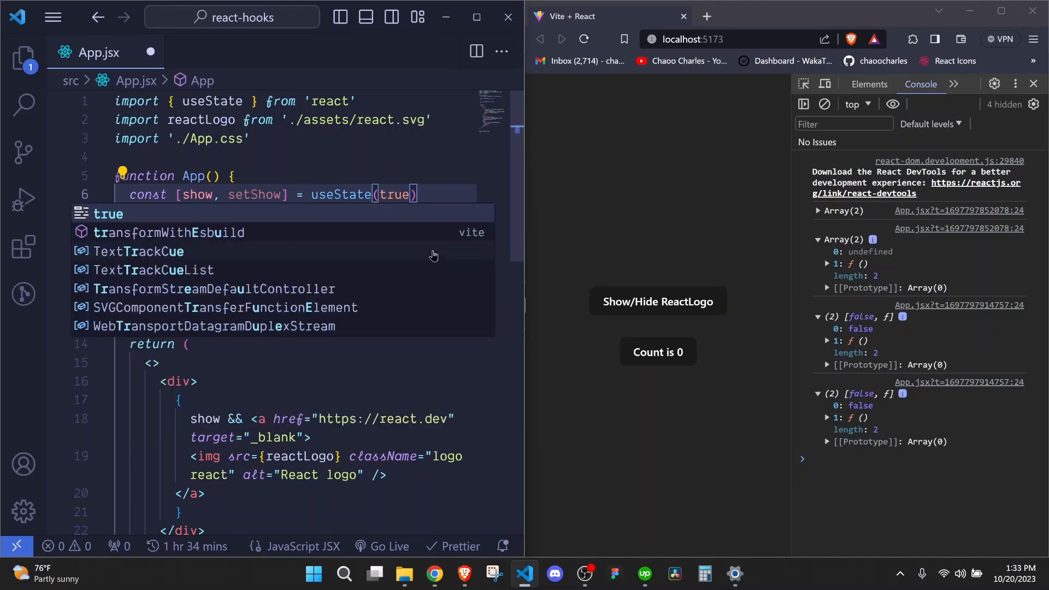
left_click(658, 301)
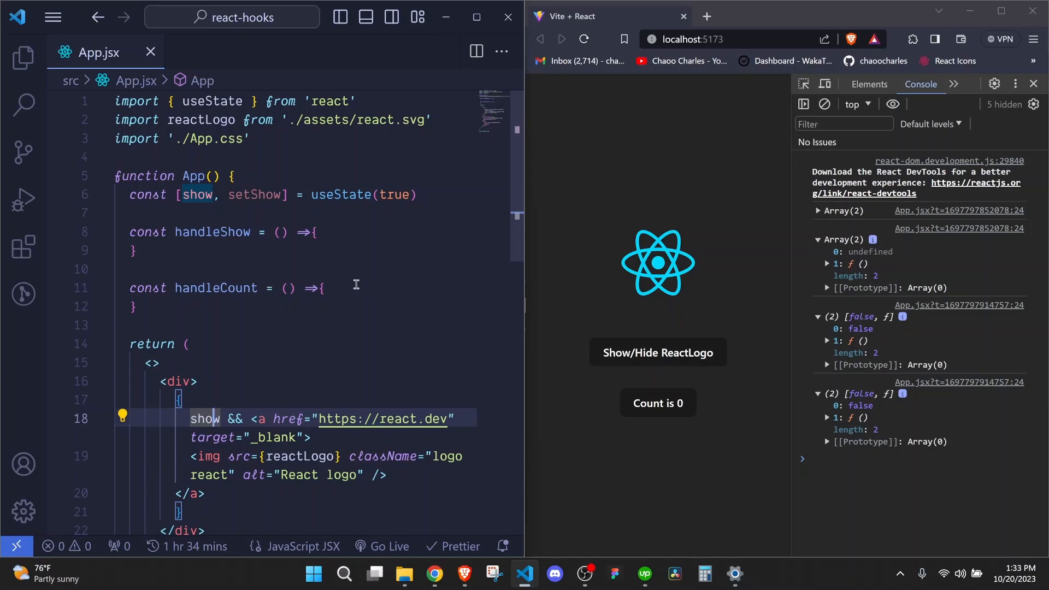
mouse_move(683, 274)
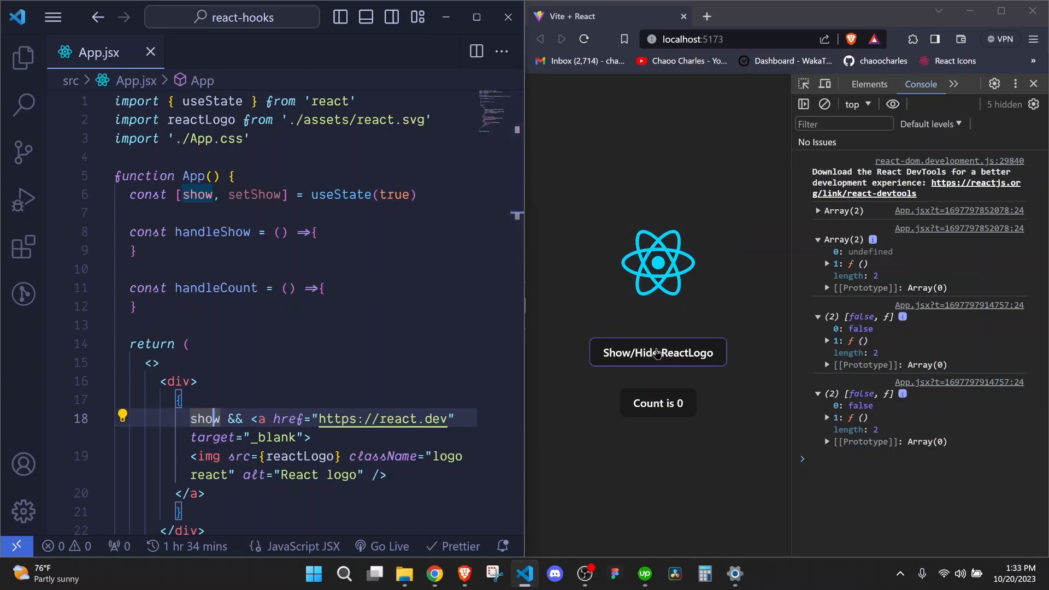
Step: Make handleShow call setShow(!show)
scroll("down", 3)
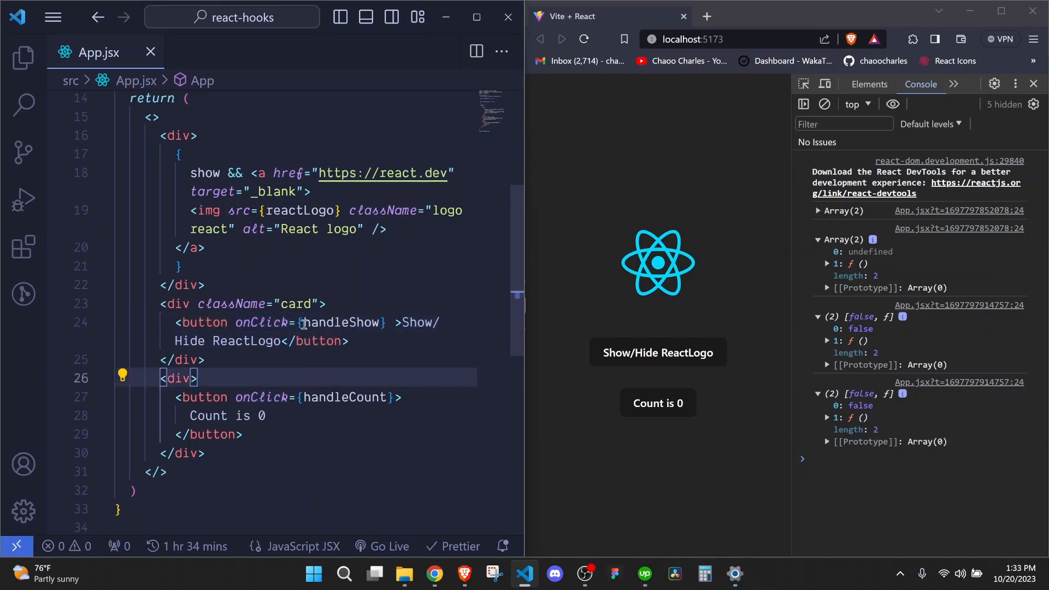
double_click(341, 321)
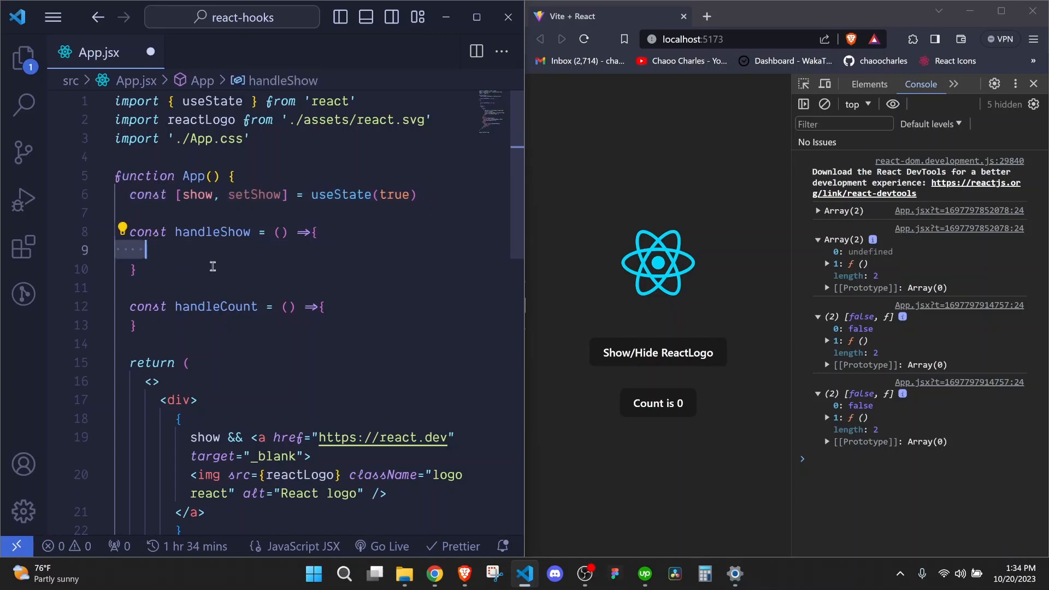
type("setShow")
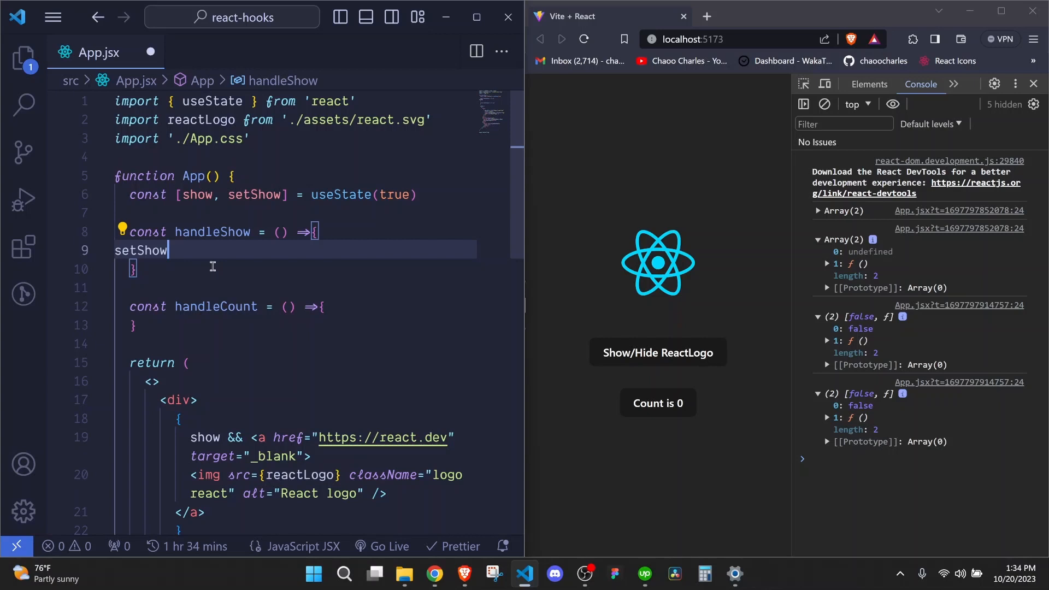
type("(")
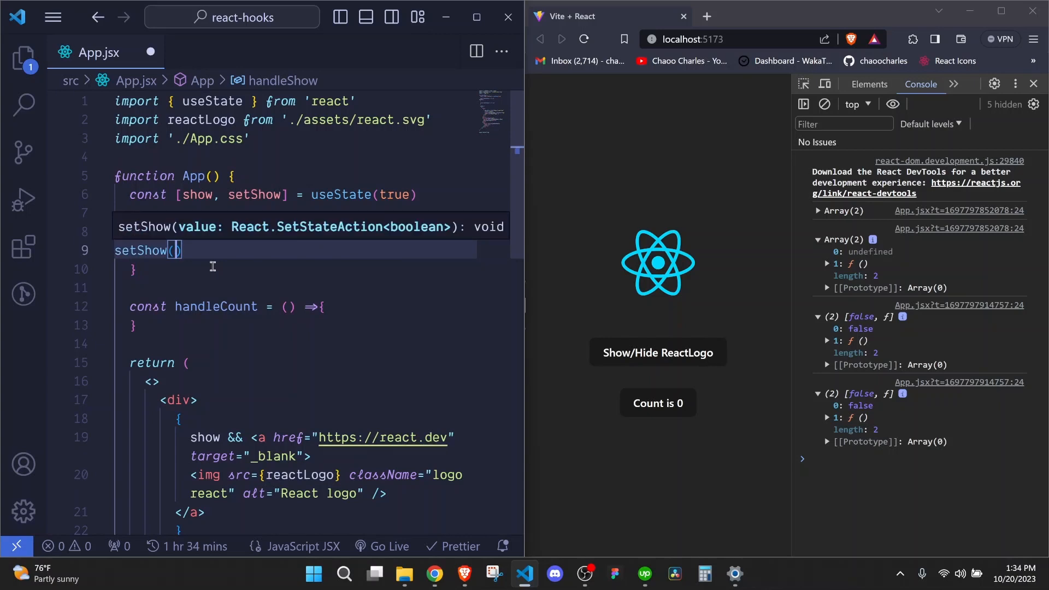
type("!")
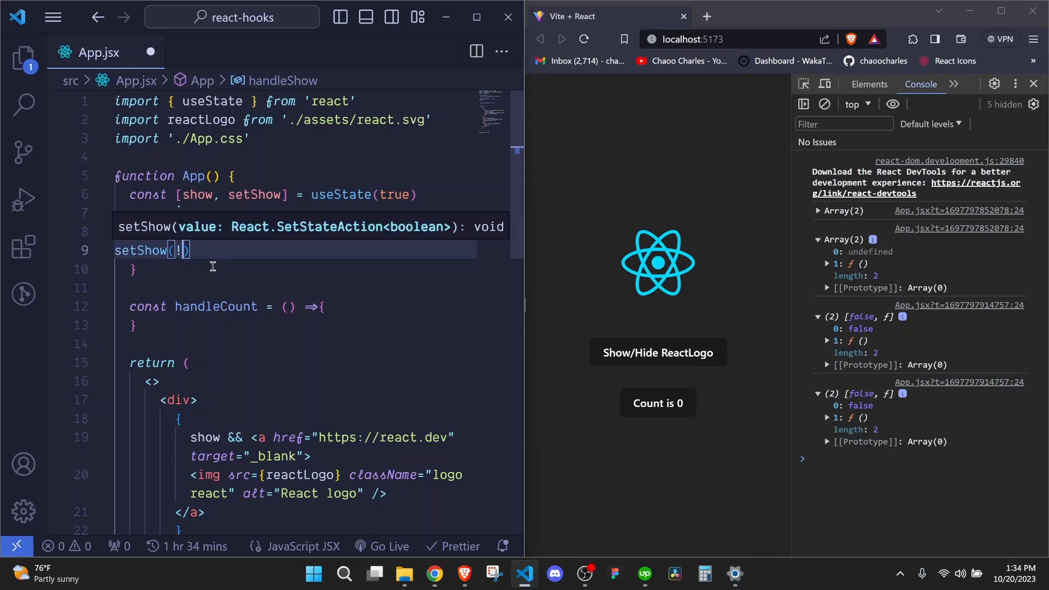
type("show")
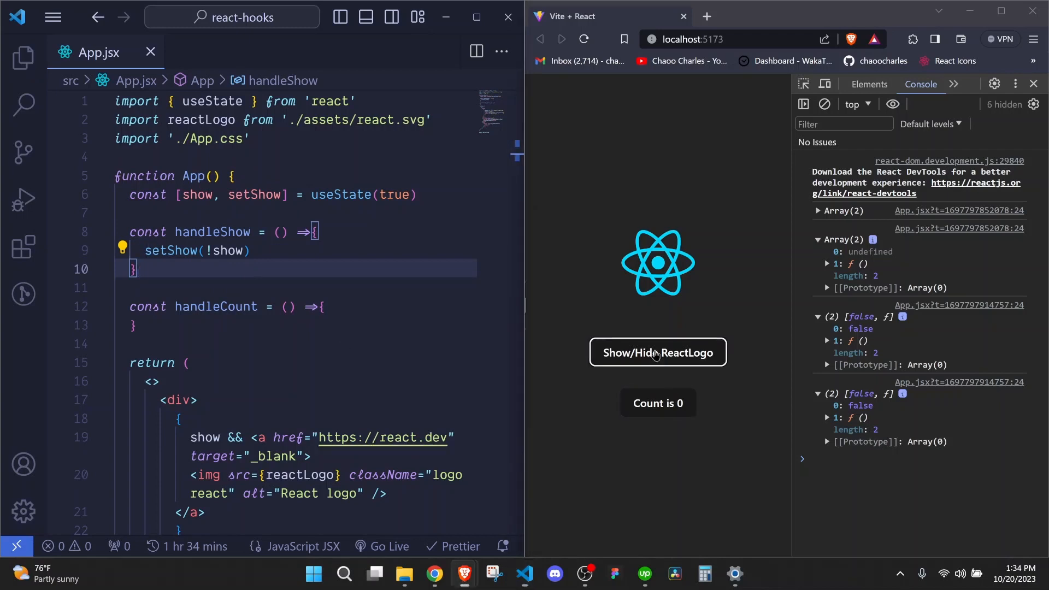
Step: Test the Show/Hide ReactLogo button, hiding and reshowing the logo in the browser
left_click(658, 352)
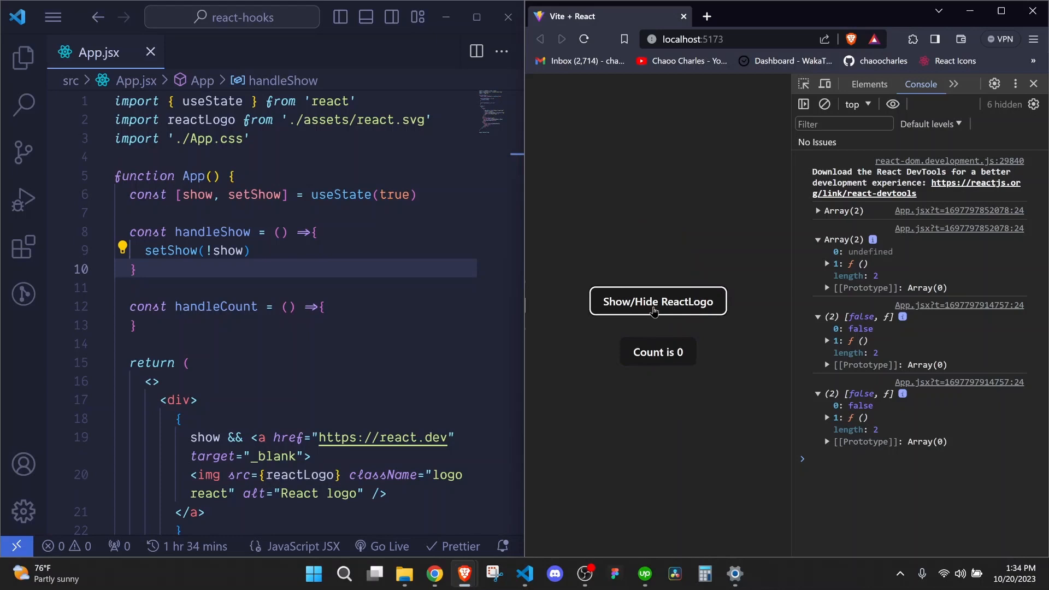
left_click(656, 301)
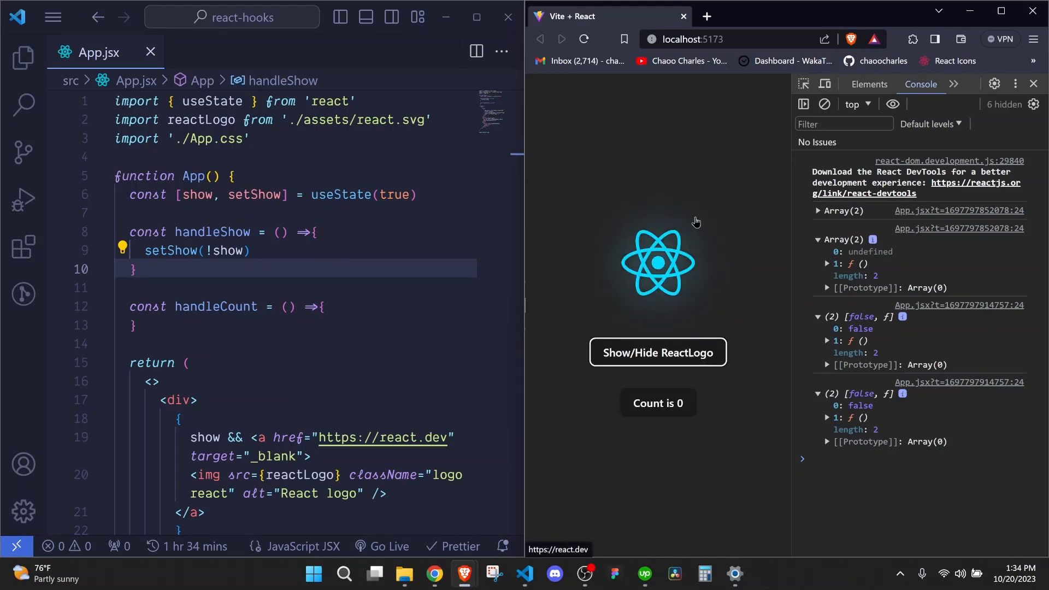
left_click(657, 353)
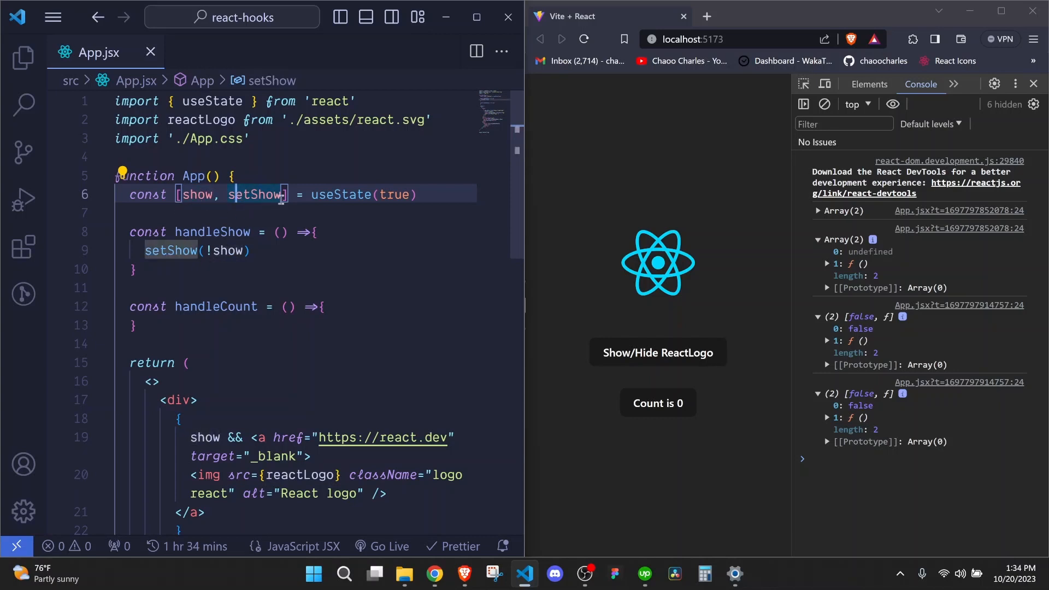
mouse_move(165, 221)
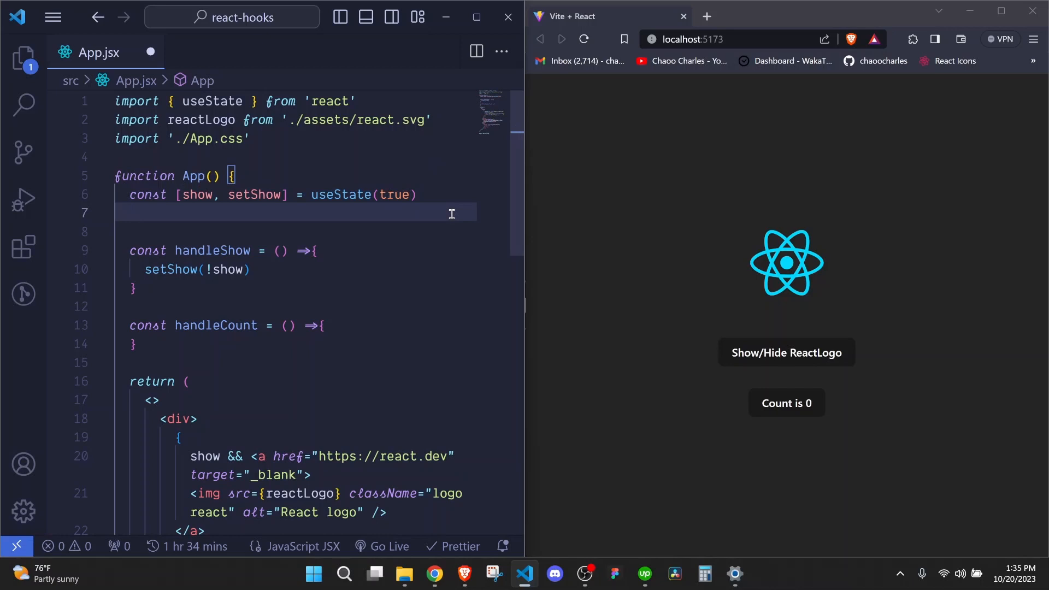
Step: Declare const [count, setCount] = useState(1)
type("const [count,s")
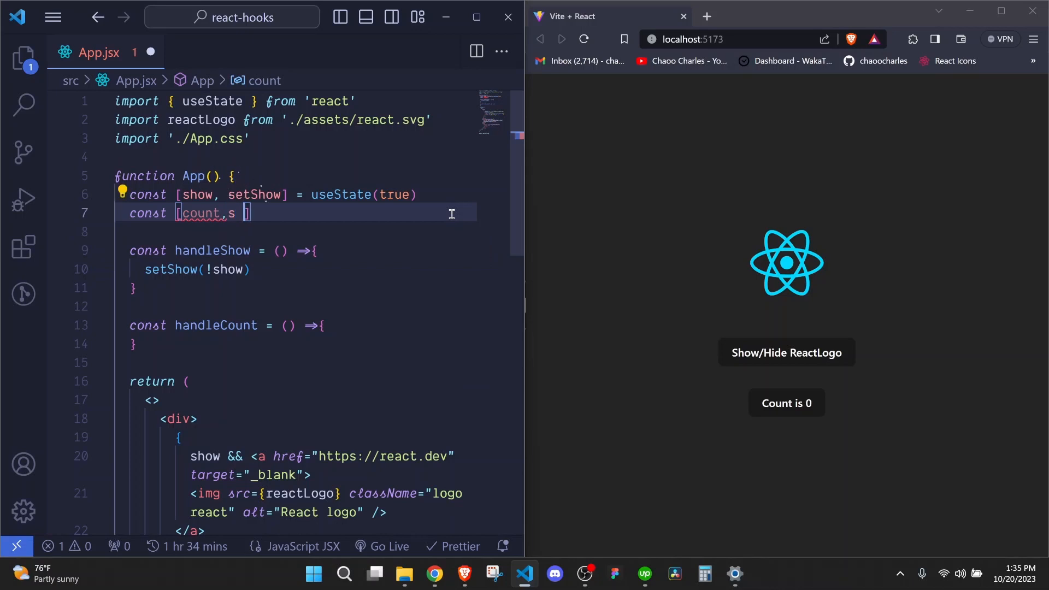
type("setCount")
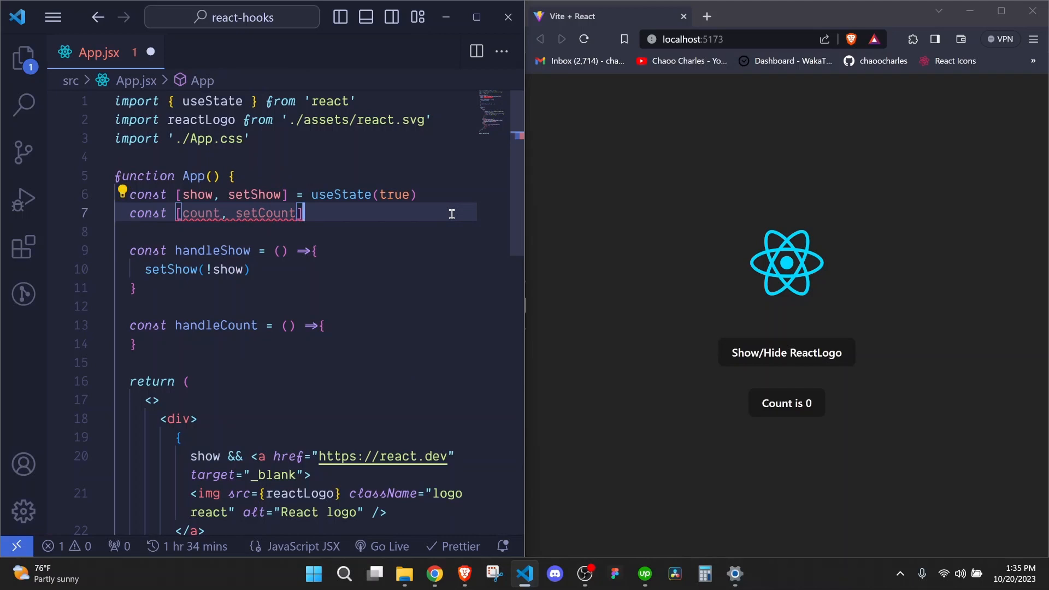
type("= useState(")
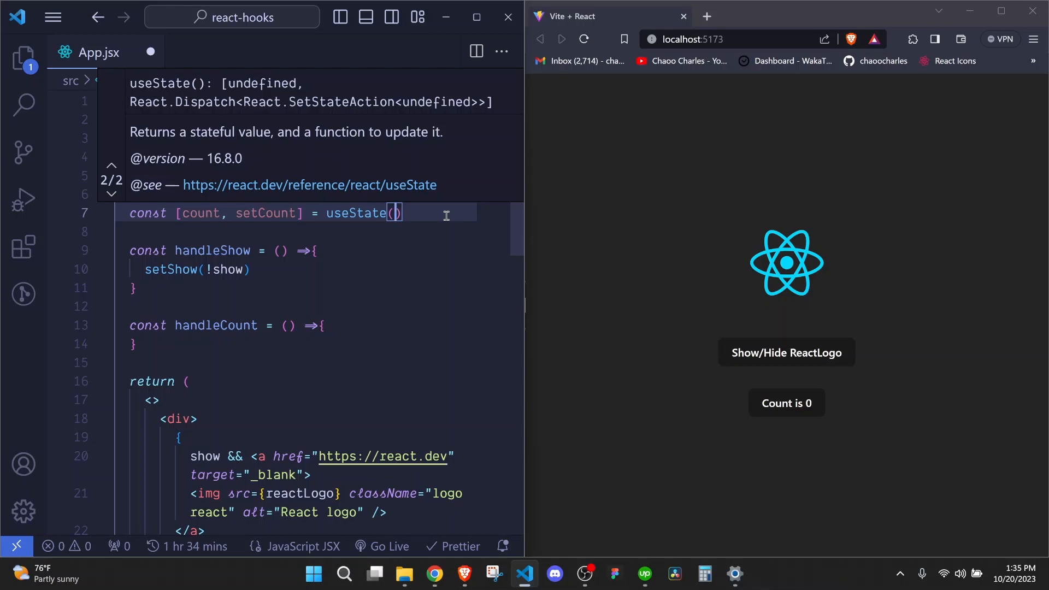
type("1")
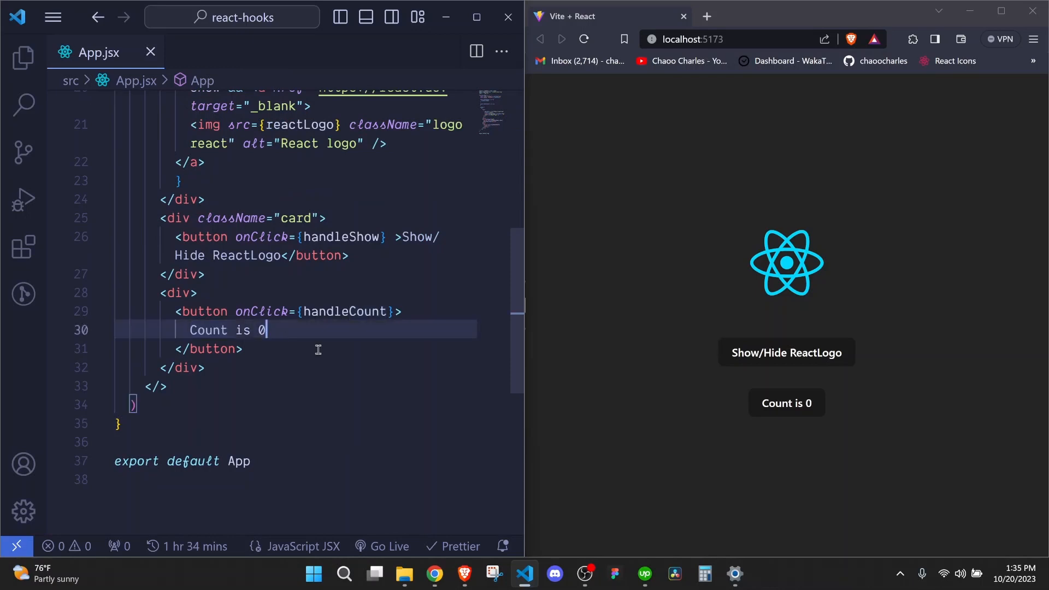
Step: Show {count} in the Count button instead of 0, so the browser shows Count is 1
type("{}")
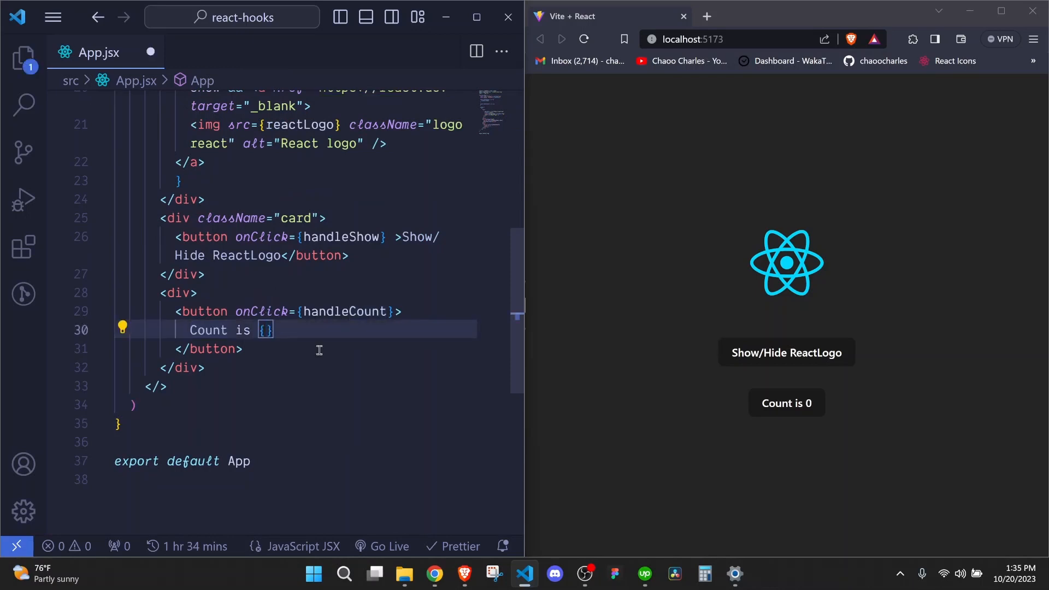
type("count")
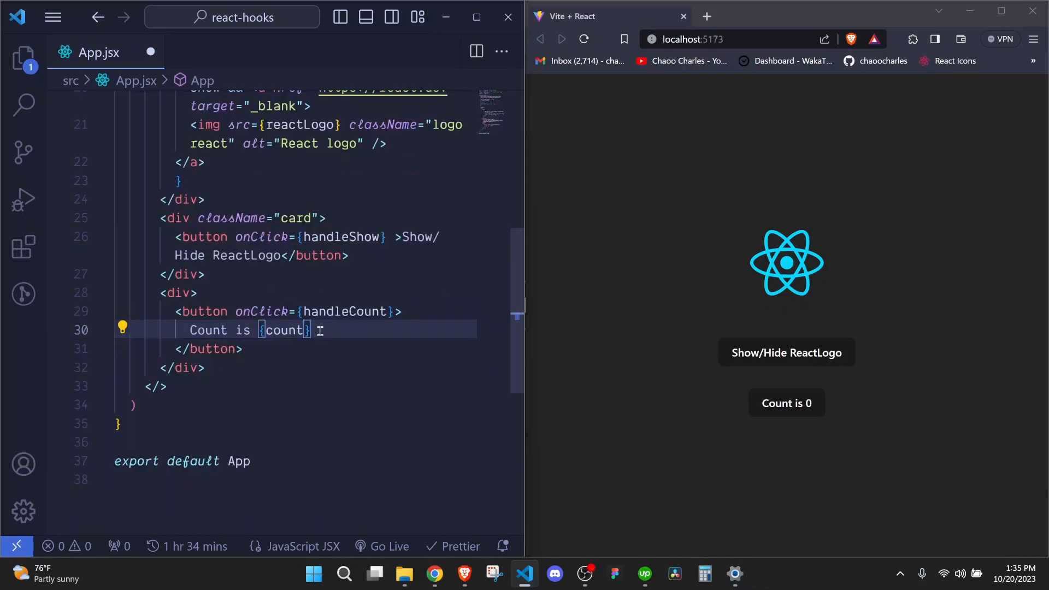
left_click(786, 402)
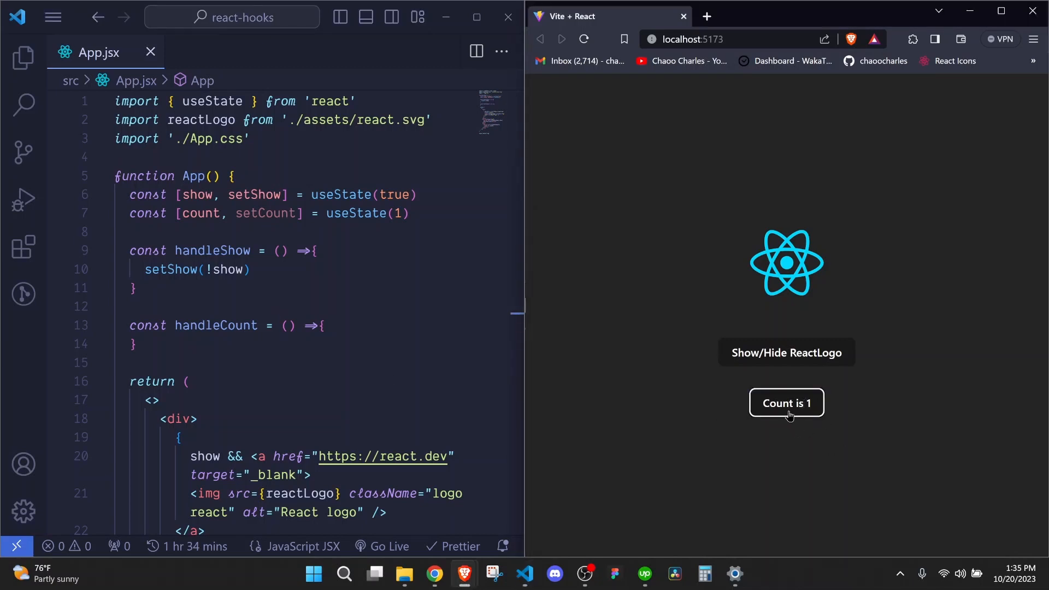
left_click(398, 212)
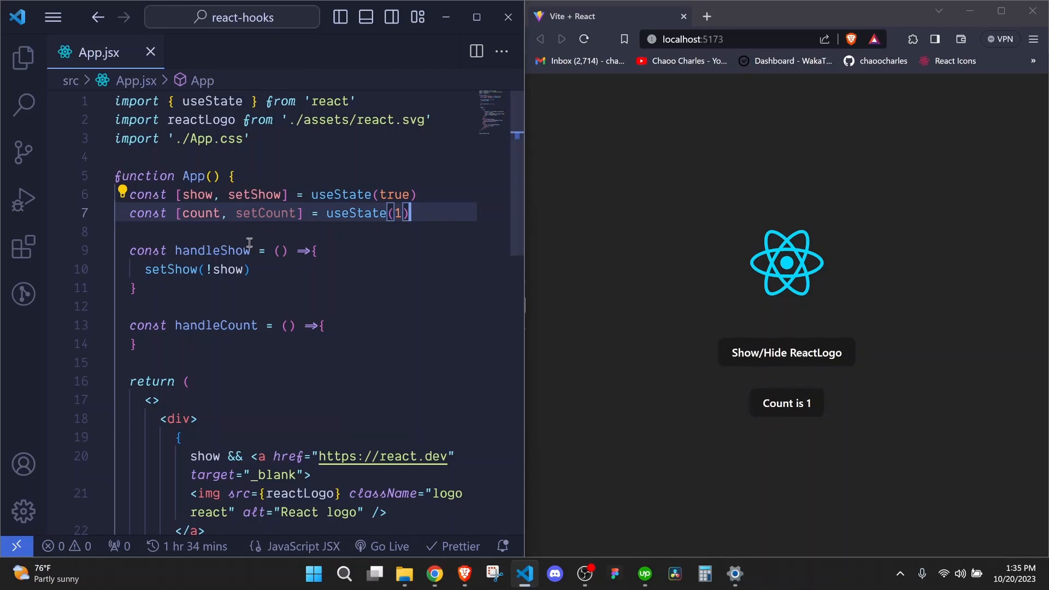
mouse_move(266, 213)
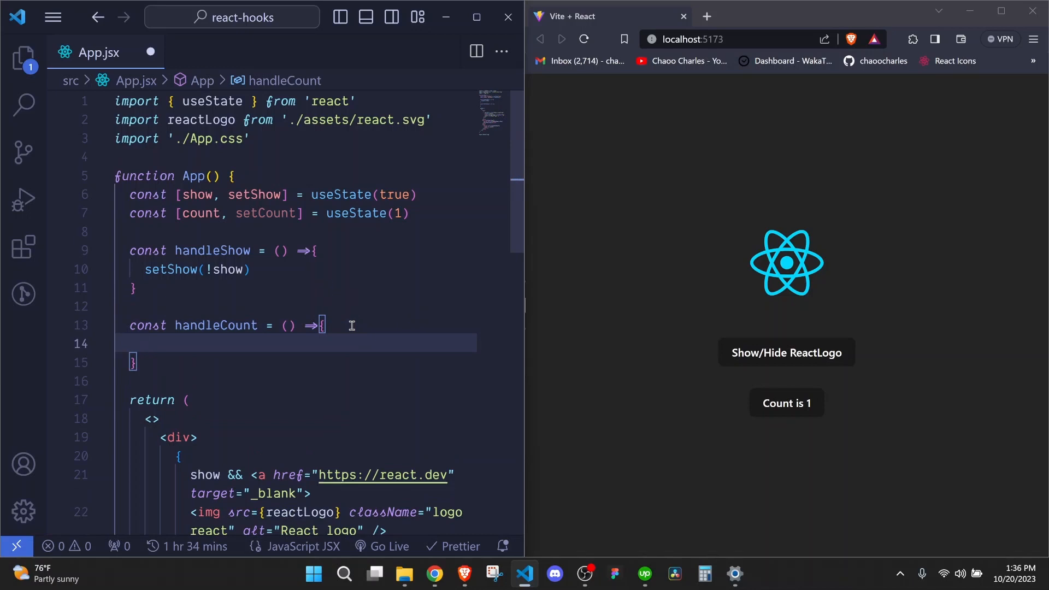
Step: Write setCount(count + 1) inside handleCount
scroll("down", 3)
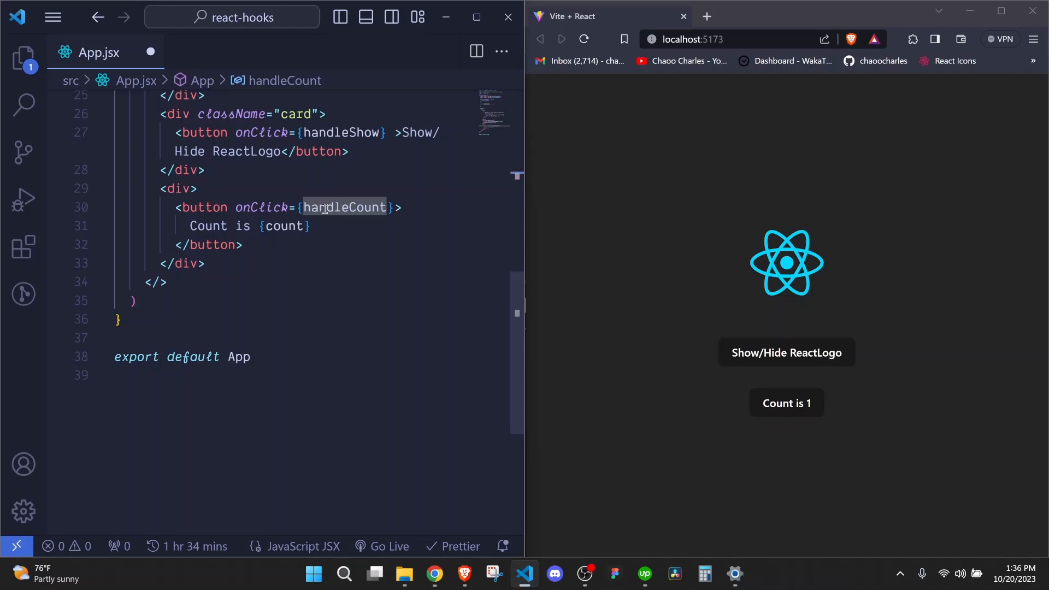
left_click(343, 206)
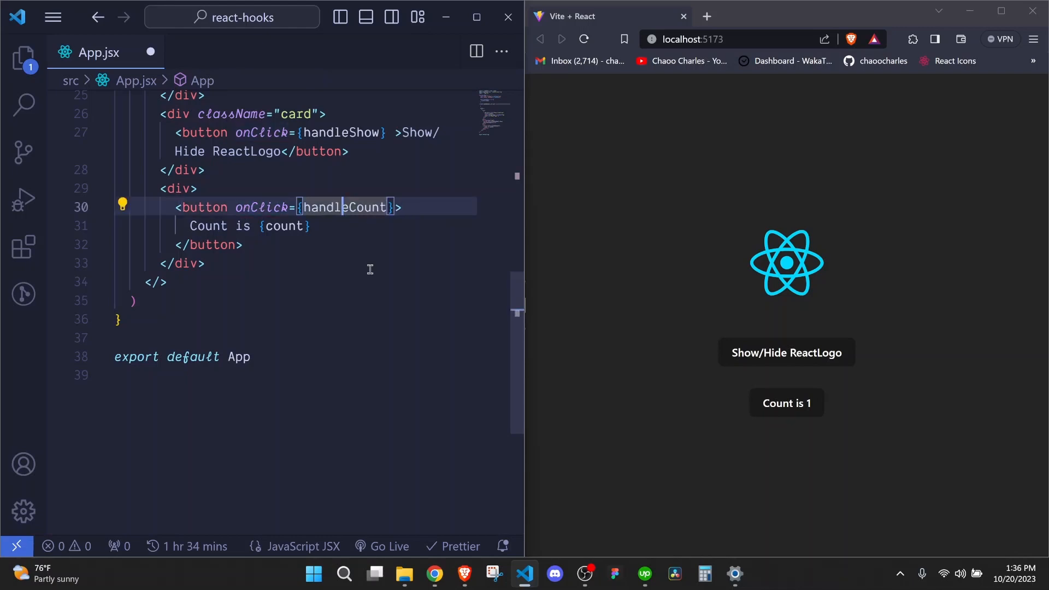
type("s")
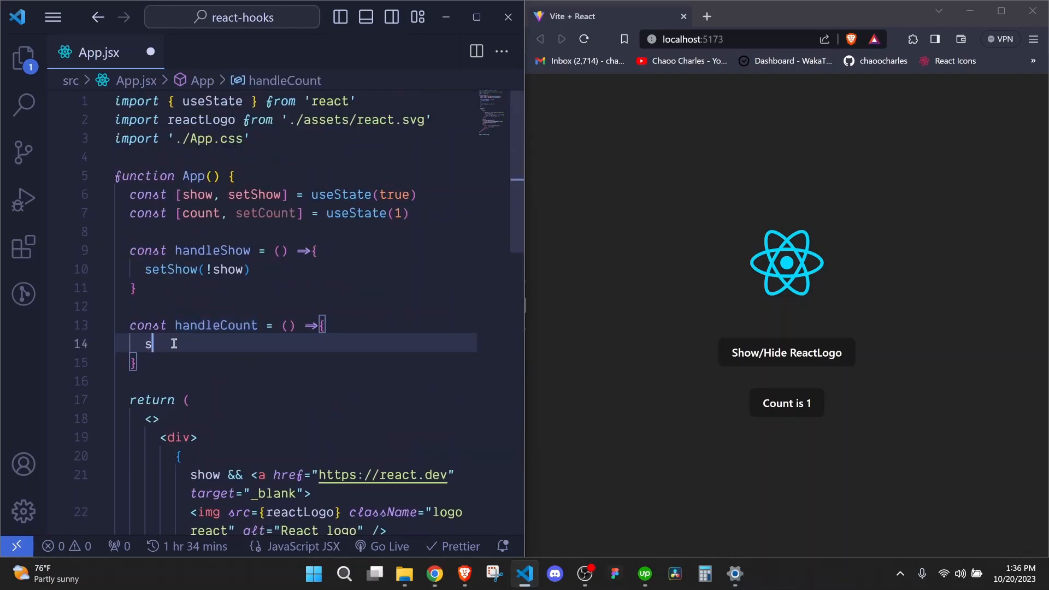
type("etCount")
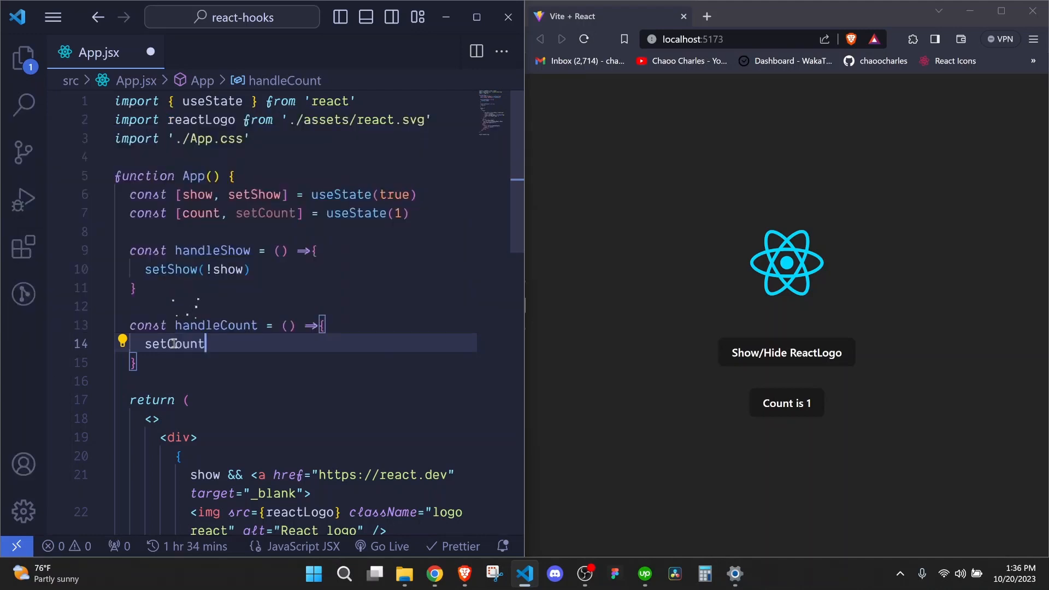
type("(count +")
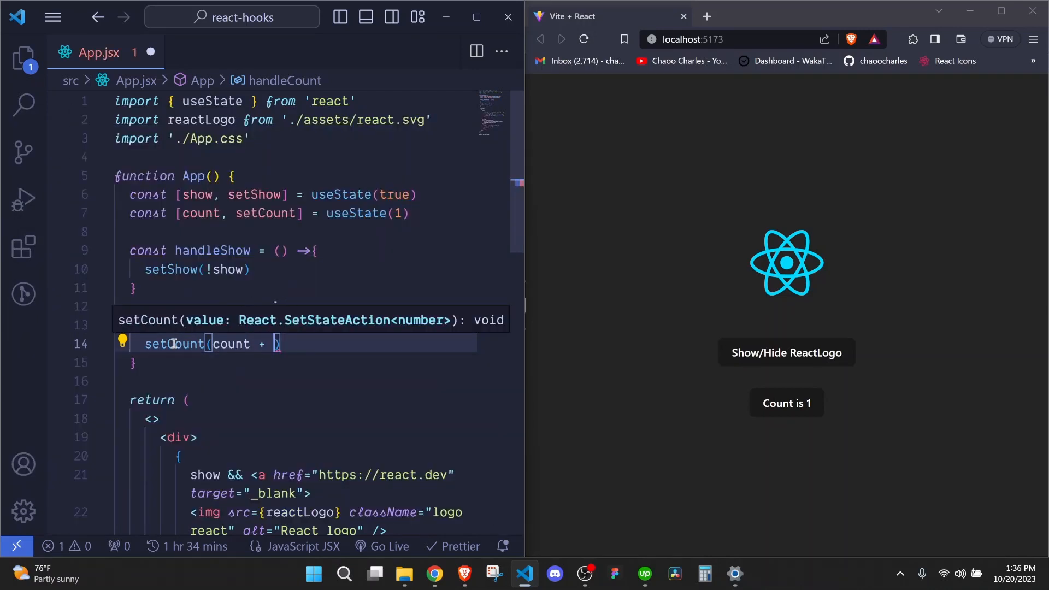
type("1")
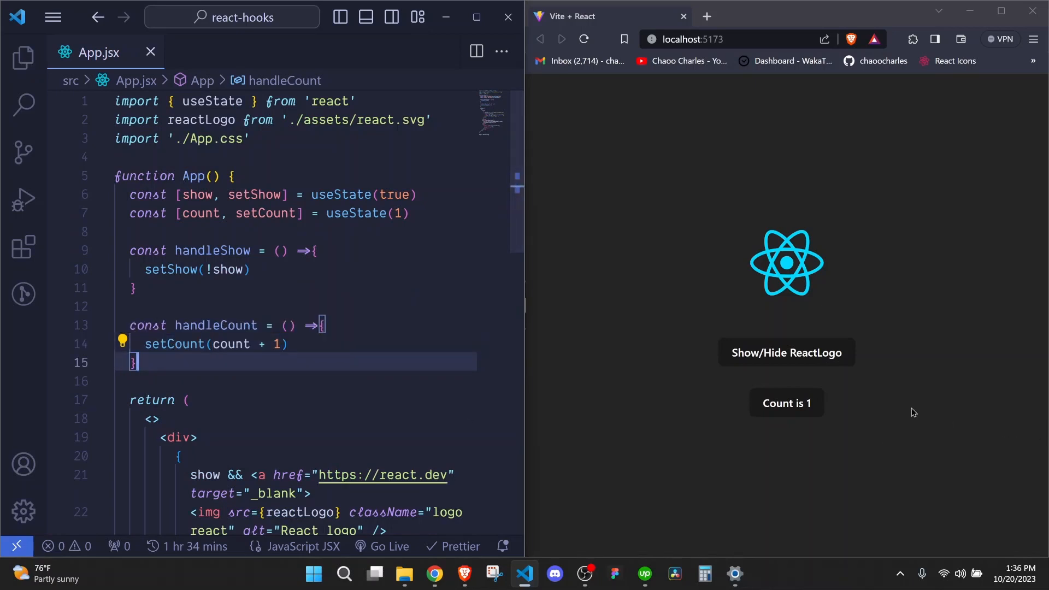
Step: Click the browser Count button three times to watch the counter climb
left_click(786, 402)
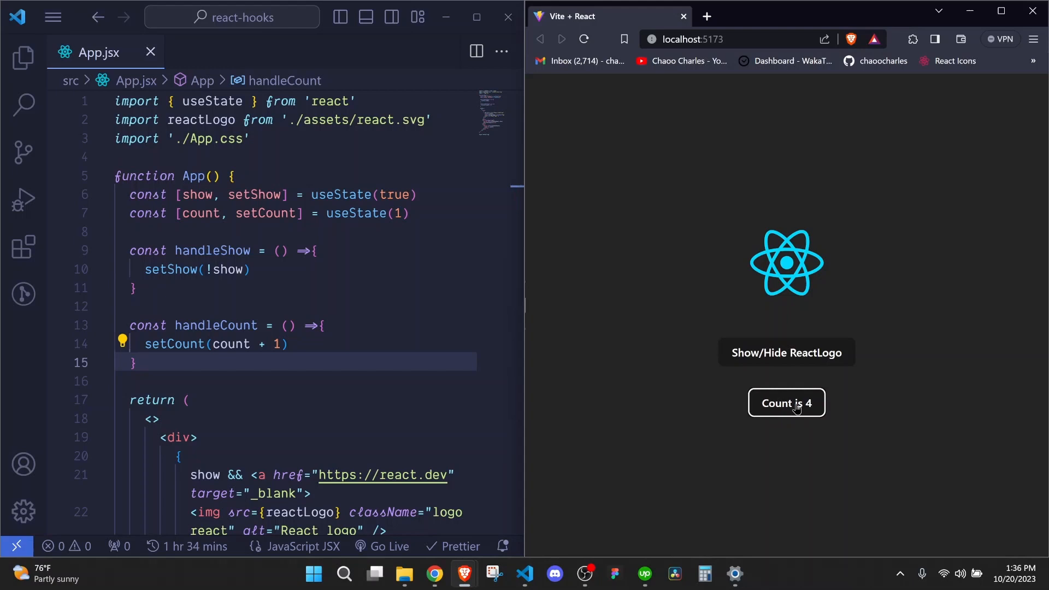
left_click(786, 403)
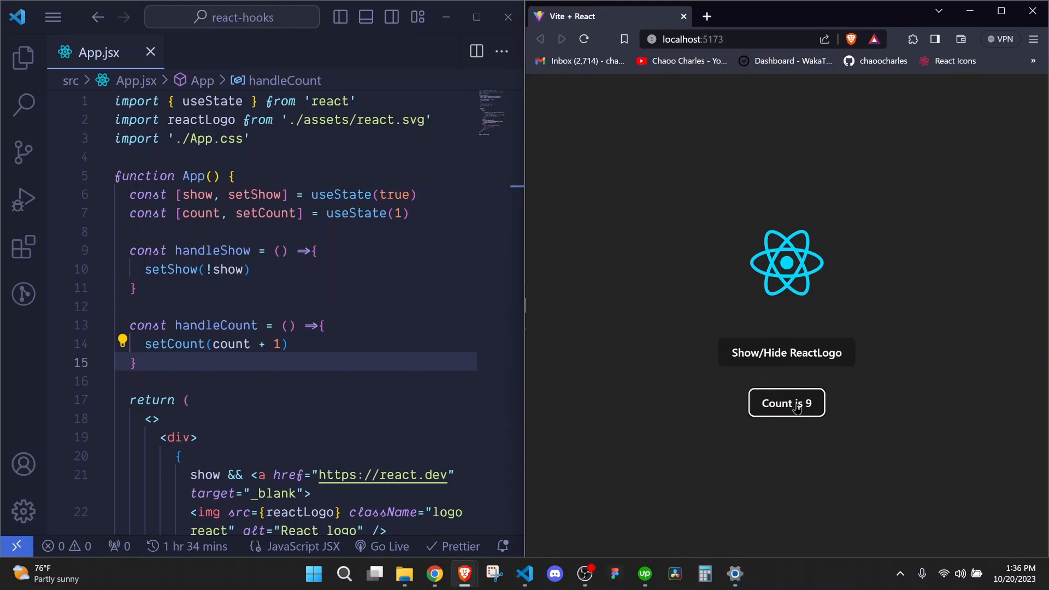
left_click(786, 402)
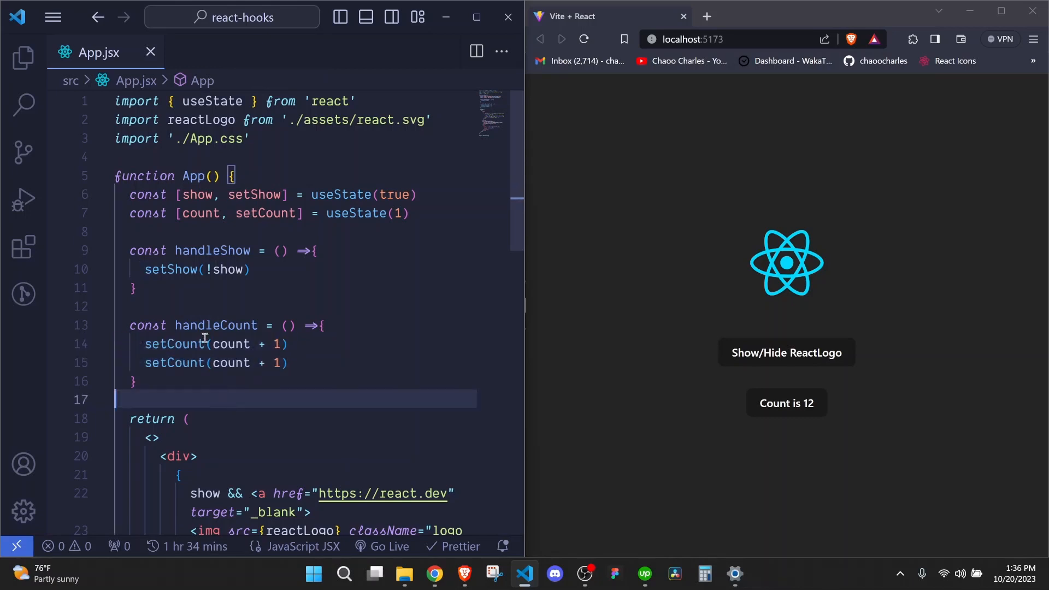
mouse_move(196, 327)
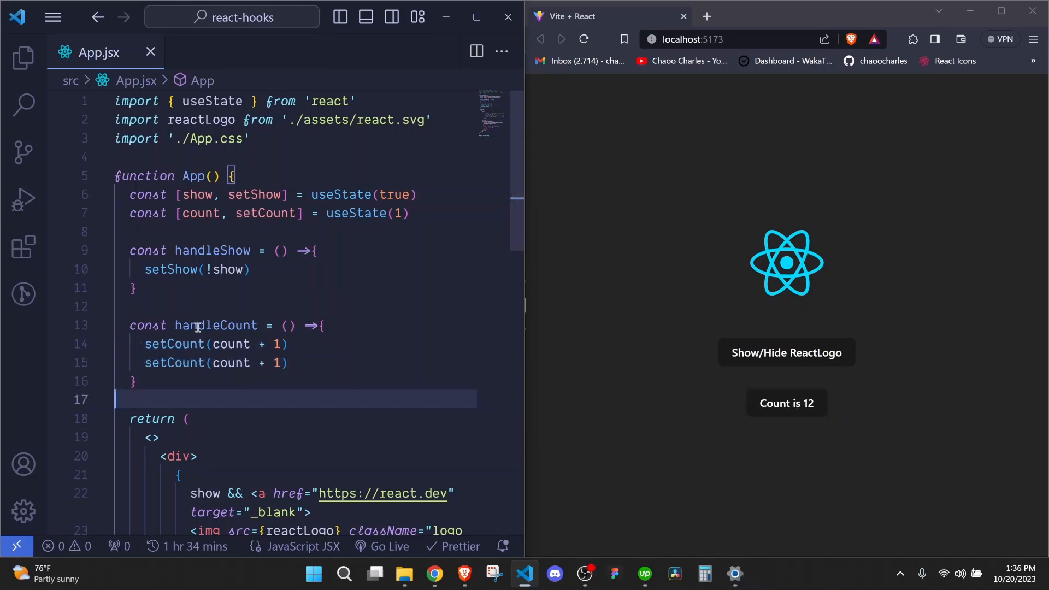
Step: Test the doubled setCount(count + 1) call: one click moves the counter from 12 to 13
left_click(295, 344)
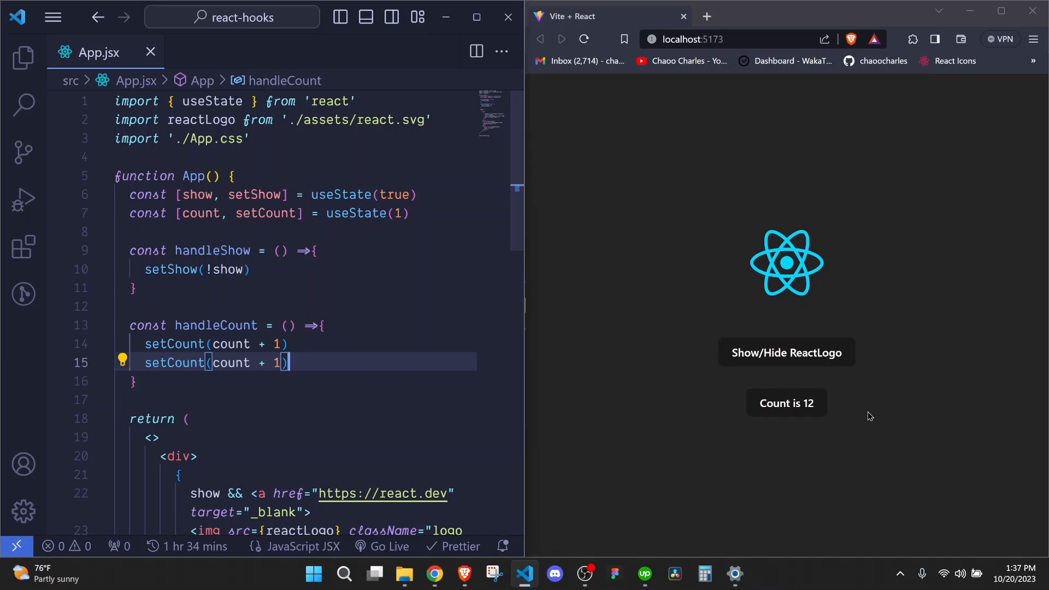
left_click(786, 402)
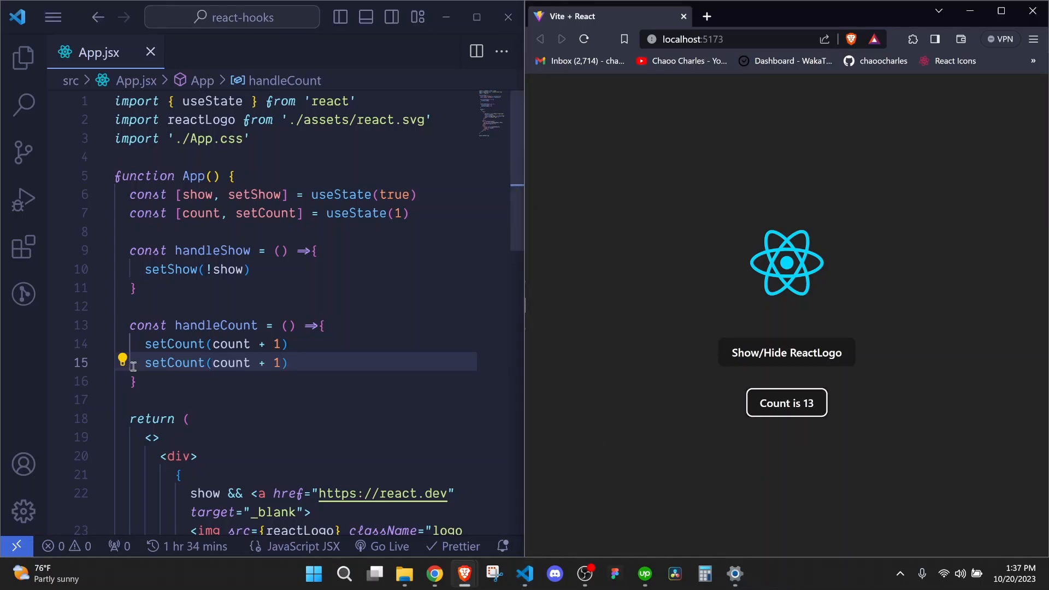
left_click_drag(145, 343, 288, 363)
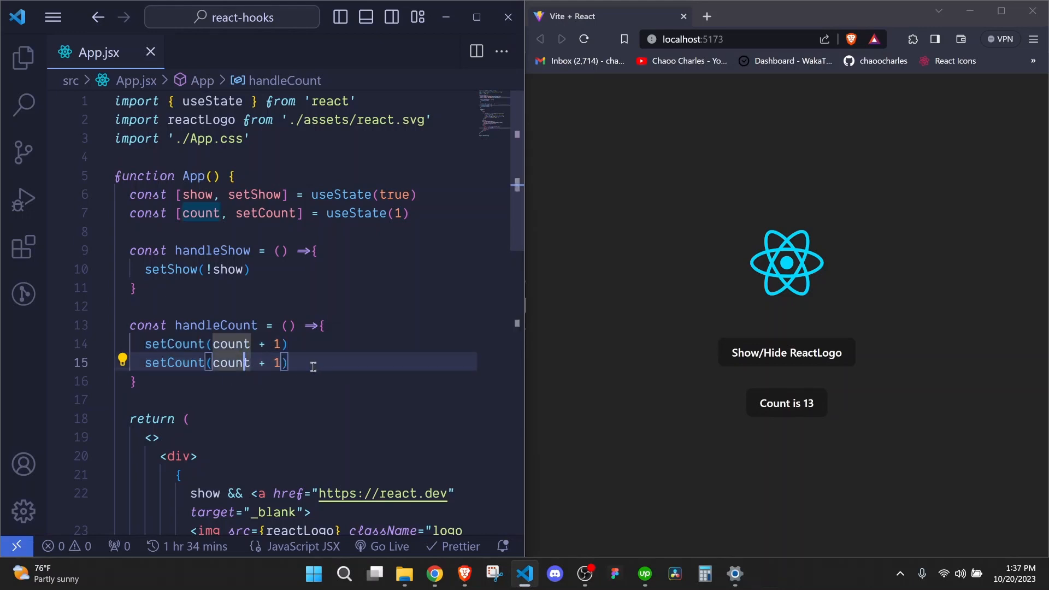
mouse_move(232, 361)
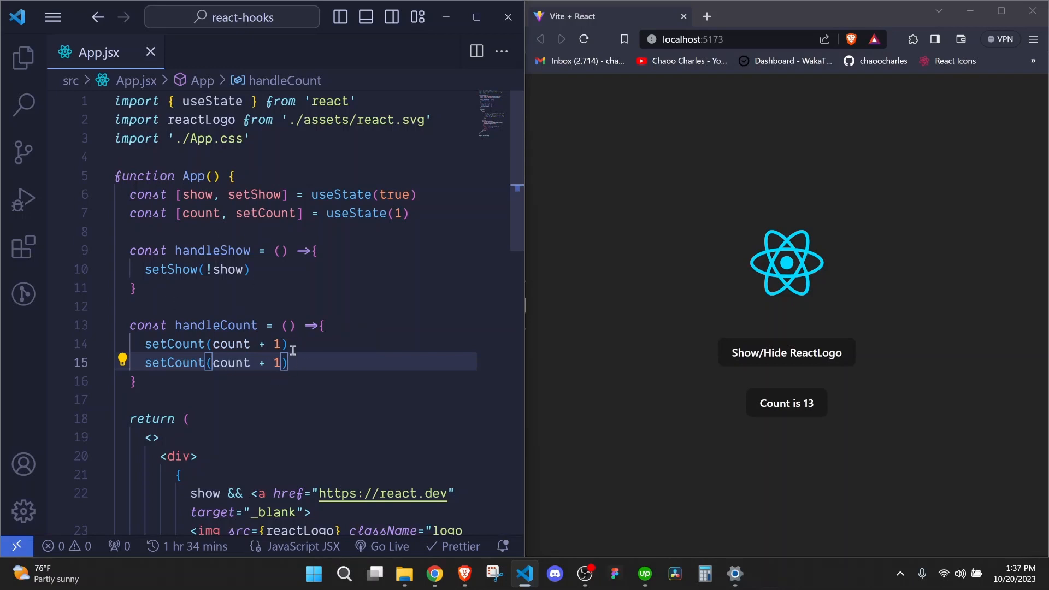
mouse_move(328, 386)
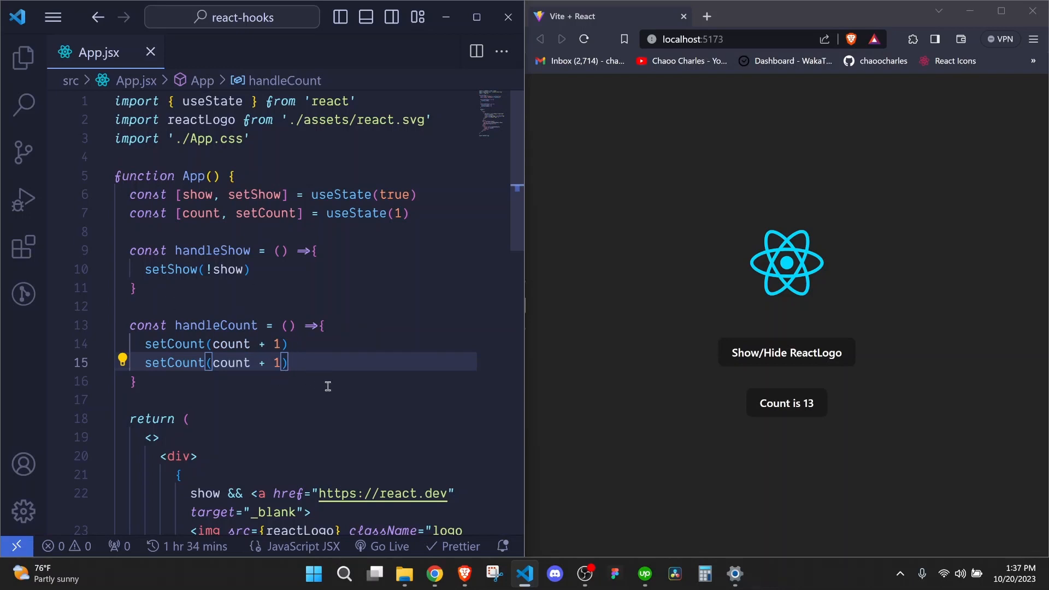
mouse_move(174, 361)
type("s")
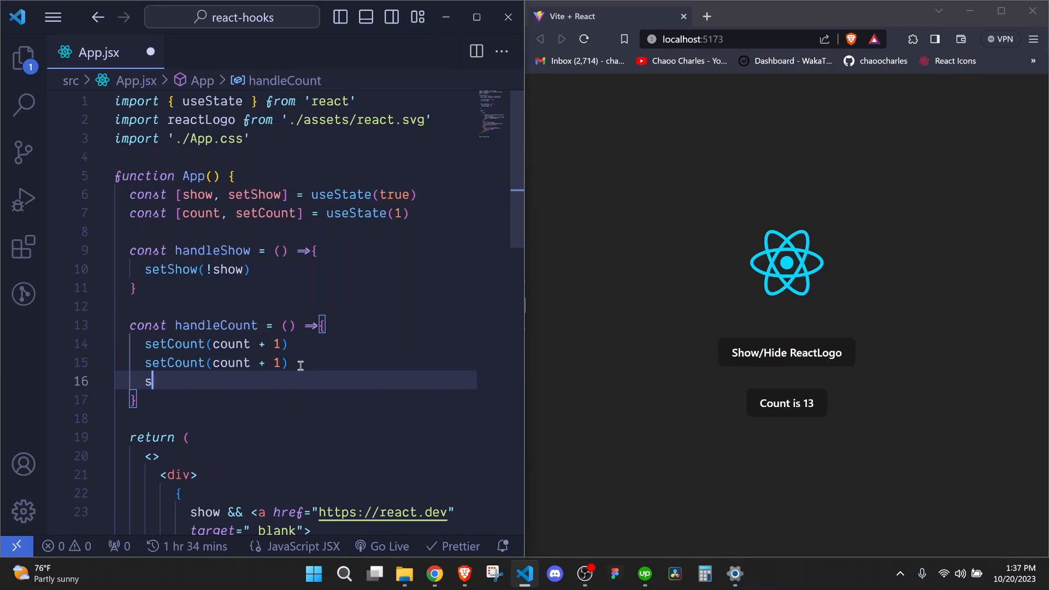
Step: Write setCount((prevCount) => prevCount + 1) updaters in handleCount
type("etCount")
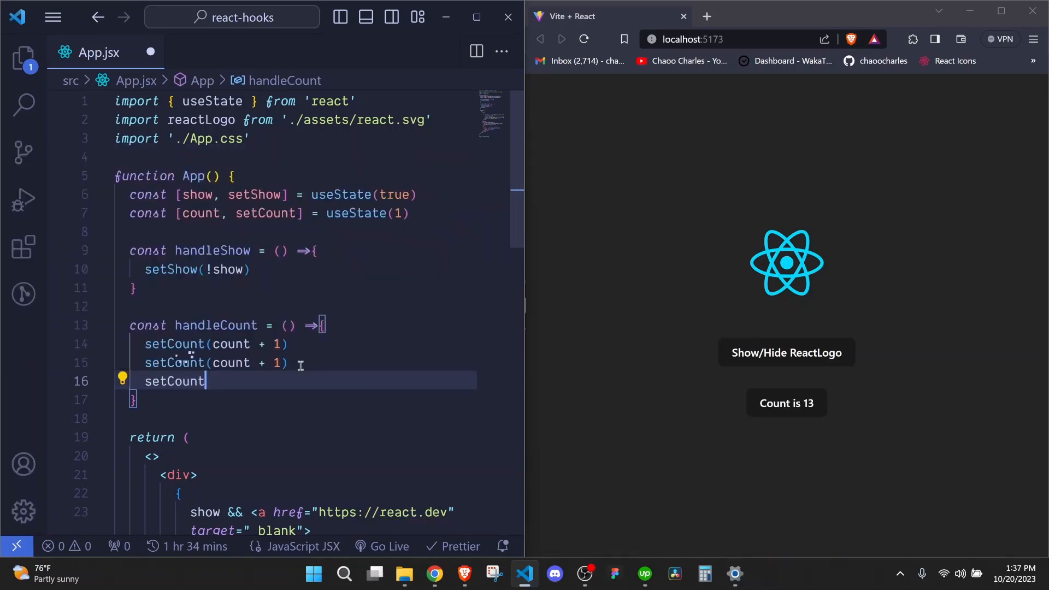
type("(")
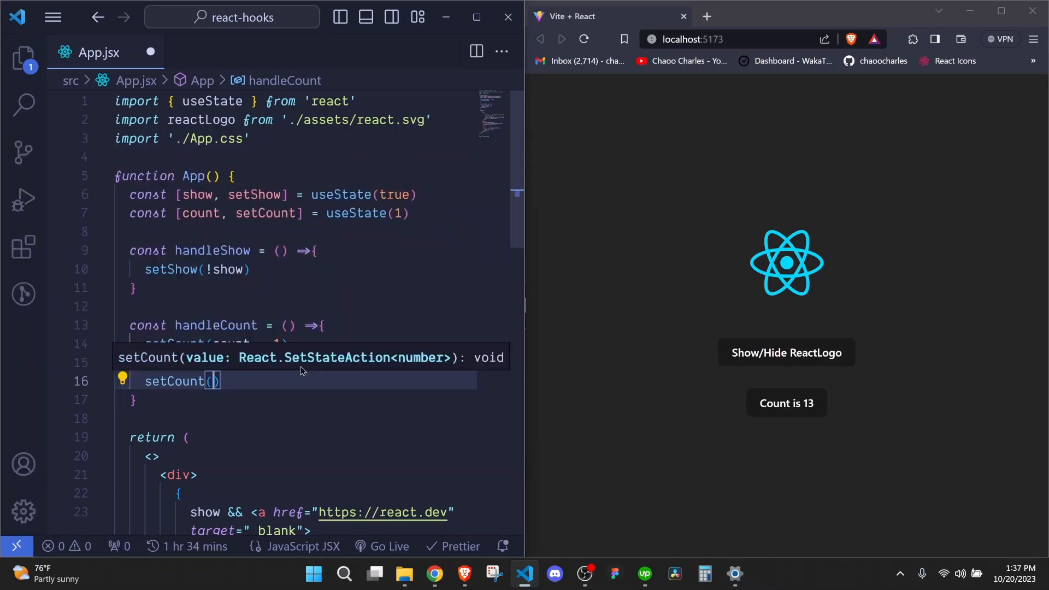
type("(")
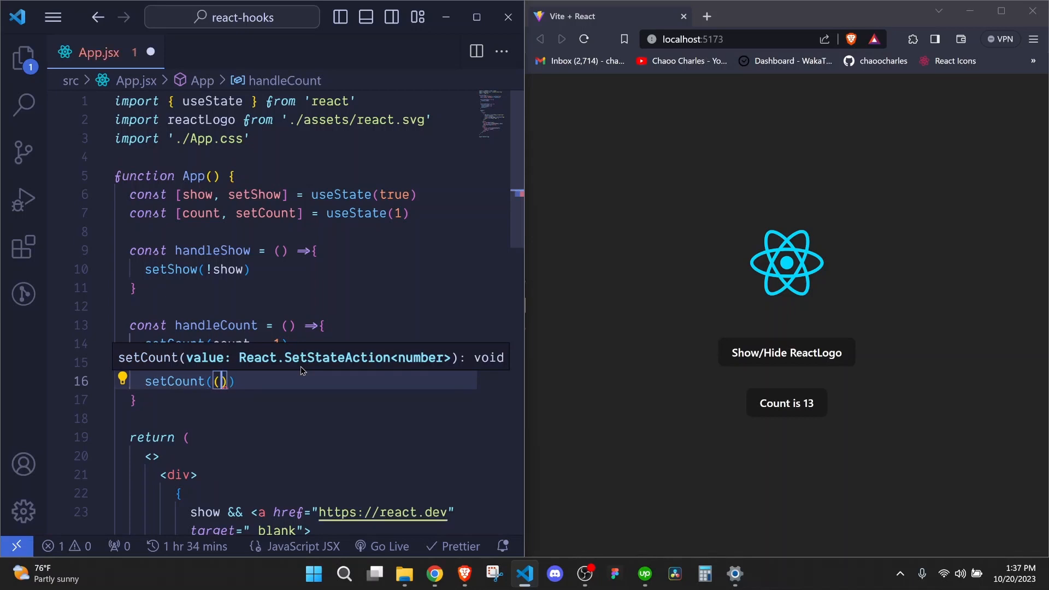
type("=>")
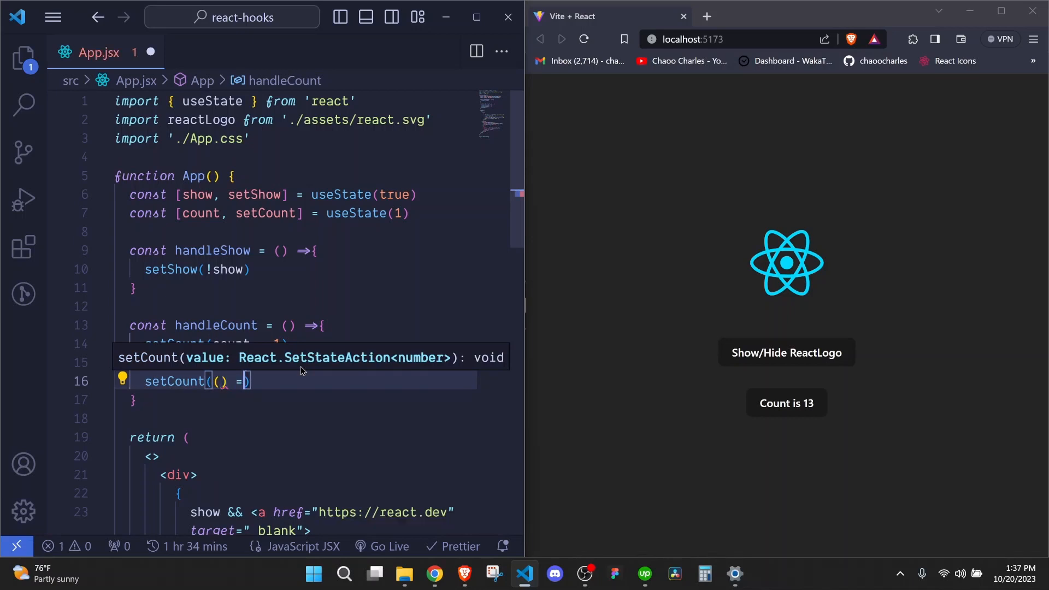
type(">")
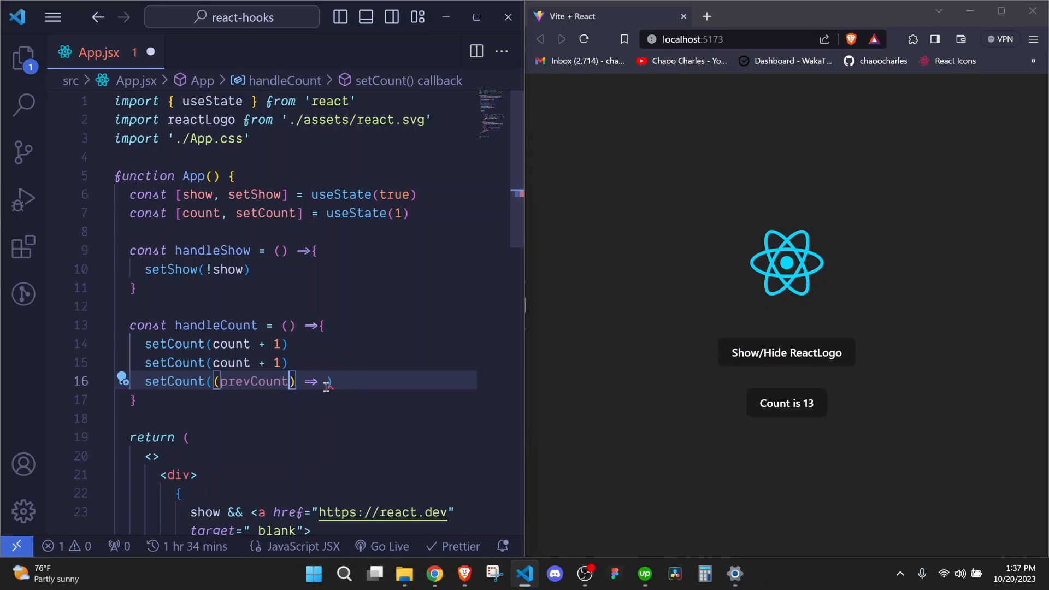
double_click(256, 382)
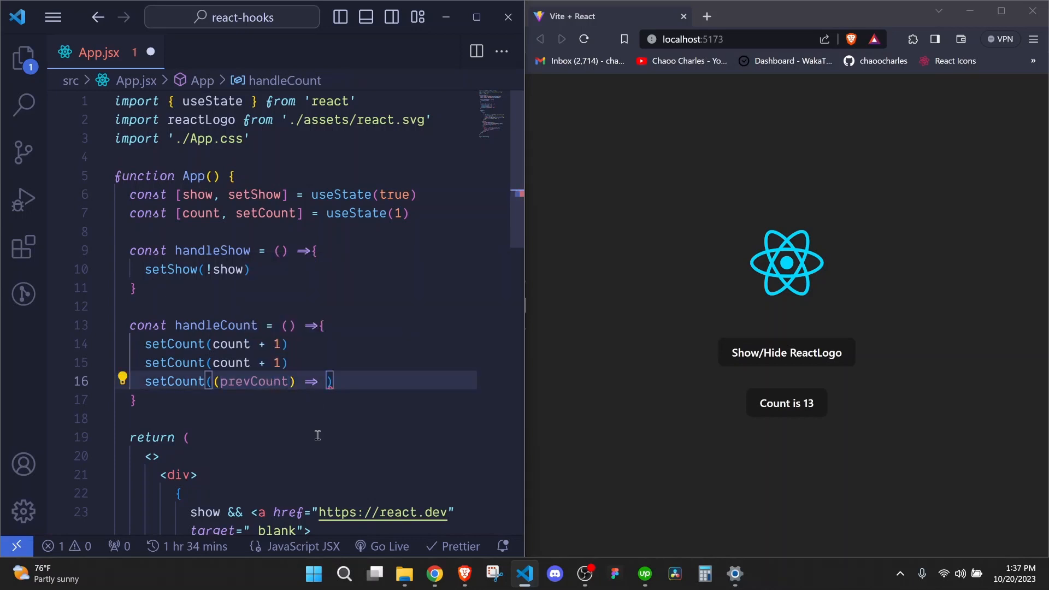
type("prevCount + 1")
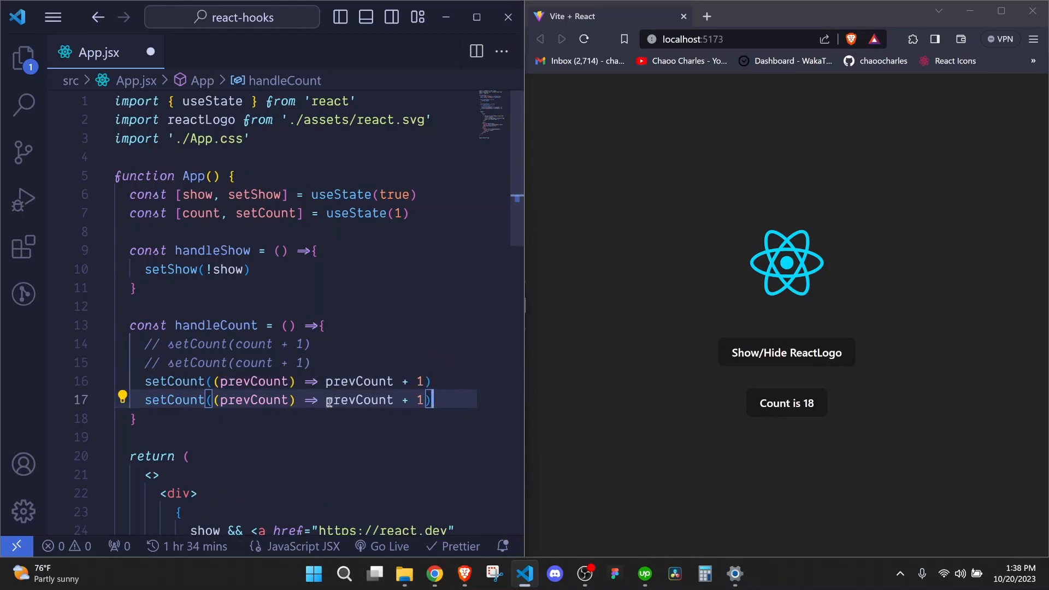
Step: Press the browser's Count button four times, watching each press add two until it reaches 32
left_click(786, 402)
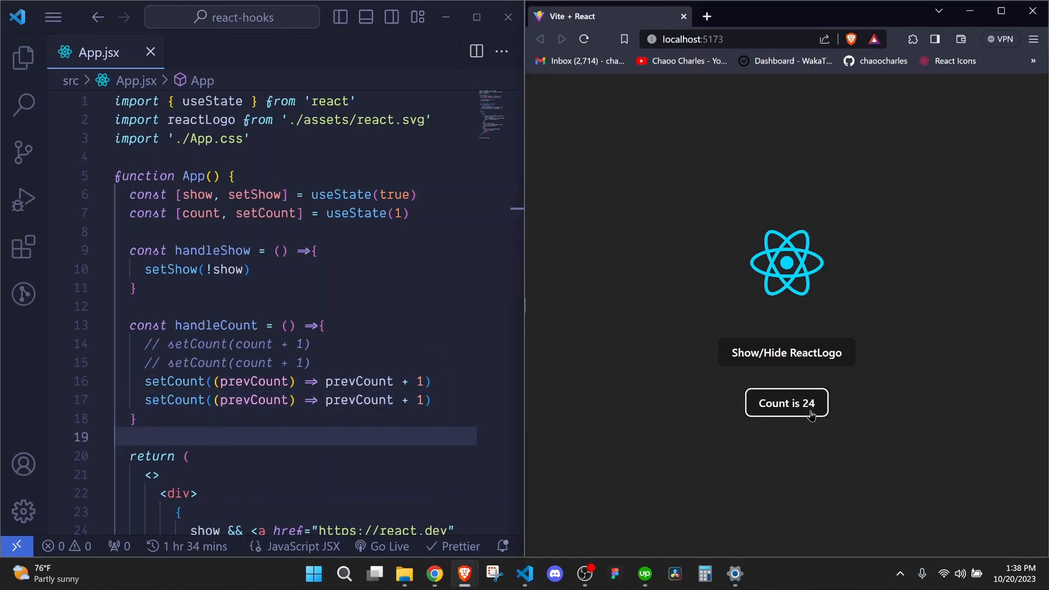
mouse_move(806, 408)
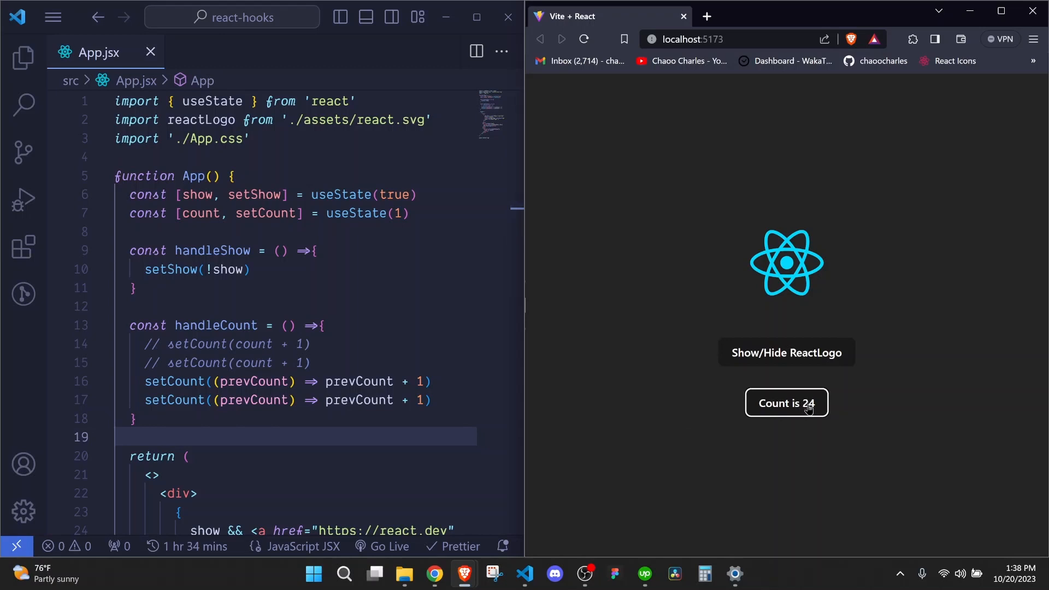
mouse_move(796, 426)
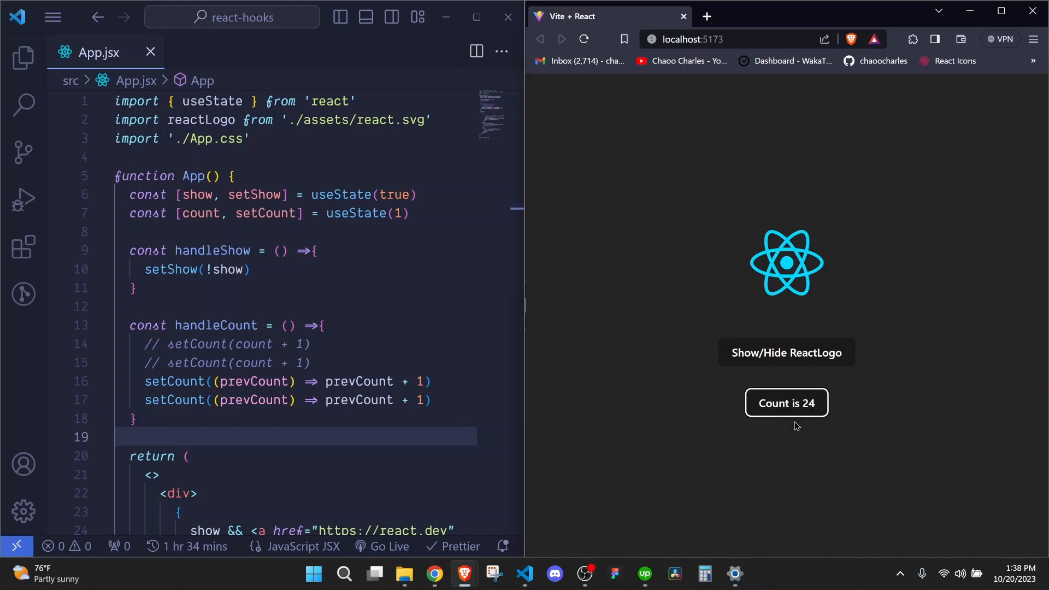
left_click(787, 403)
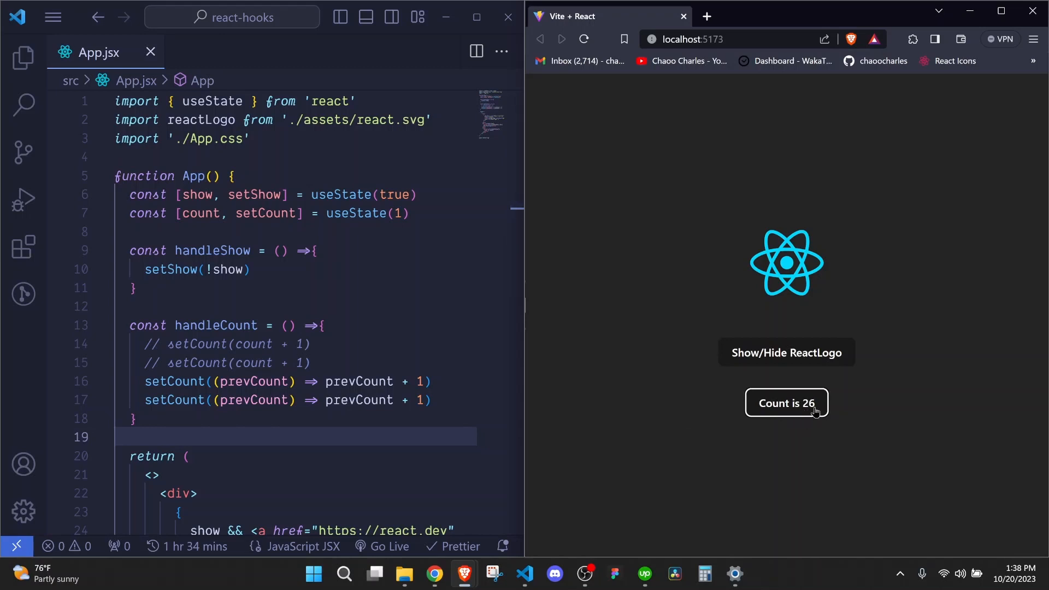
left_click(786, 402)
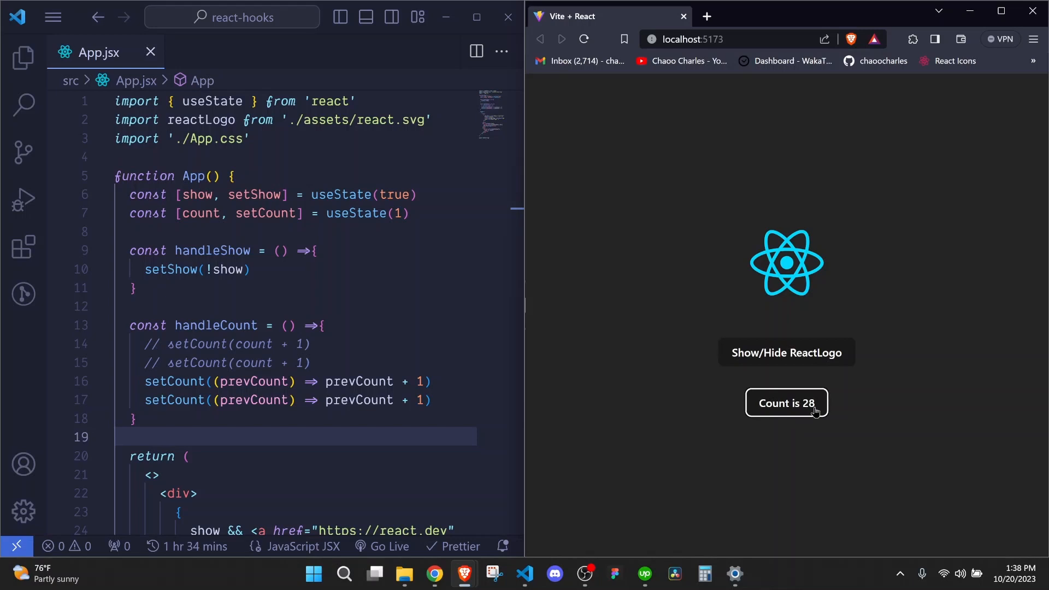
left_click(786, 402)
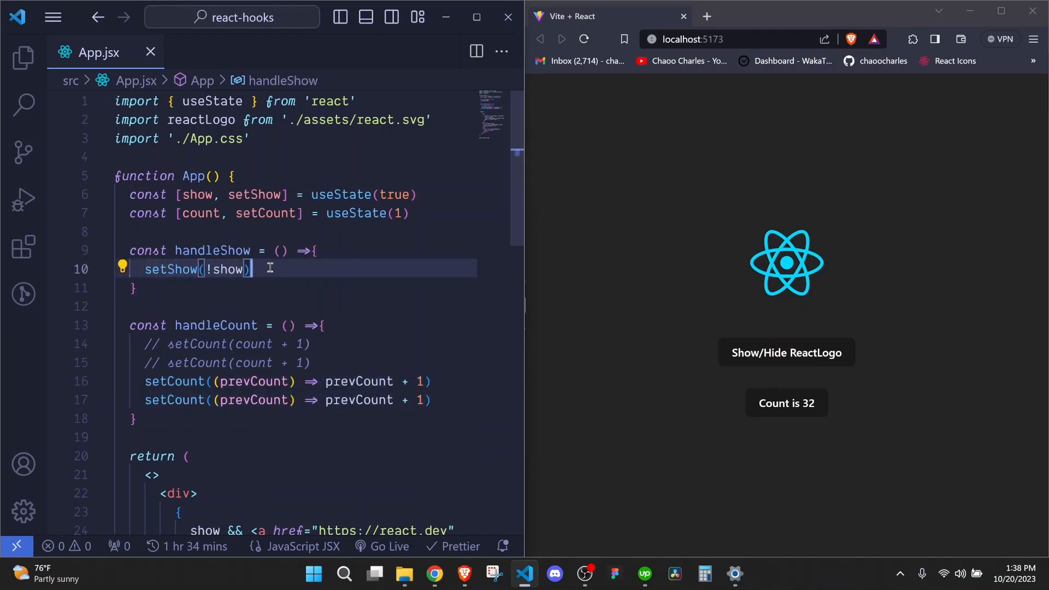
Step: Write setShow(prev => !prev) as handleShow's functional toggle
type("setShow")
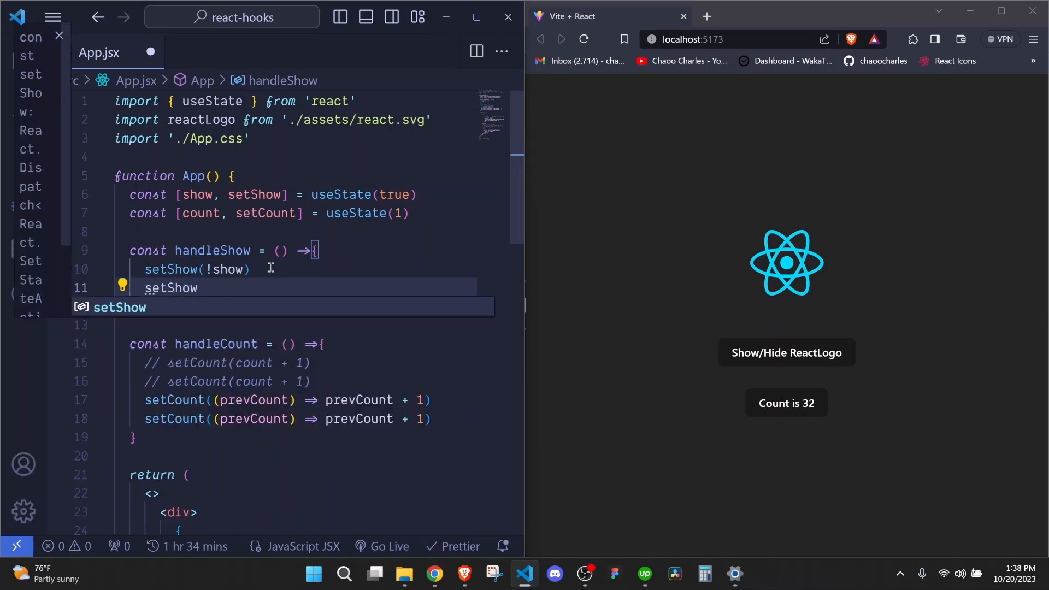
type("(p")
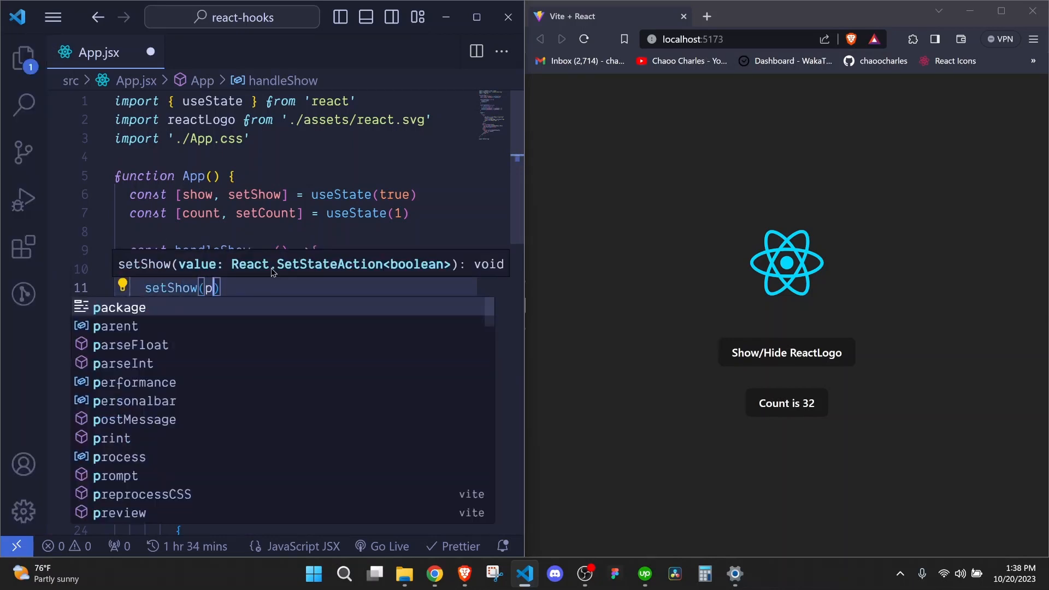
type("revShow")
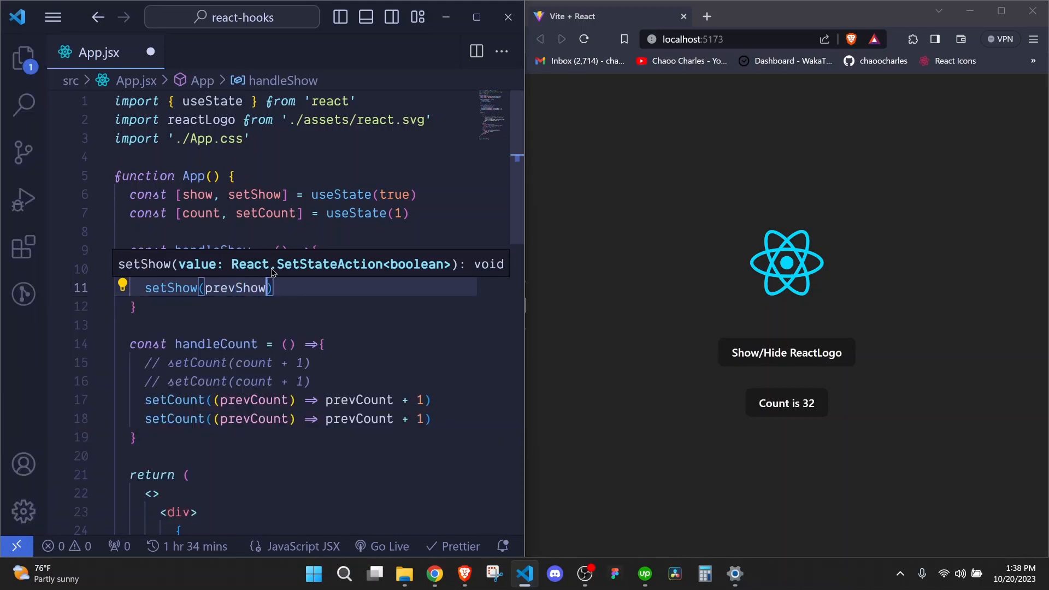
type("=> !")
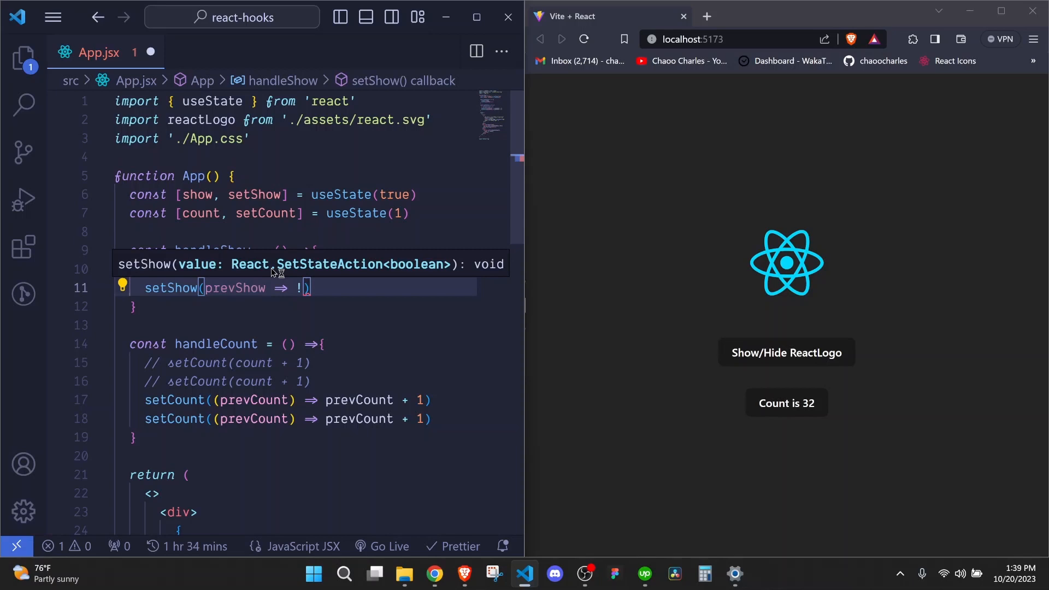
type("prevShow")
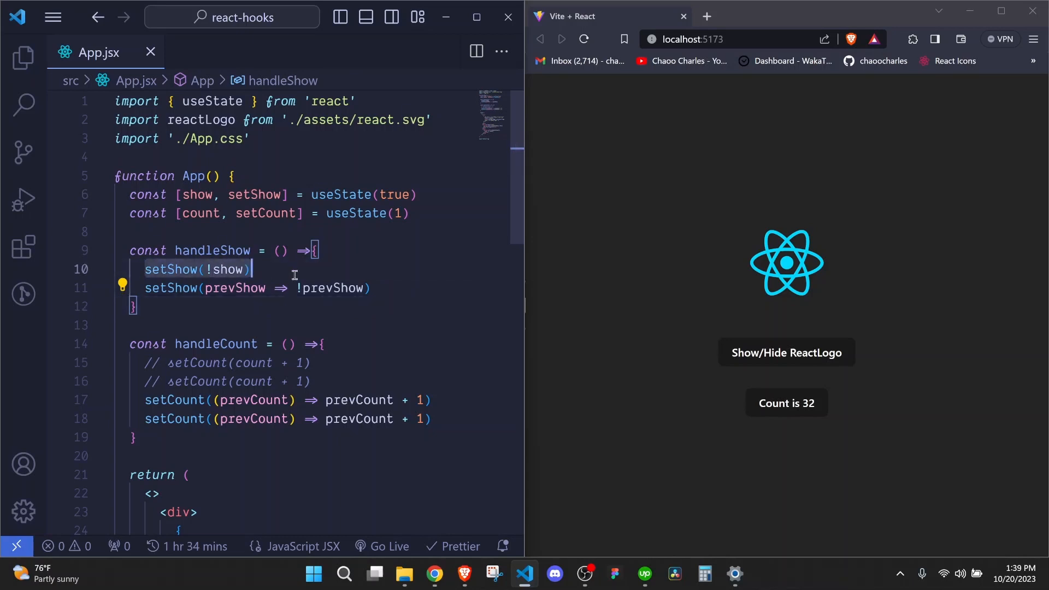
key("Delete")
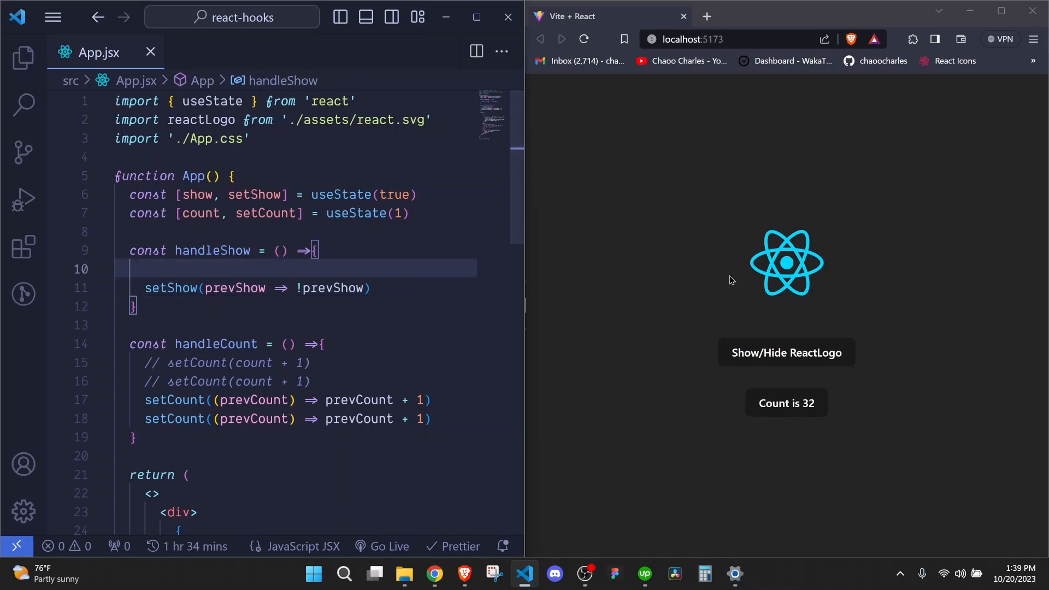
Step: Hide and restore the React logo in the browser, then add a commented-out setShow(!show)
left_click(787, 352)
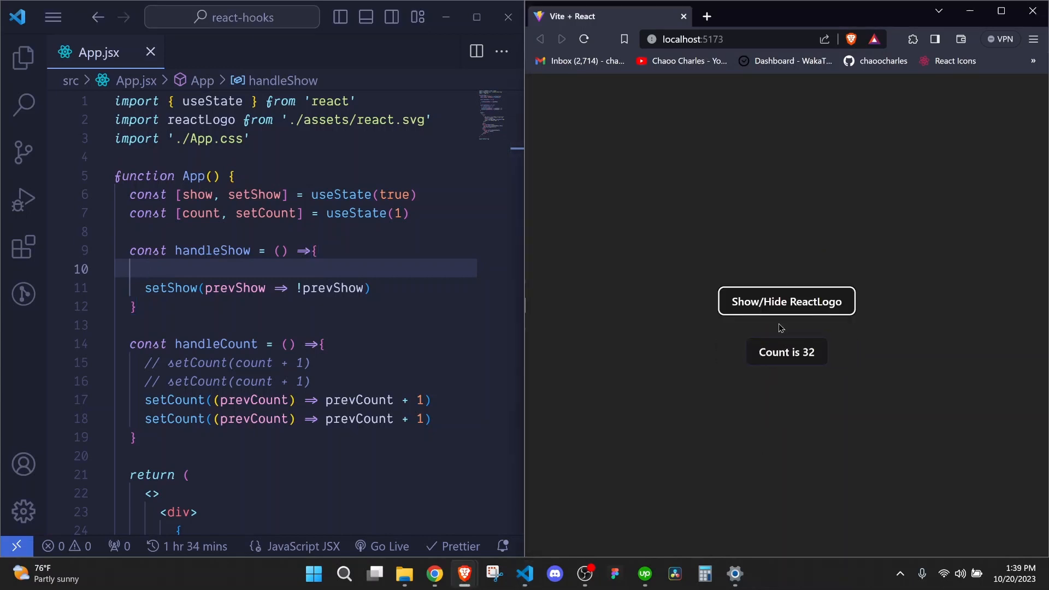
left_click(786, 301)
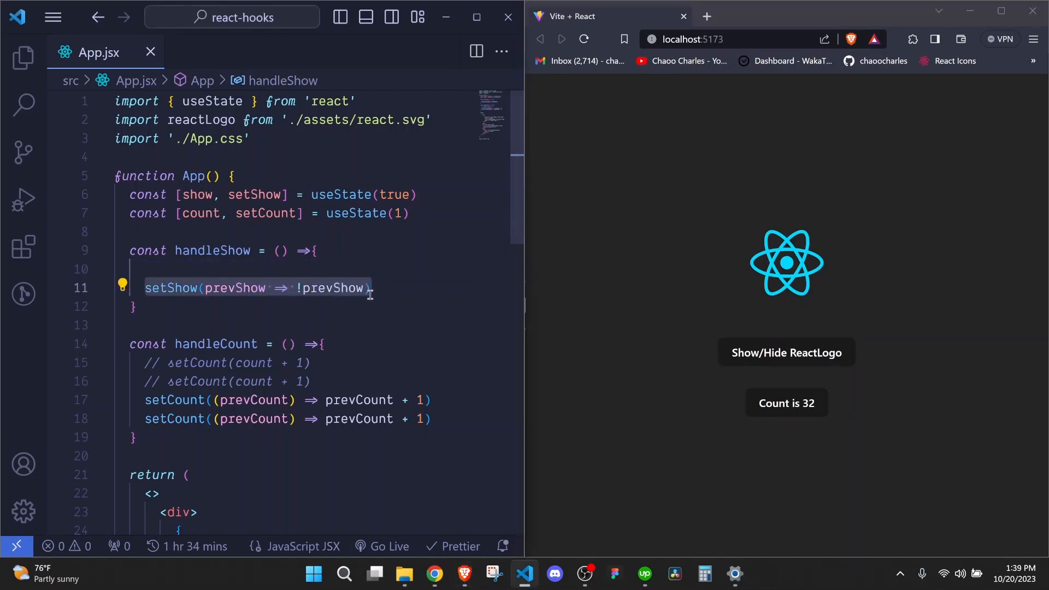
type("setShow(!show)")
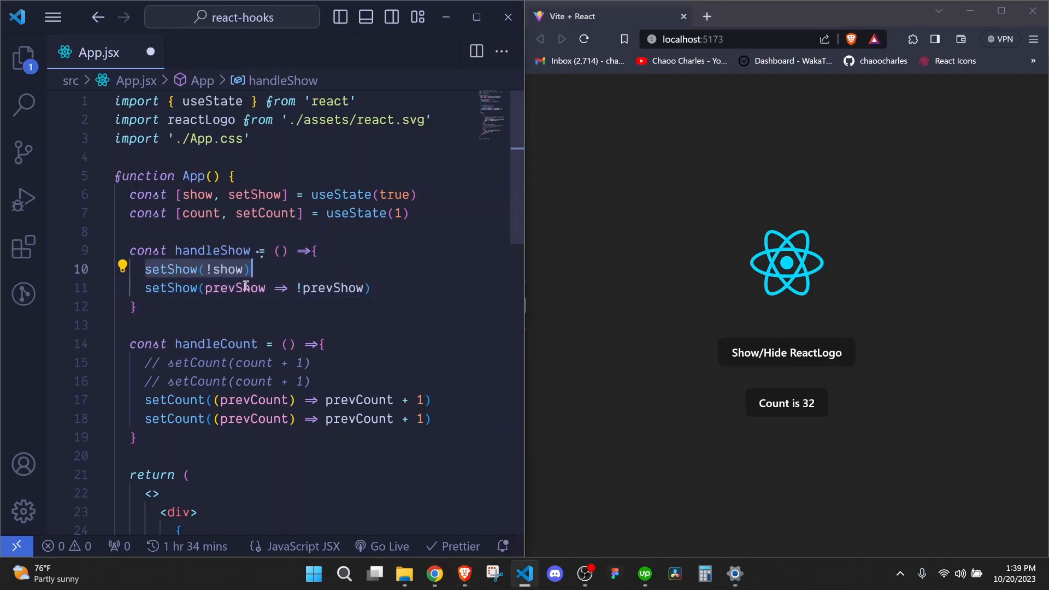
key("ctrl+/")
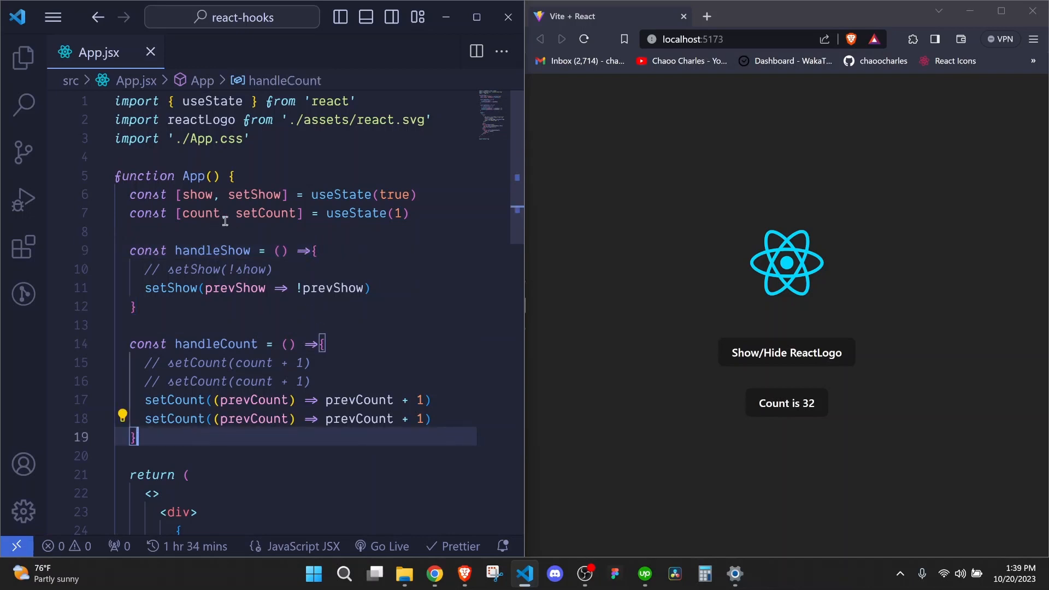
mouse_move(288, 399)
type("const [app")
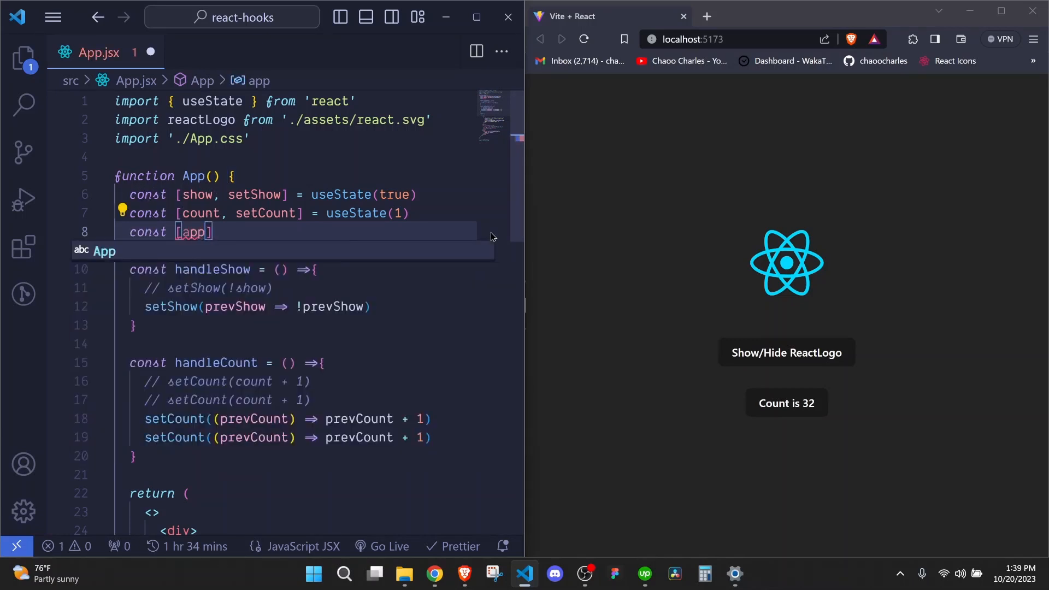
Step: Declare [appState, setAppState] = useState({ show: true, count: 1 }), commenting out the old states
type("State,")
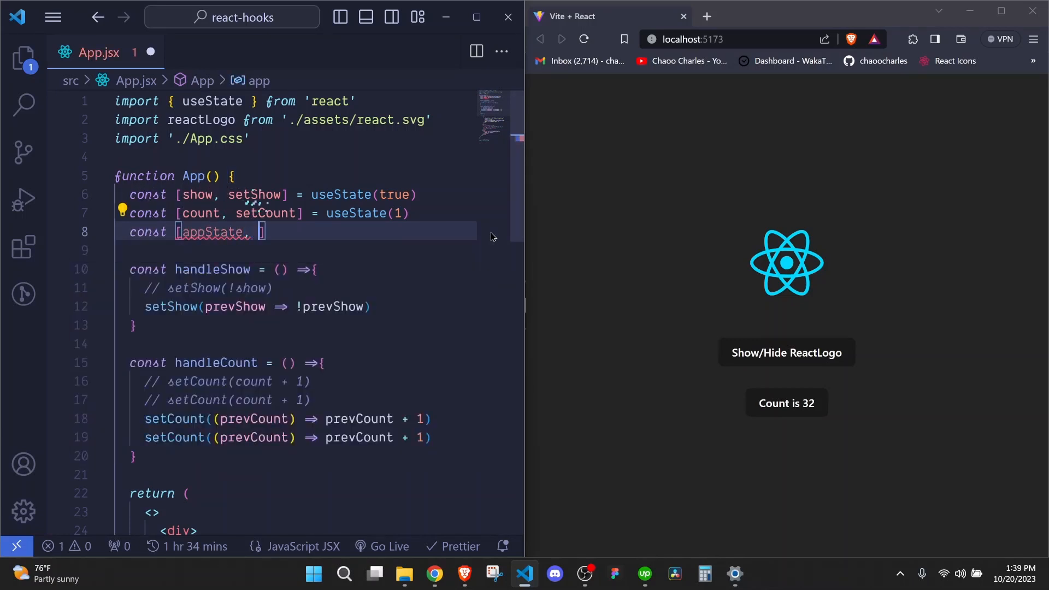
type("setAppState")
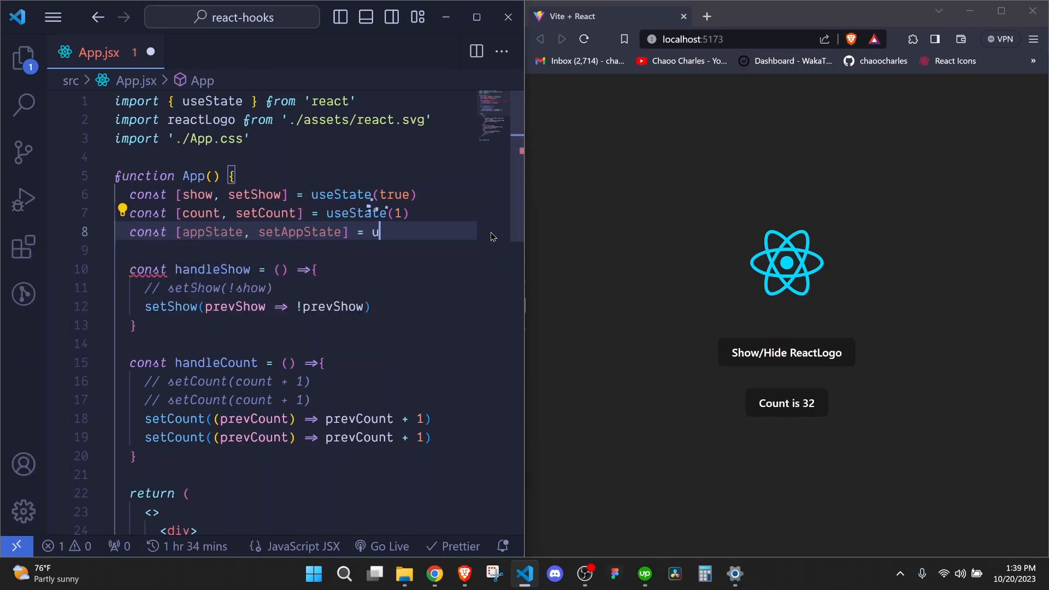
type("seState({")
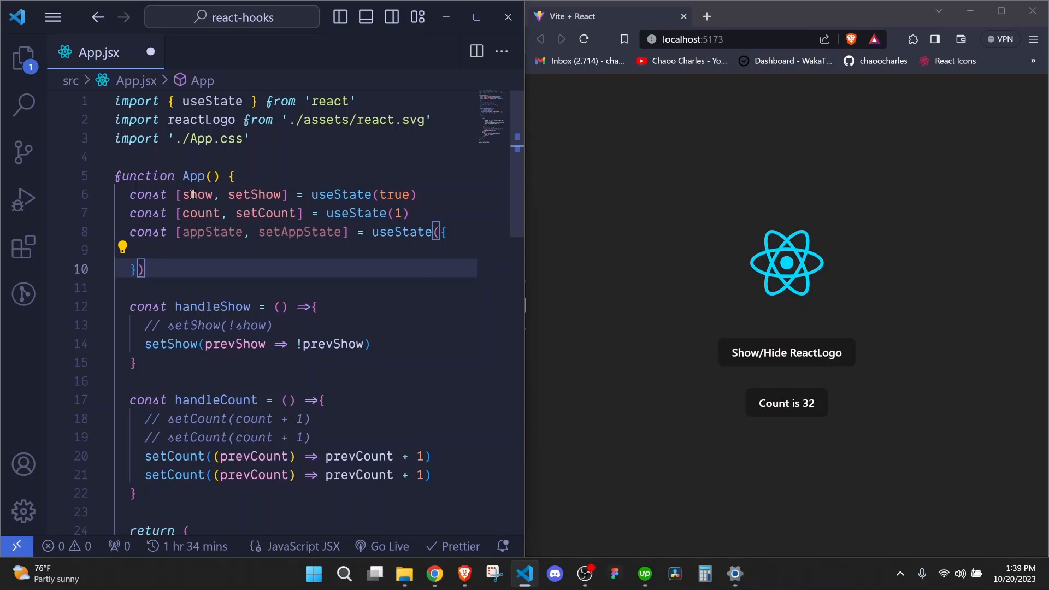
double_click(199, 213)
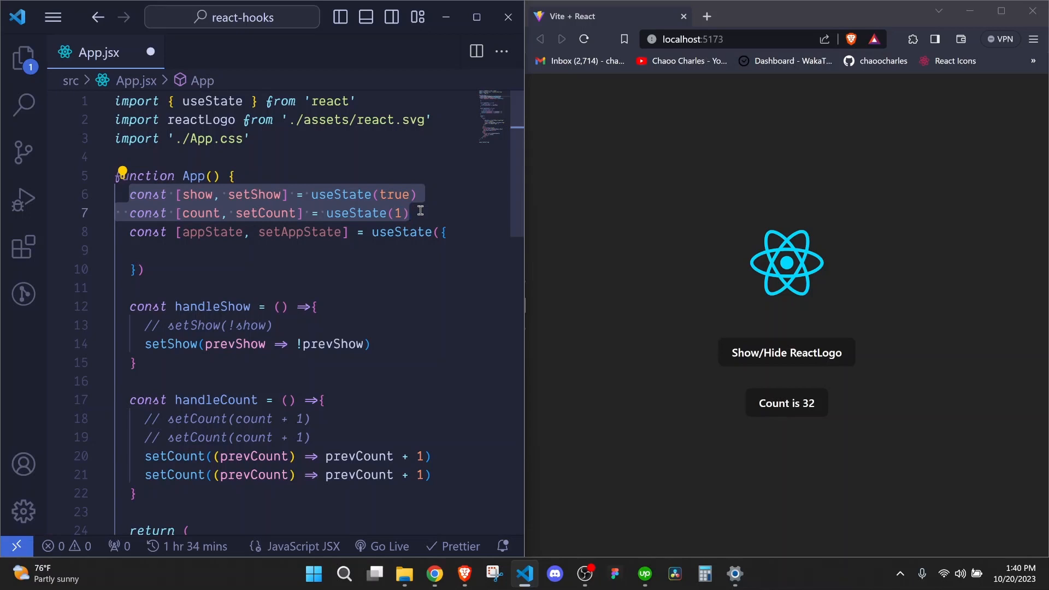
mouse_move(392, 247)
type("show:")
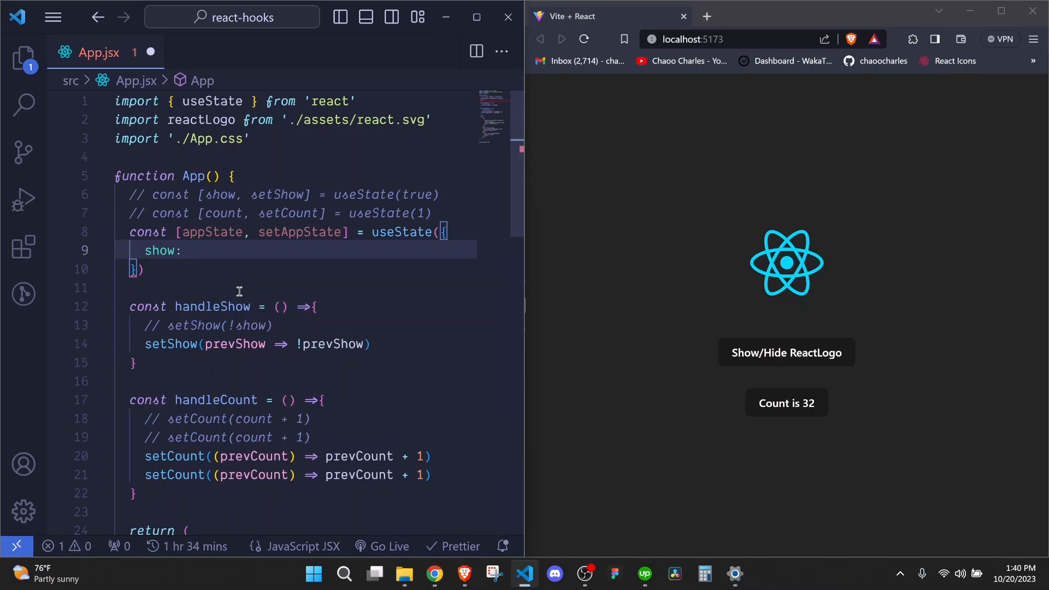
type("true,")
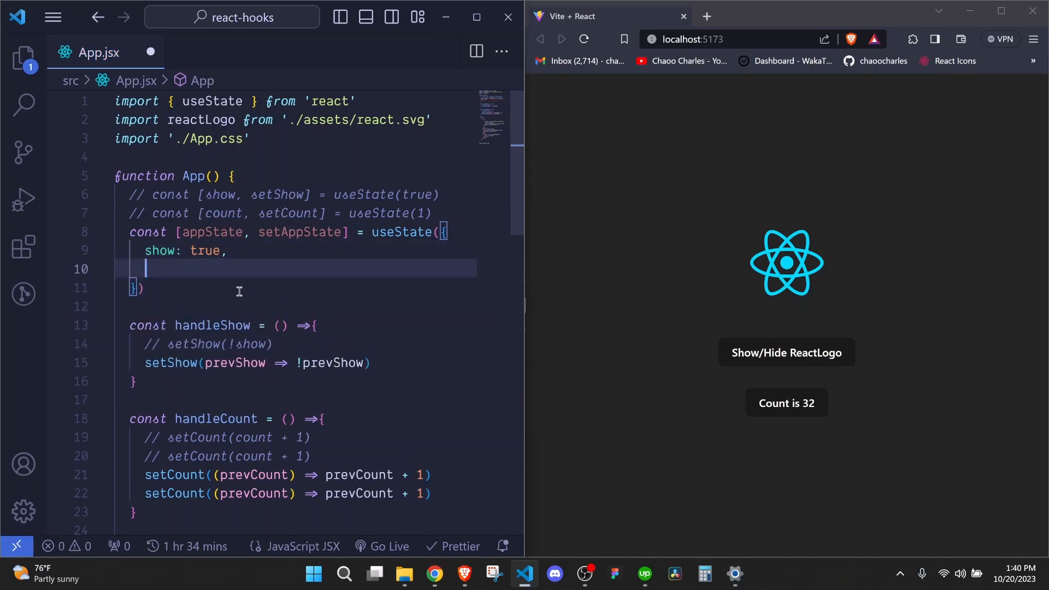
type("count")
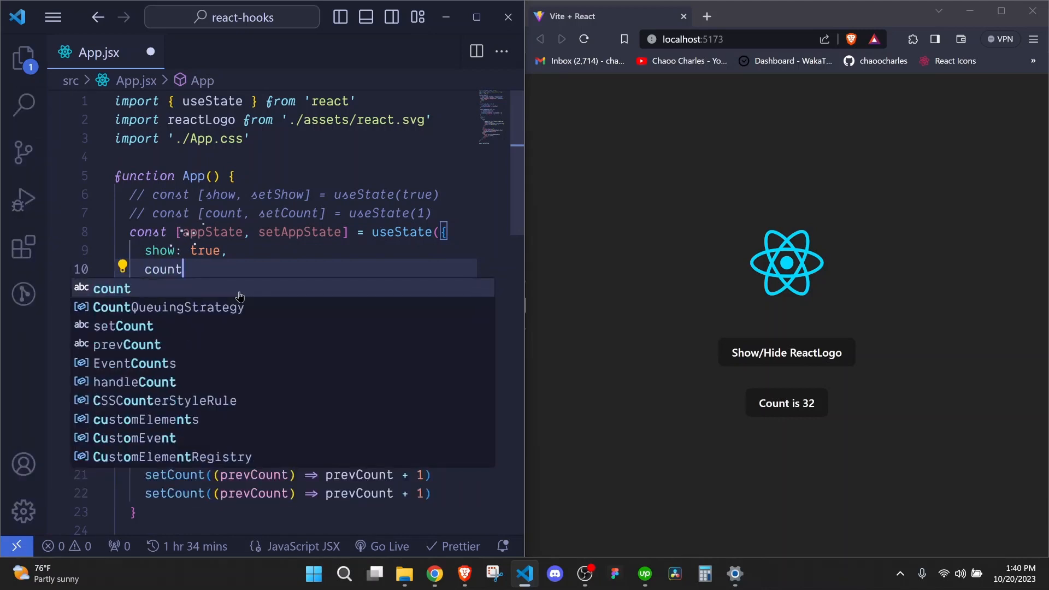
type(": 0")
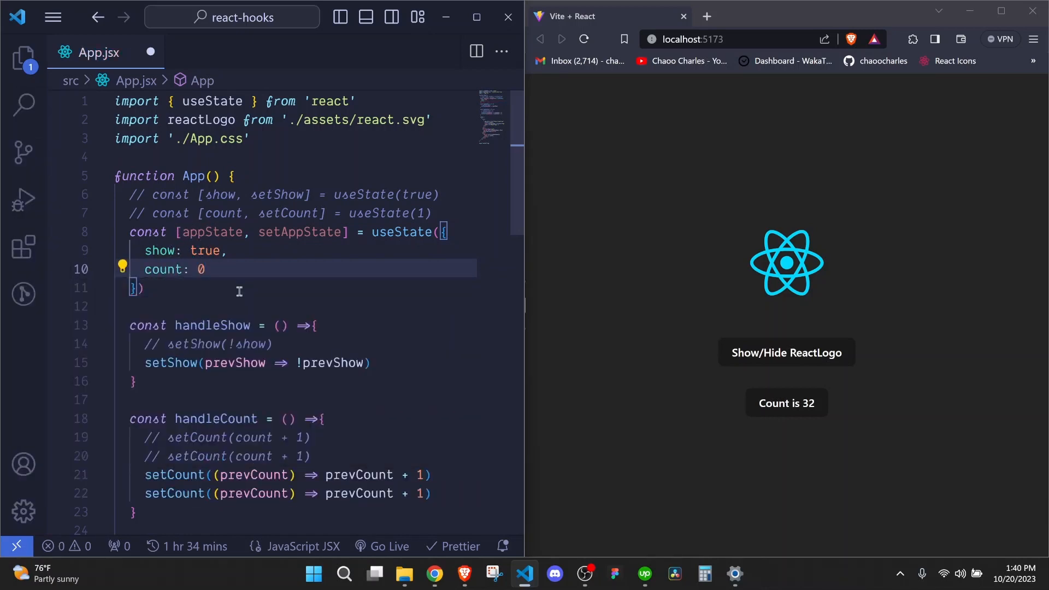
key("Backspace")
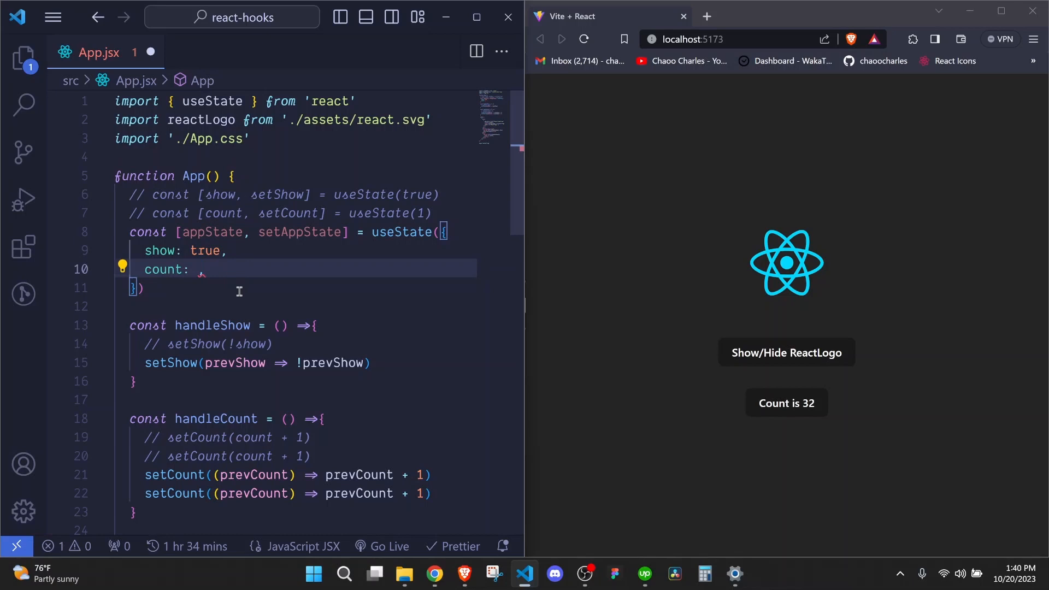
type("1,")
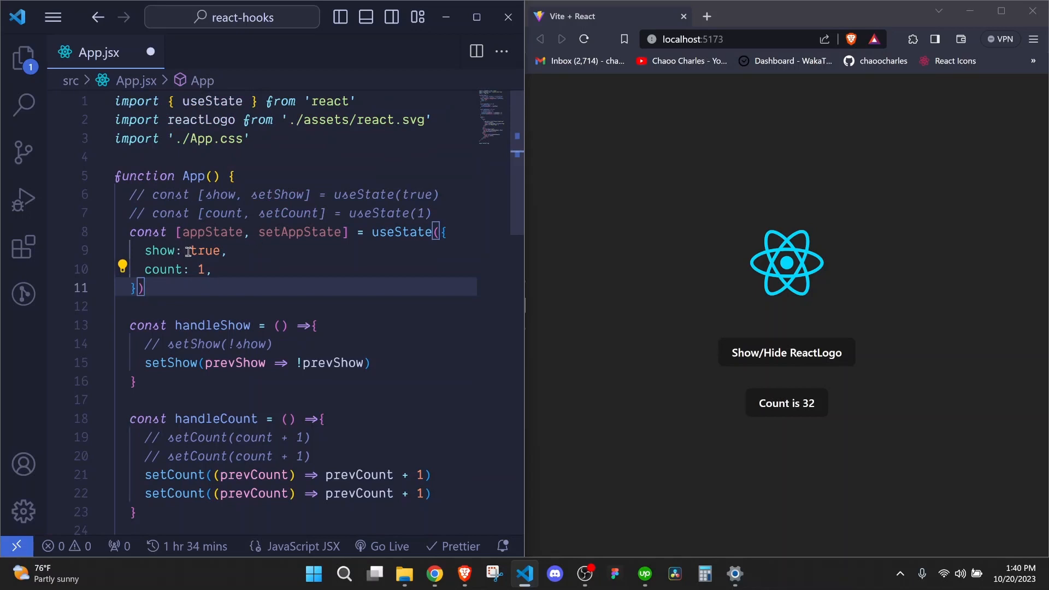
Step: Prefix the JSX show and count references with appState
scroll("down", 3)
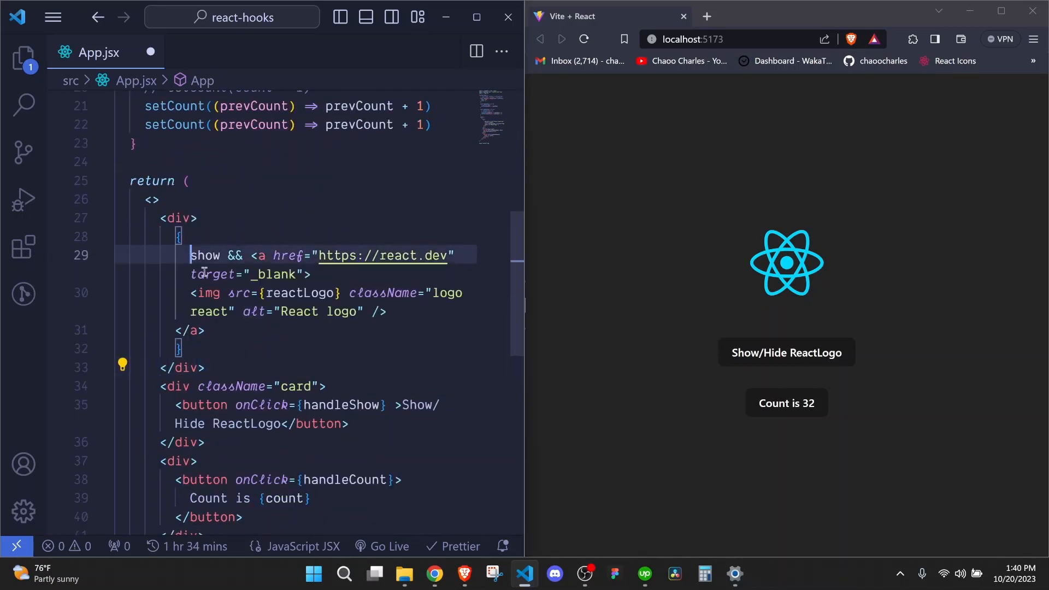
type("appState.")
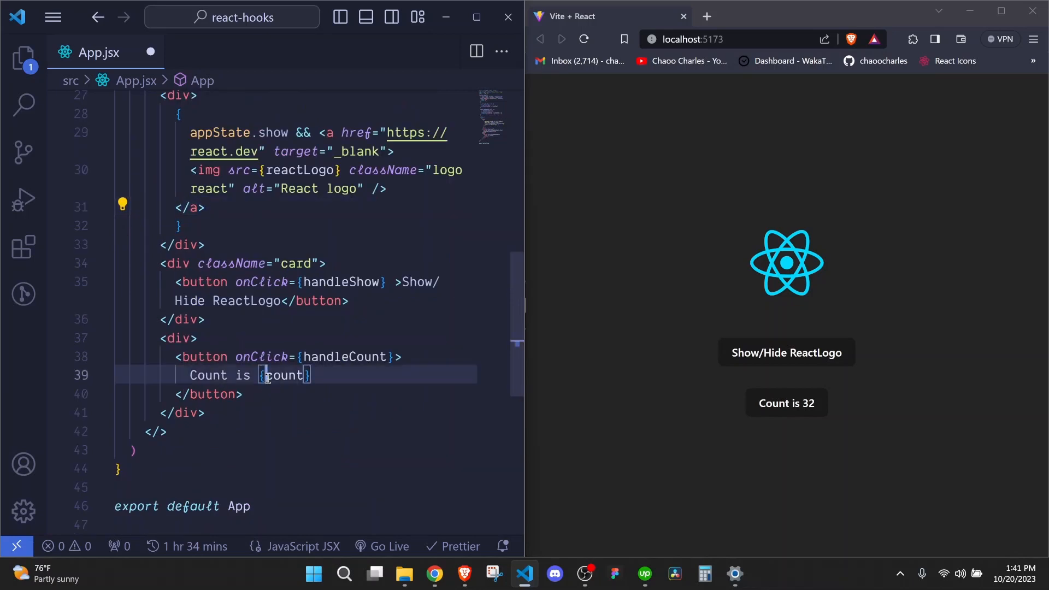
type("appState.")
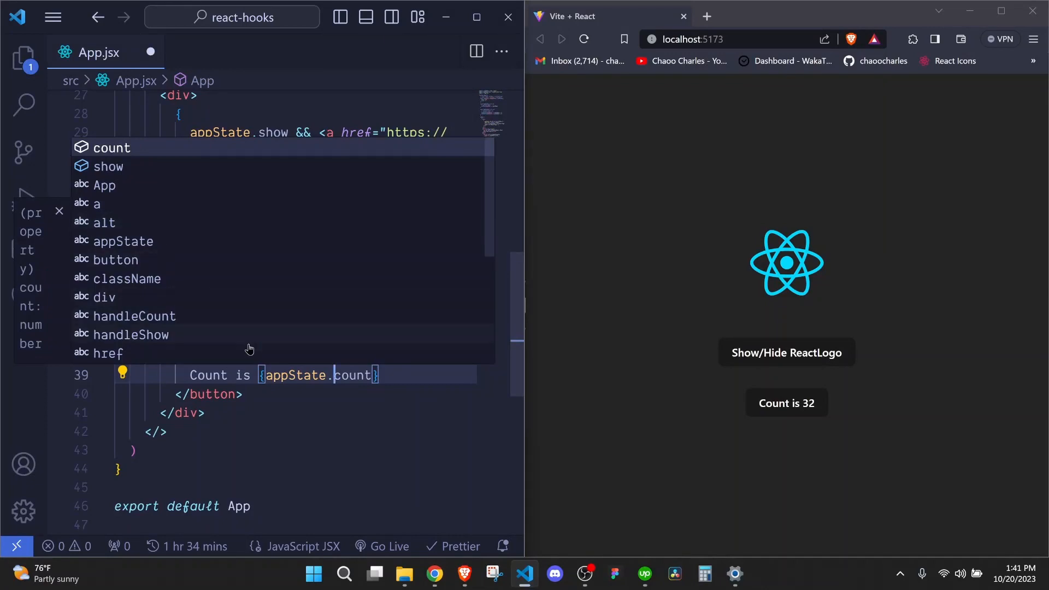
key("Escape")
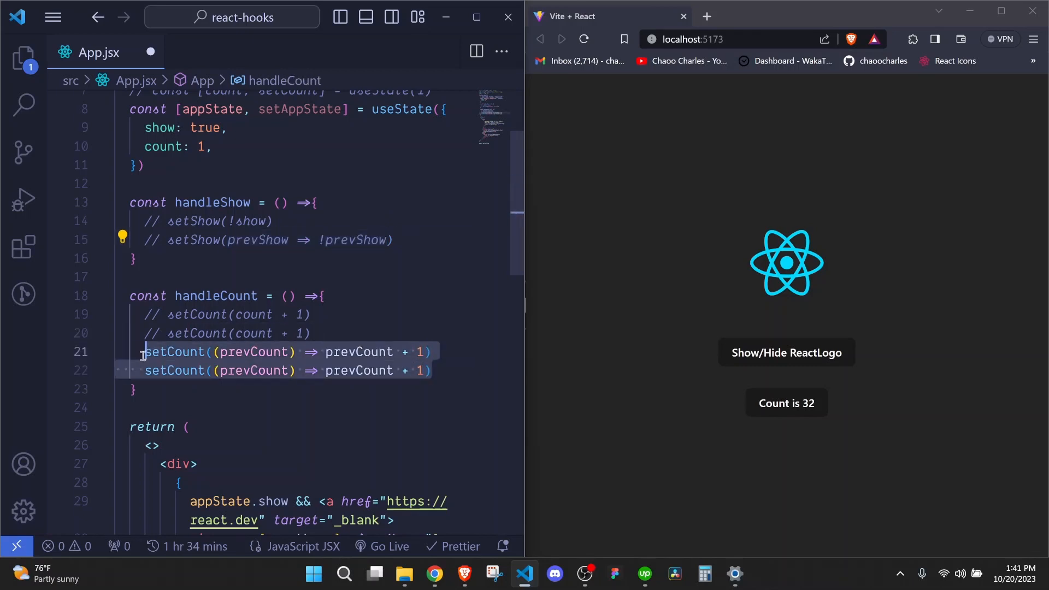
Step: Comment out the old updates and start setAppState(prev => ...) on a new handleShow line
key("ctrl+/")
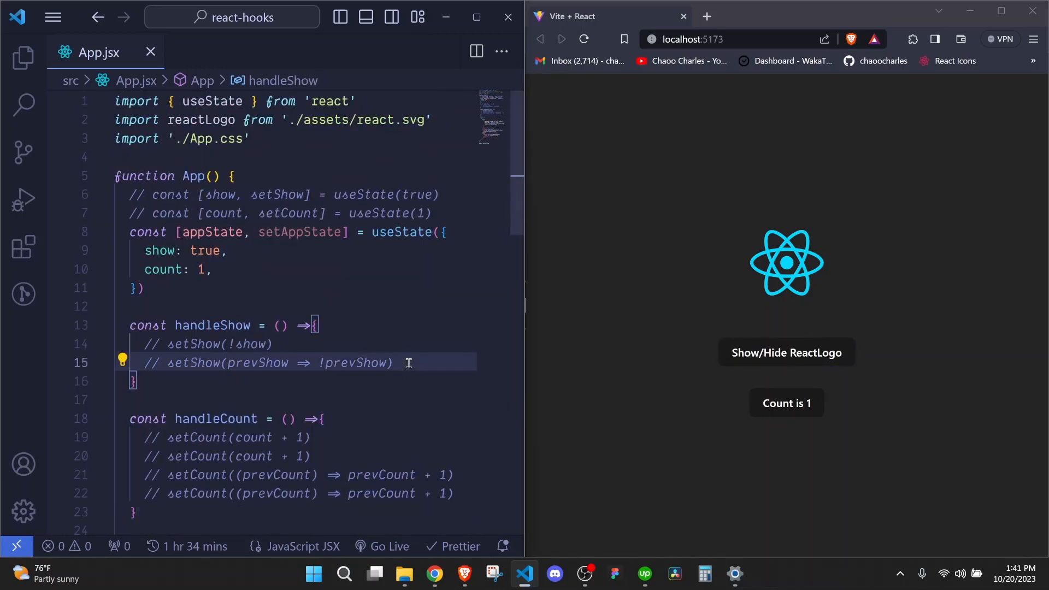
key("Enter")
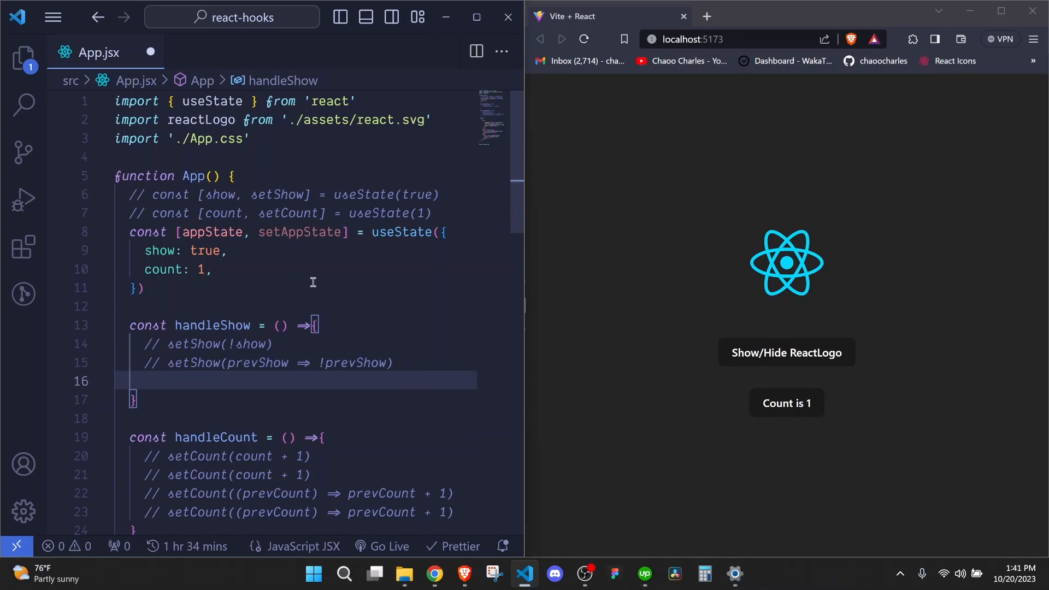
type("s")
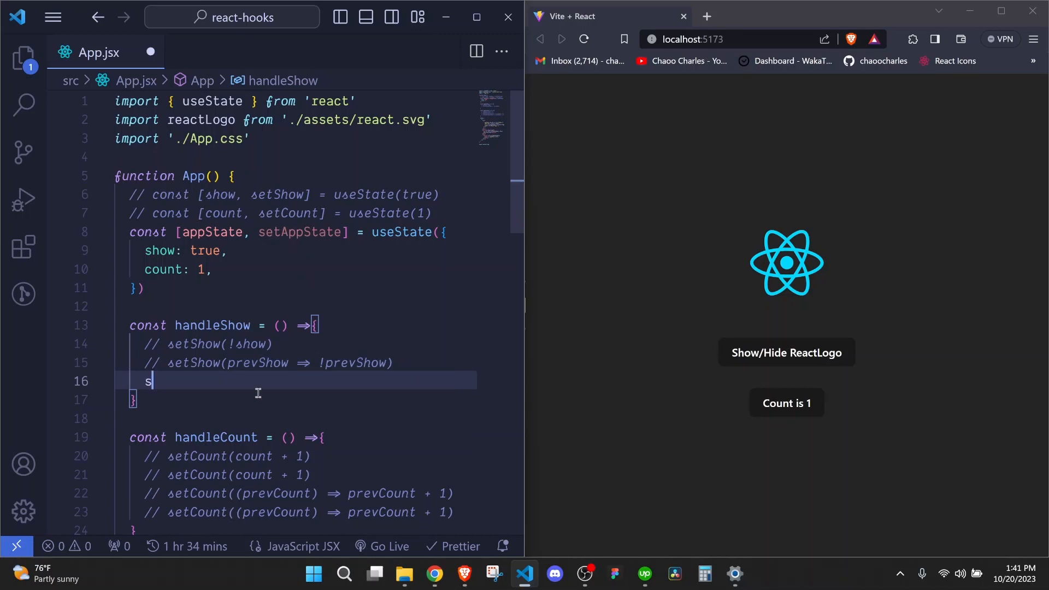
type("etAppState")
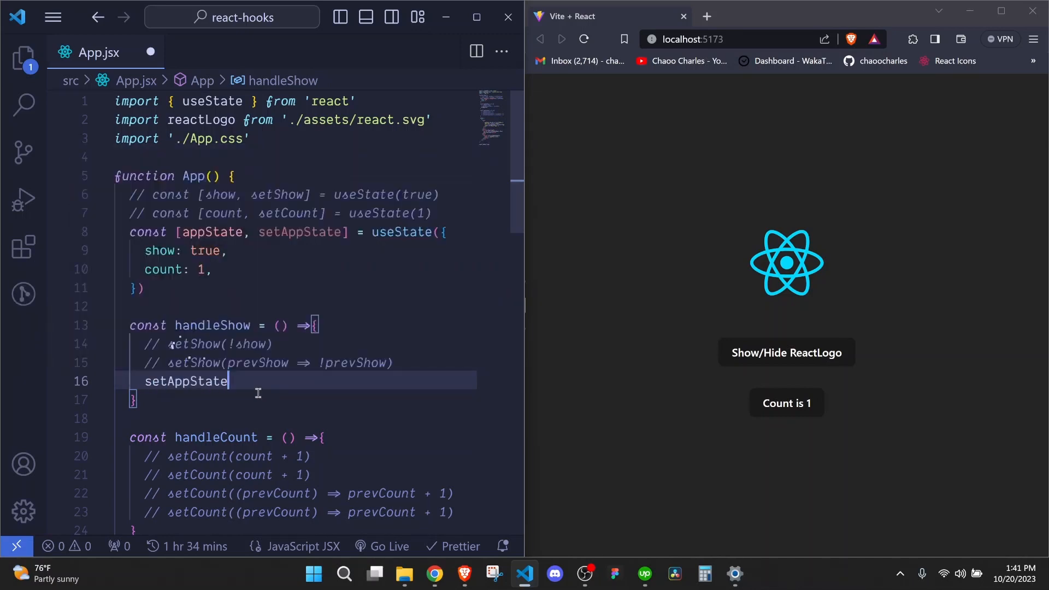
type("()")
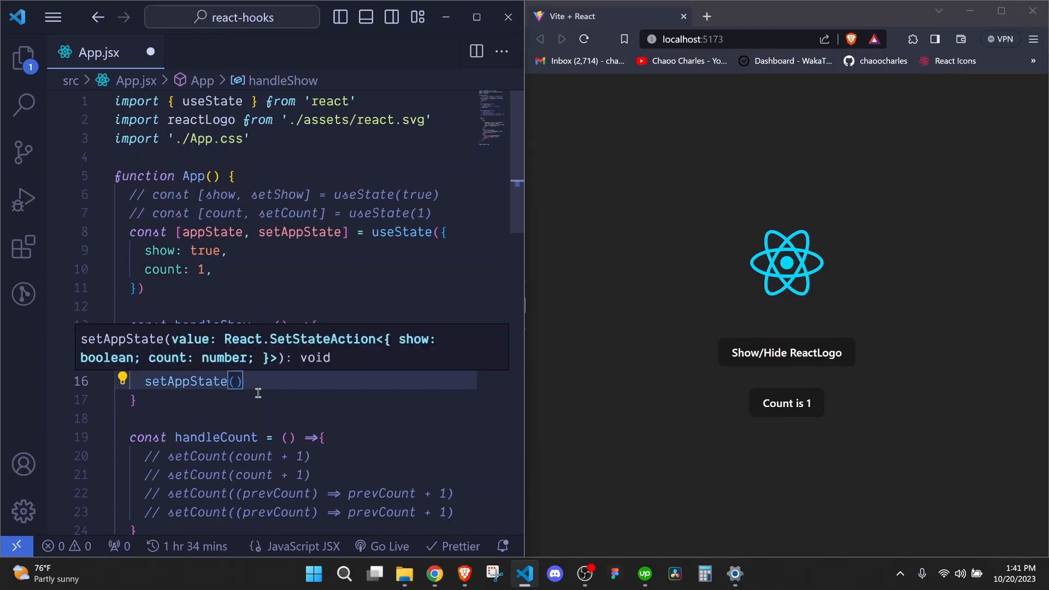
type("pre")
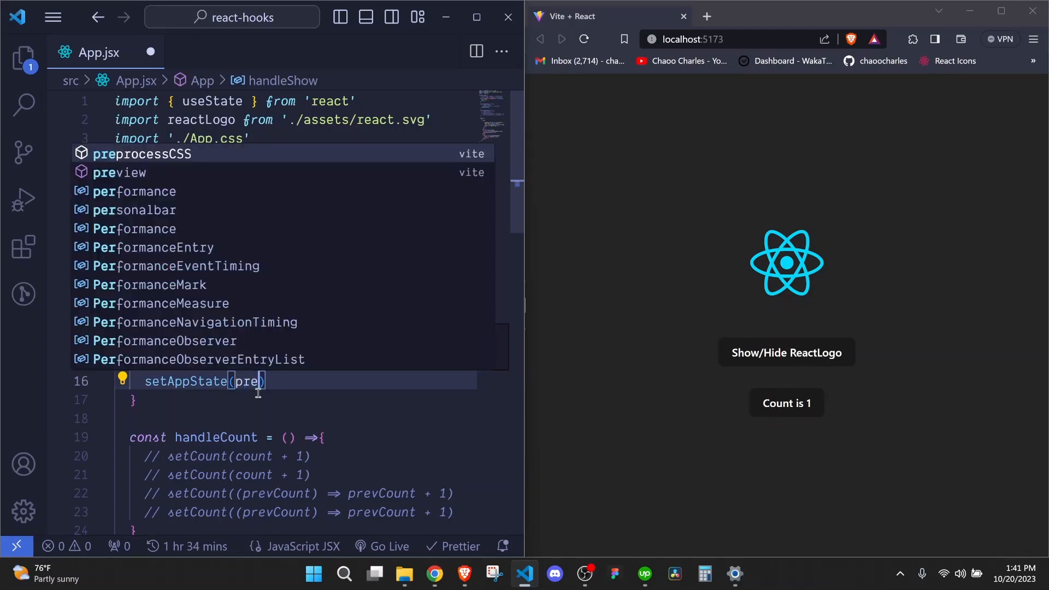
type("v => {")
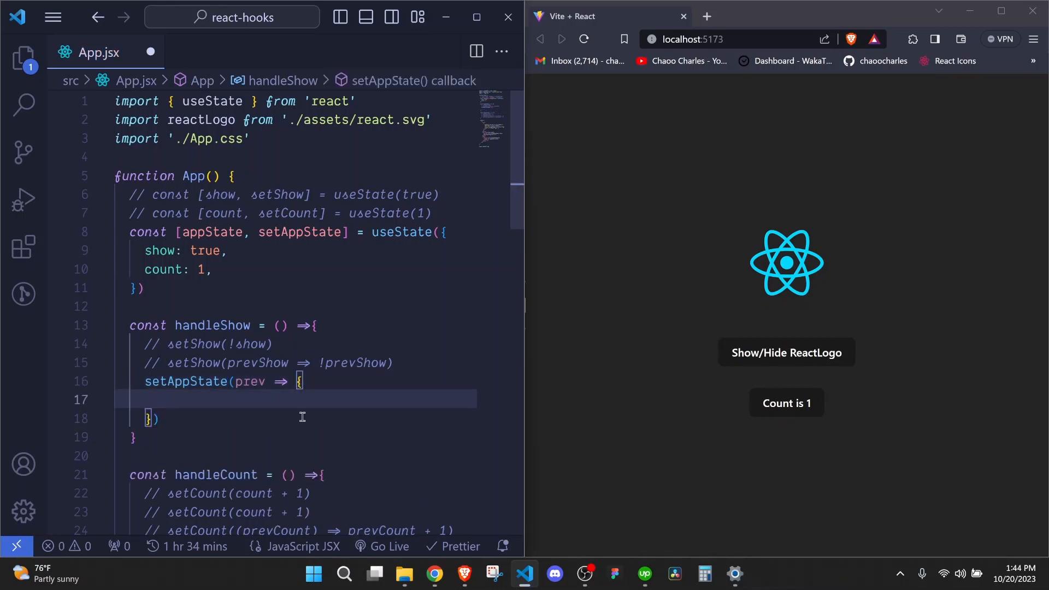
Step: Make the callback return {show: !prev.show}, and add a trailing comma on the count line
type("return")
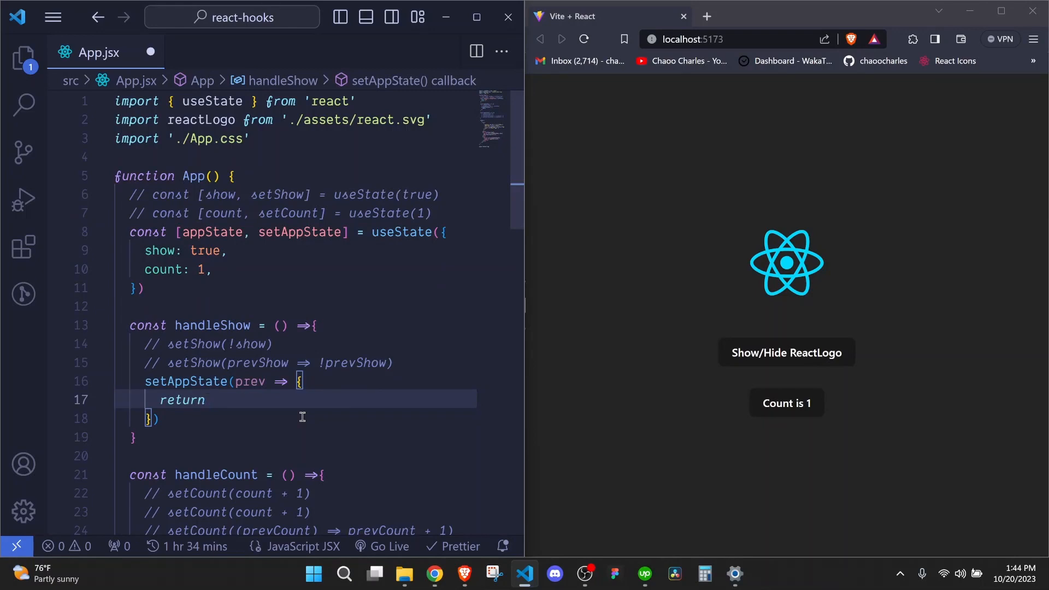
type("{")
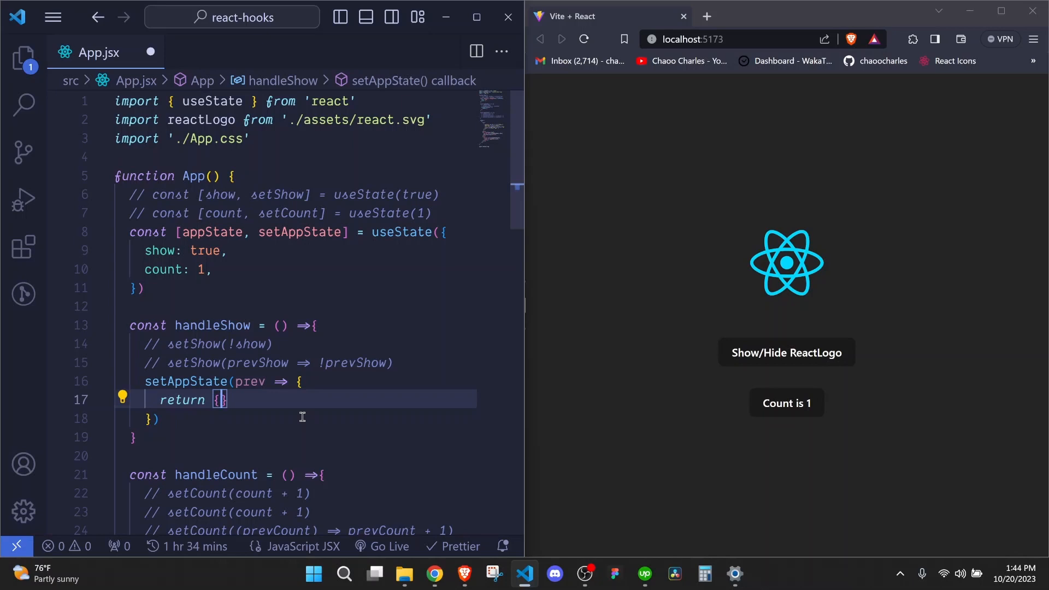
type("show")
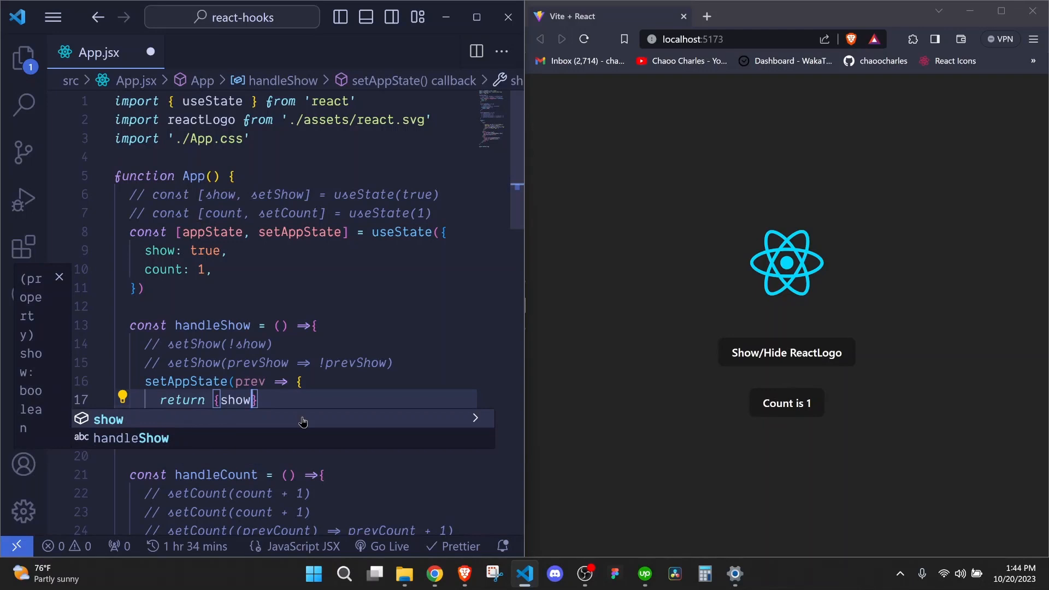
type(": !")
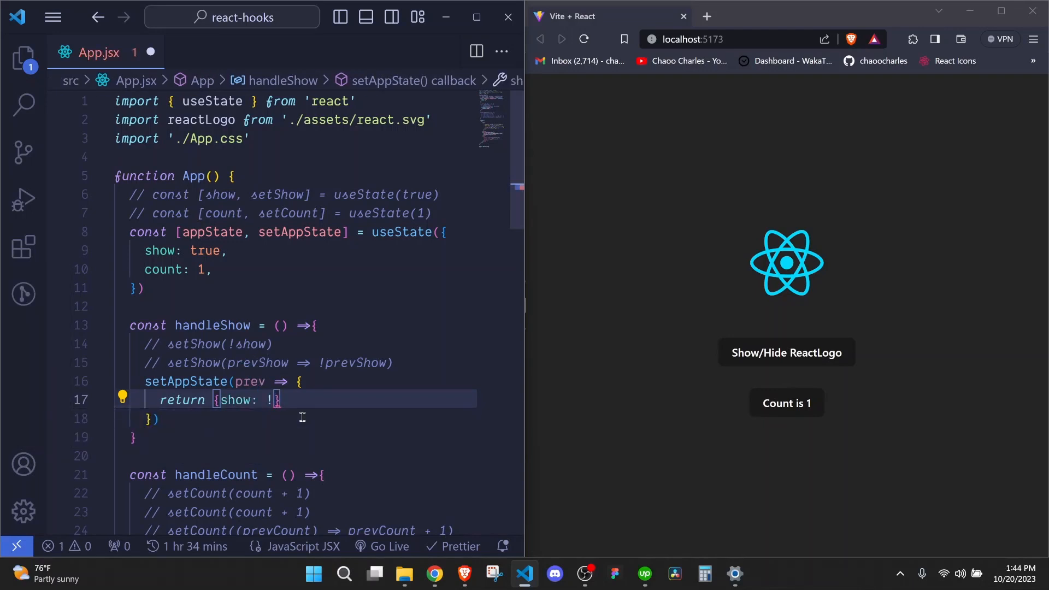
type("prev")
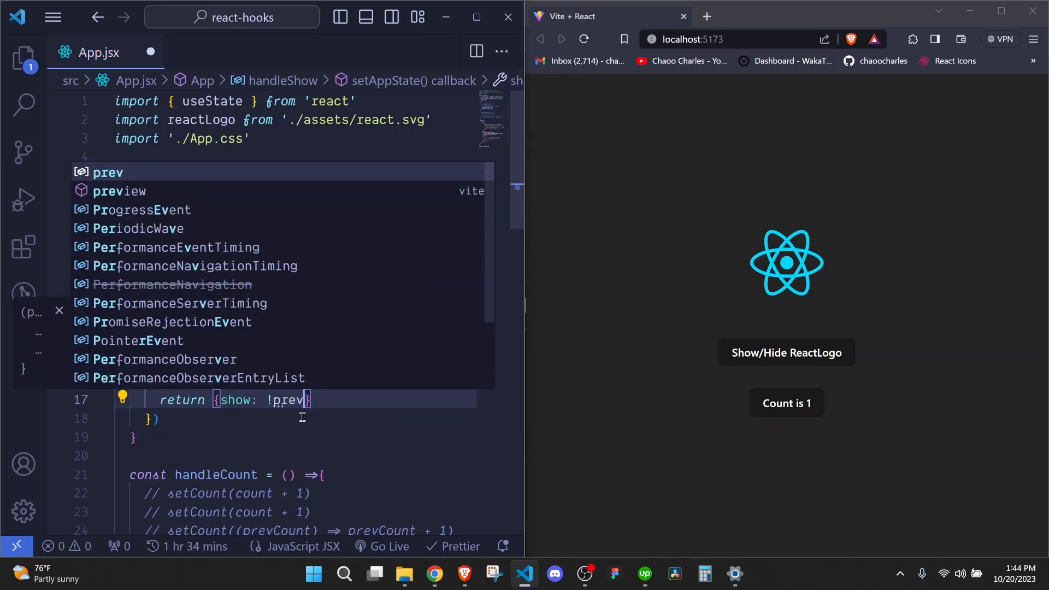
type(".show")
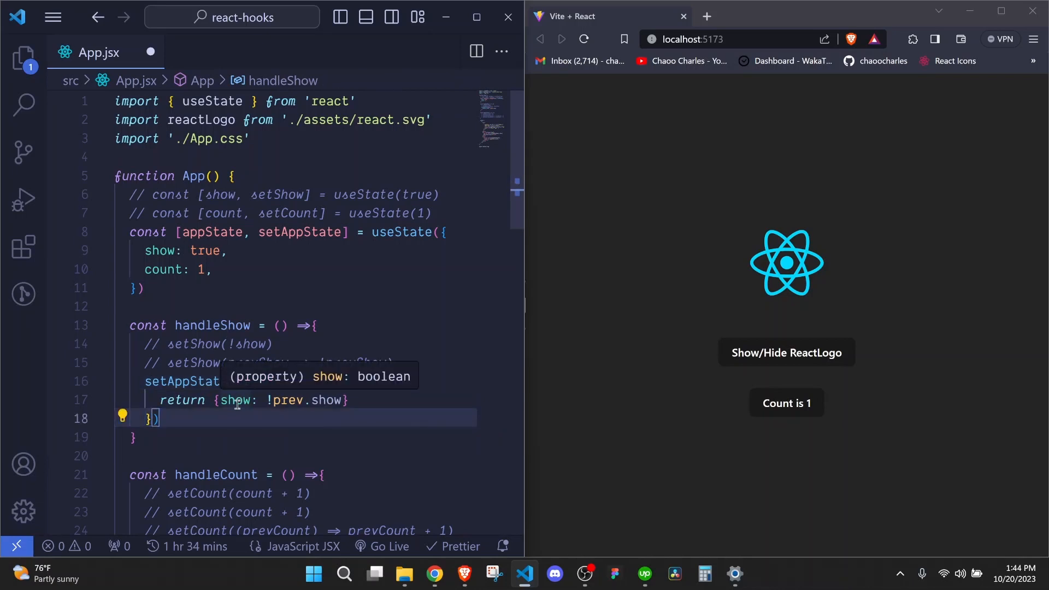
left_click(203, 269)
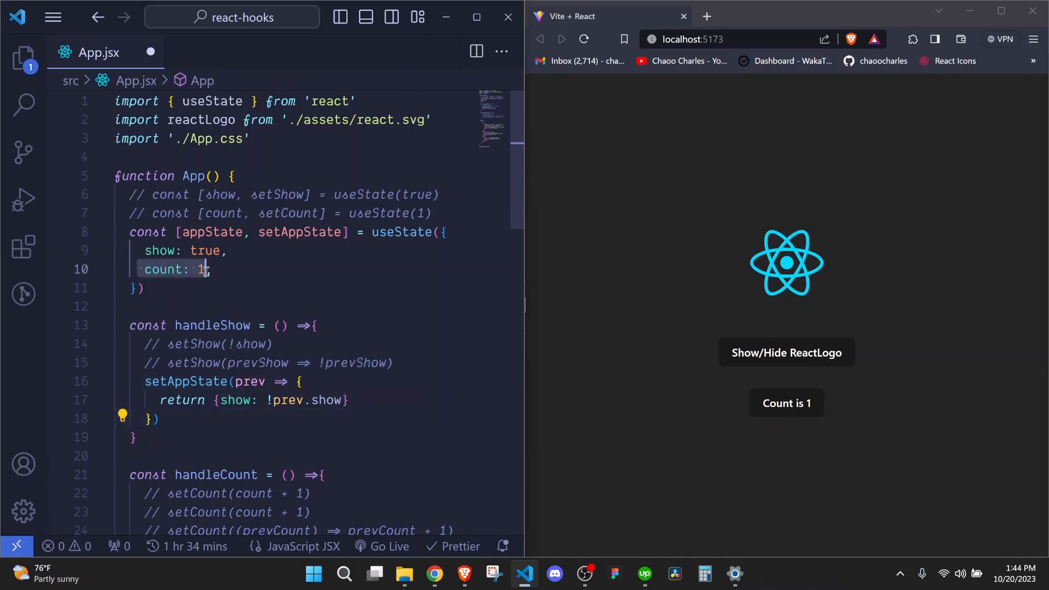
type(",")
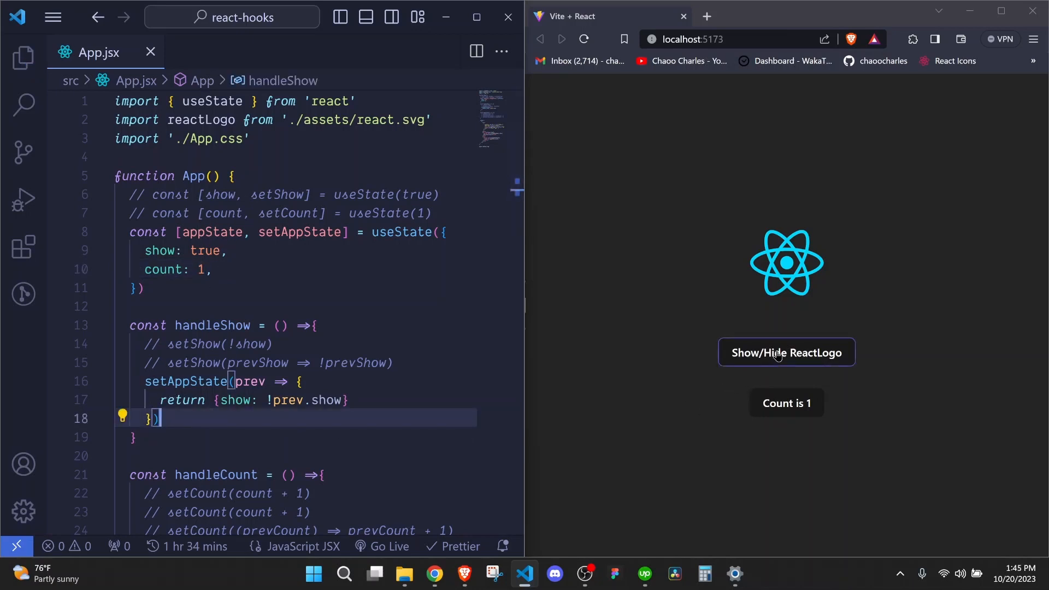
mouse_move(804, 358)
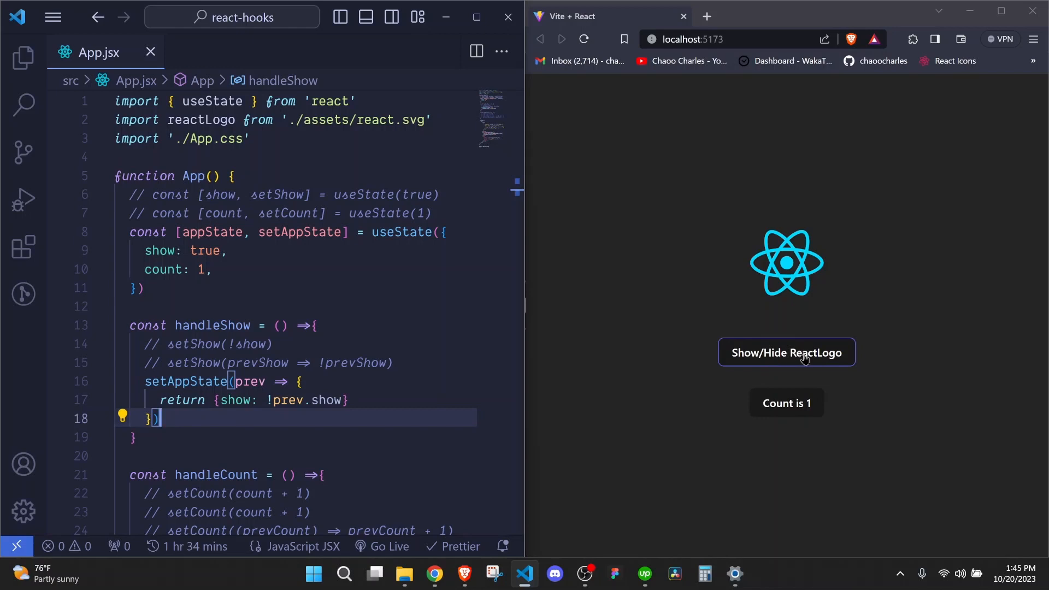
Step: Toggle the React logo off, on and off again, noticing Count shows no number
left_click(786, 352)
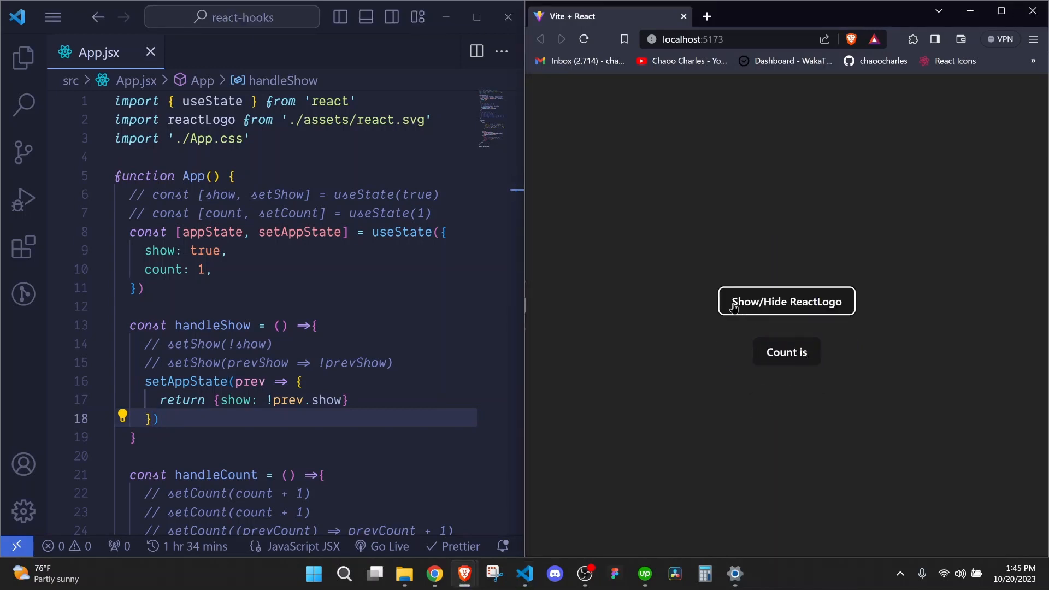
mouse_move(800, 301)
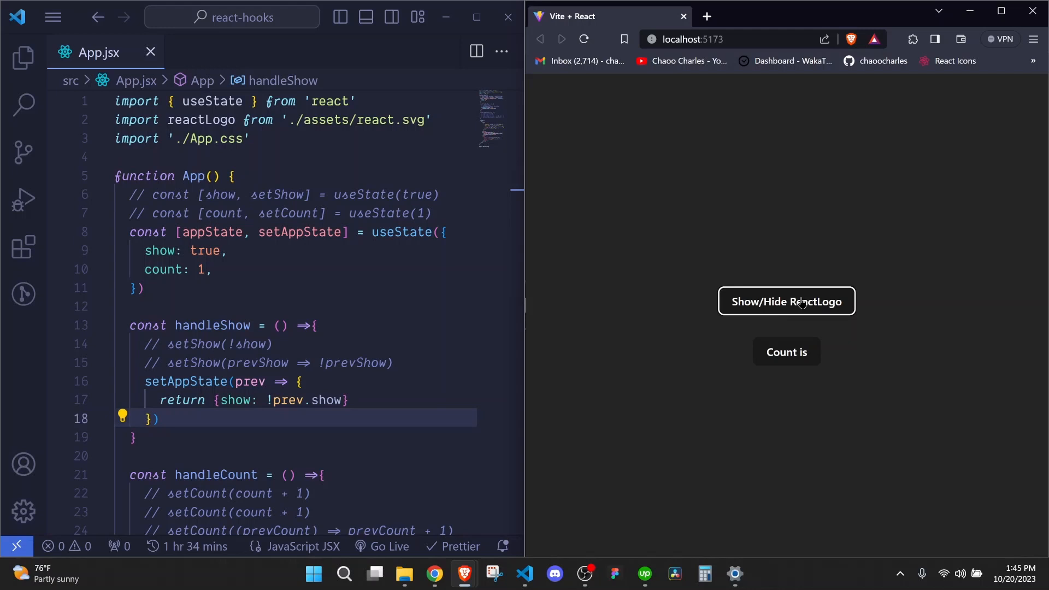
left_click(786, 301)
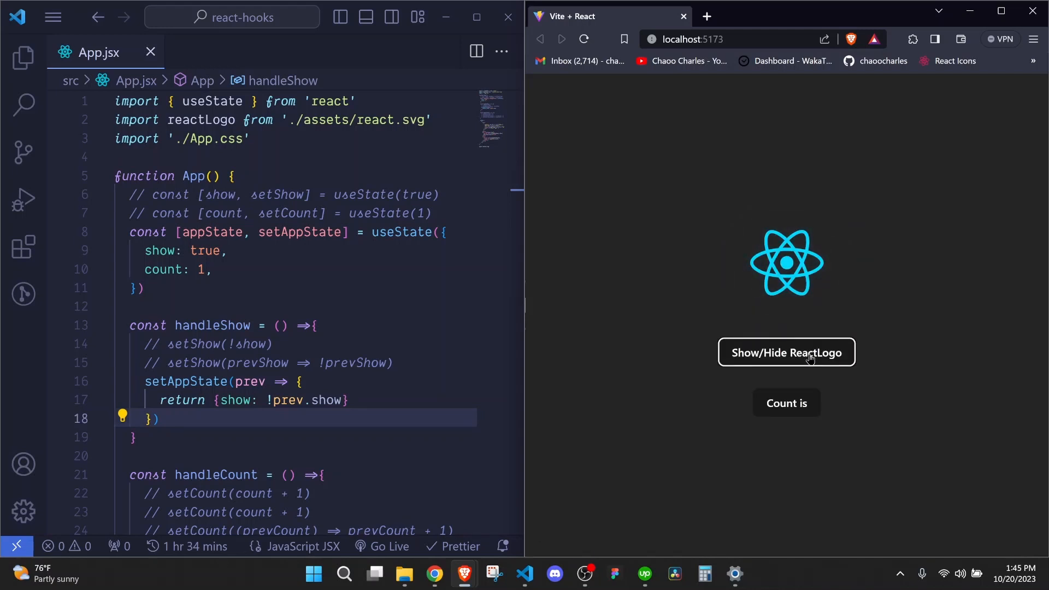
left_click(786, 353)
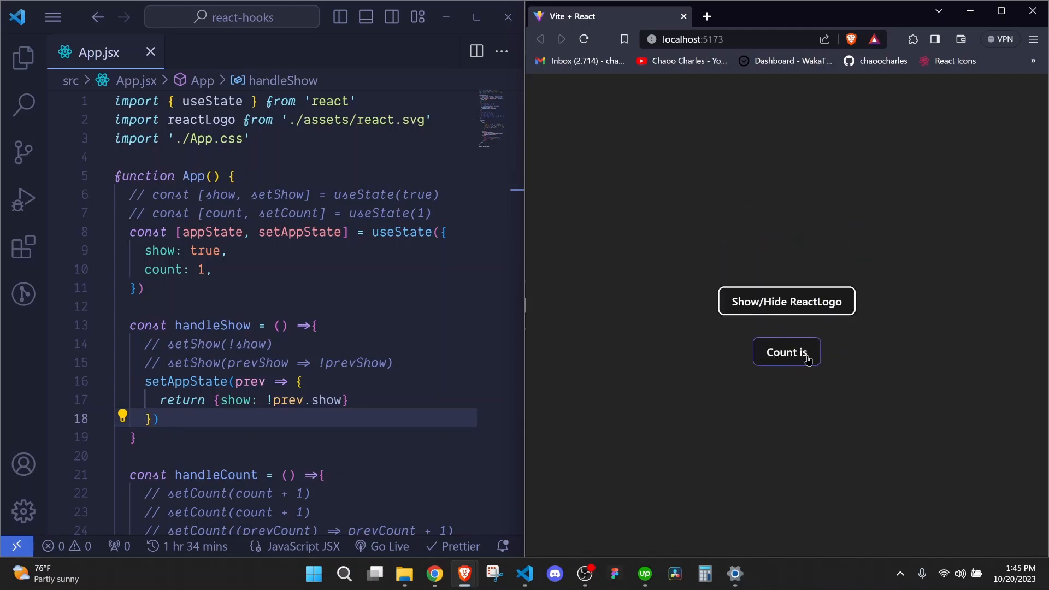
mouse_move(810, 373)
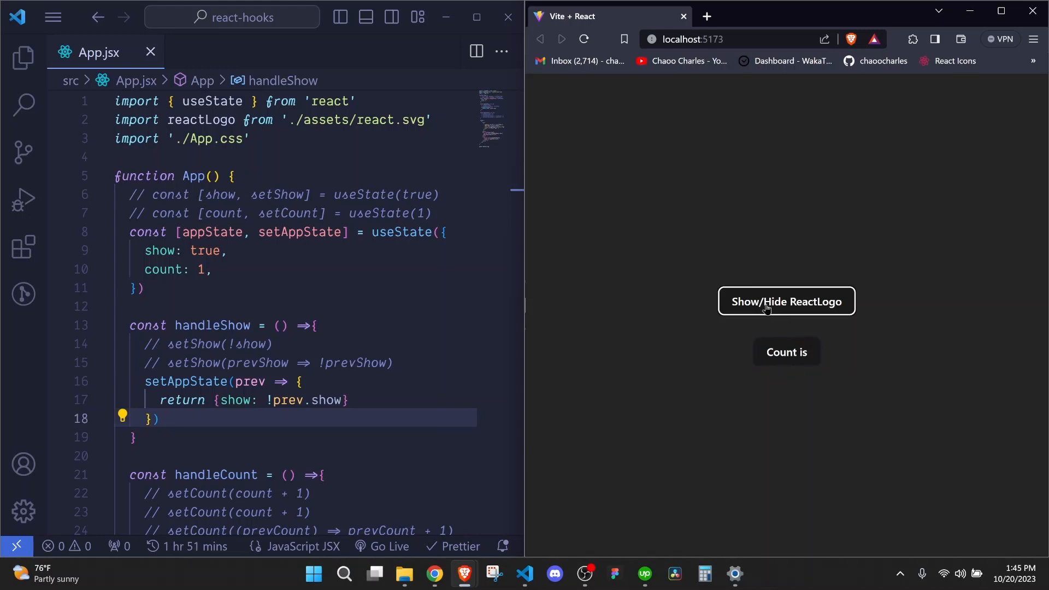
mouse_move(793, 307)
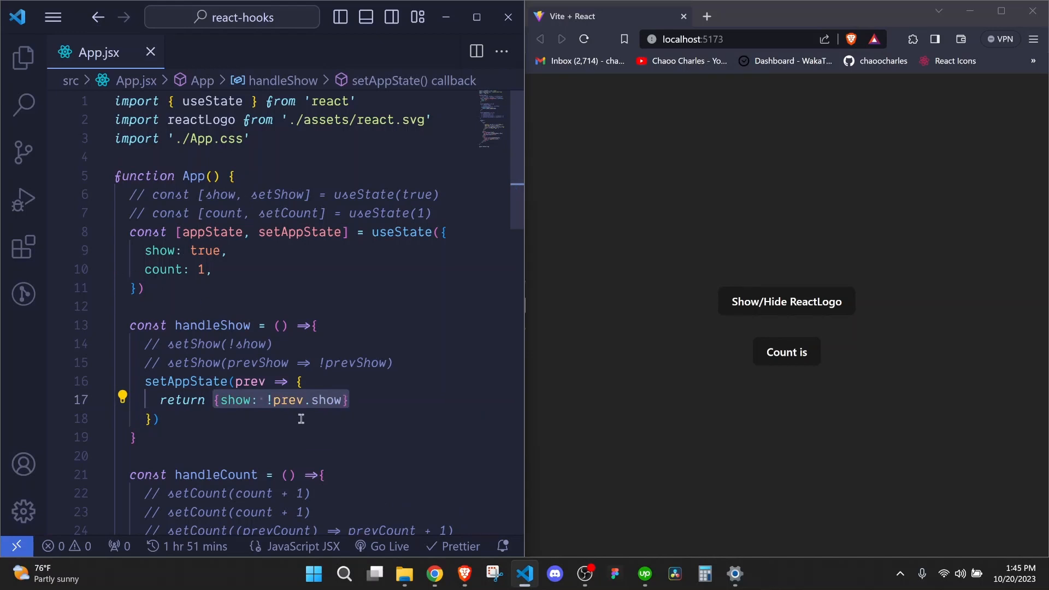
mouse_move(260, 413)
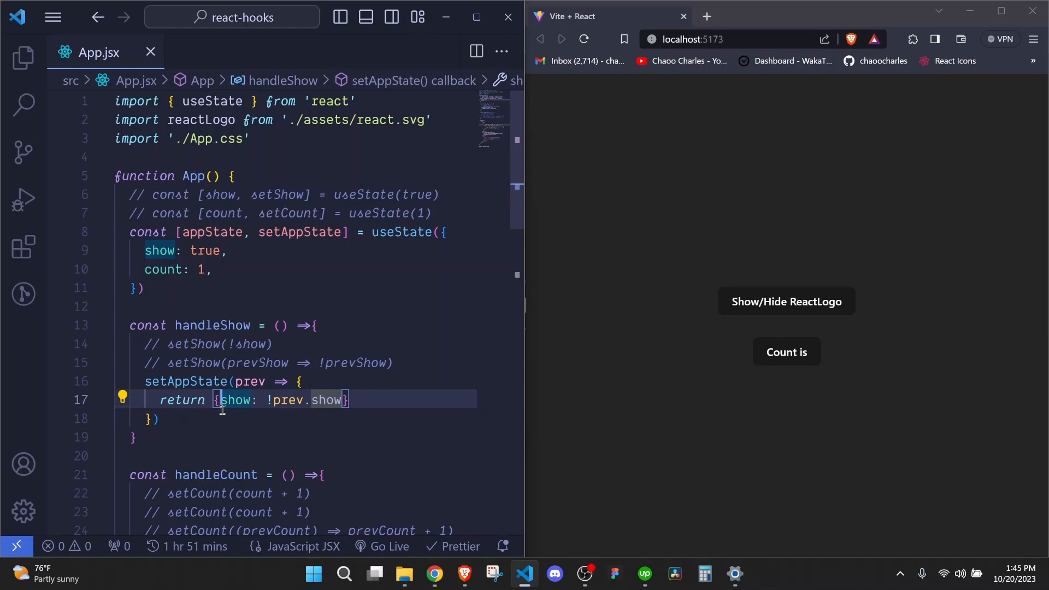
Step: Change handleShow's return to {...prev, show: !prev.show}
type("prev,")
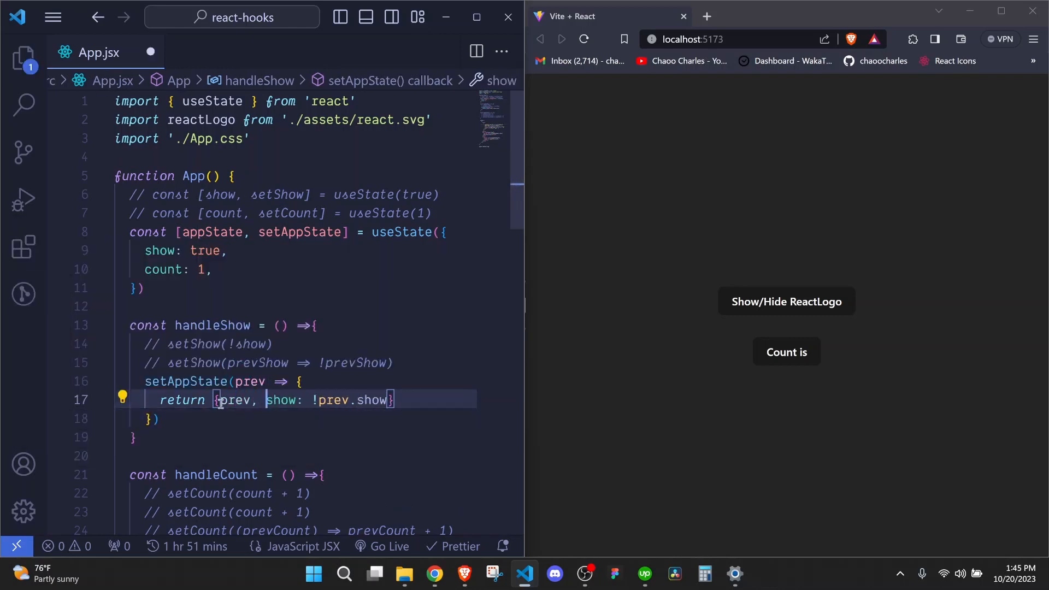
mouse_move(228, 474)
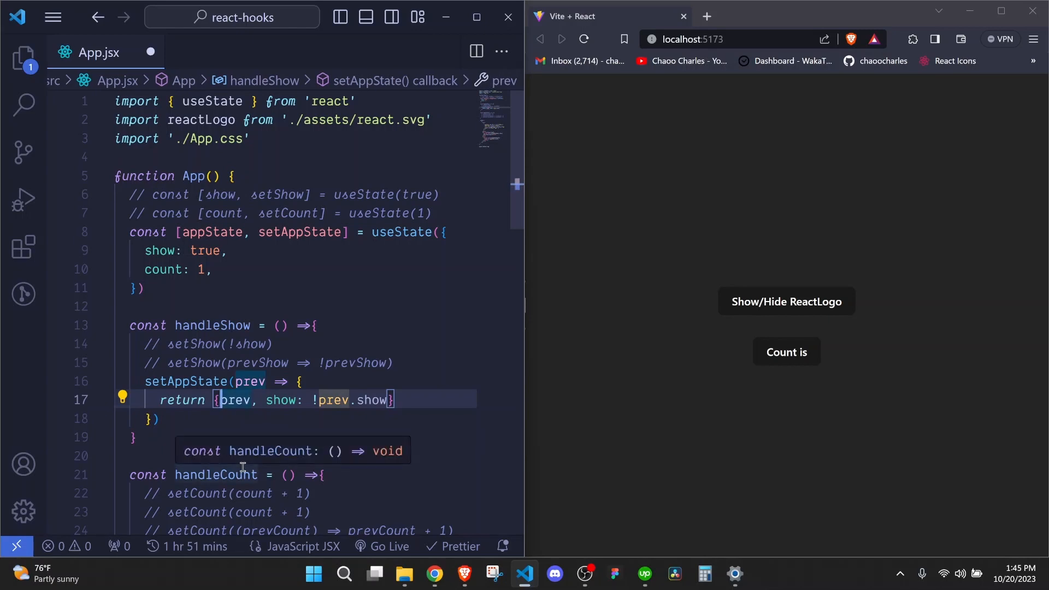
type("...")
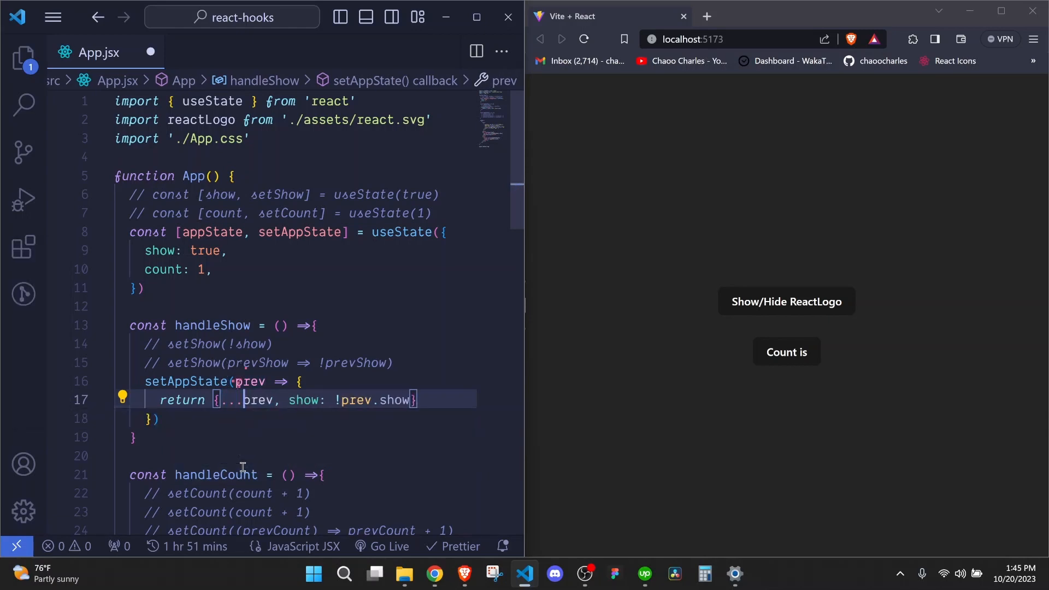
left_click(130, 436)
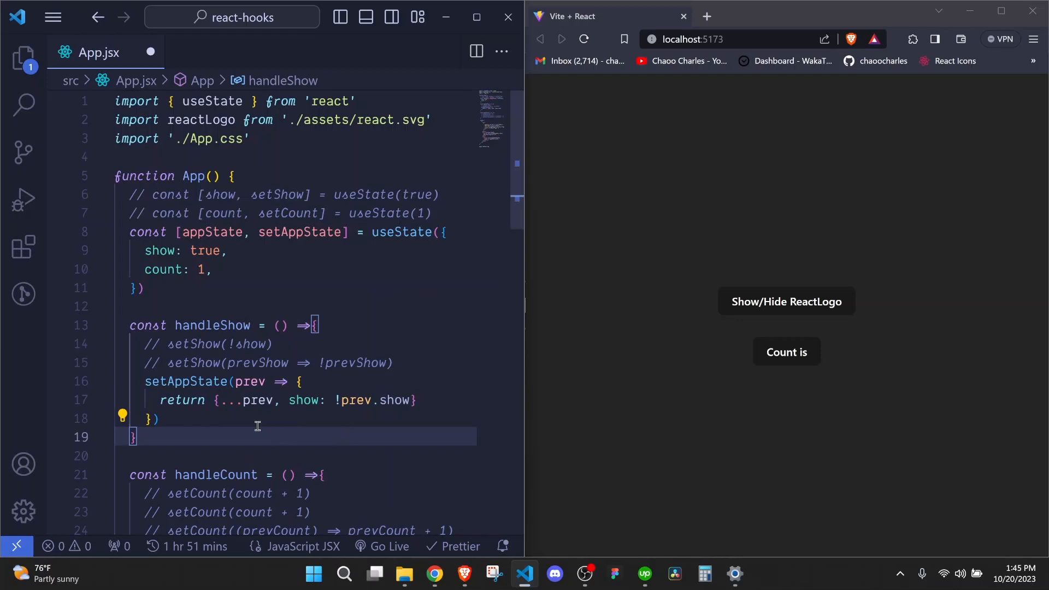
mouse_move(284, 415)
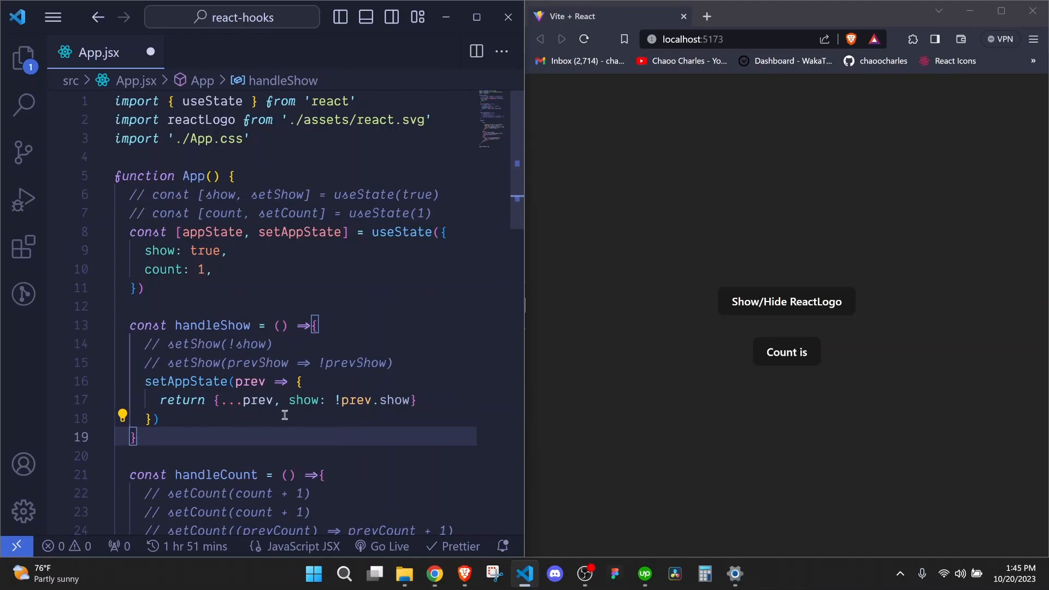
mouse_move(334, 400)
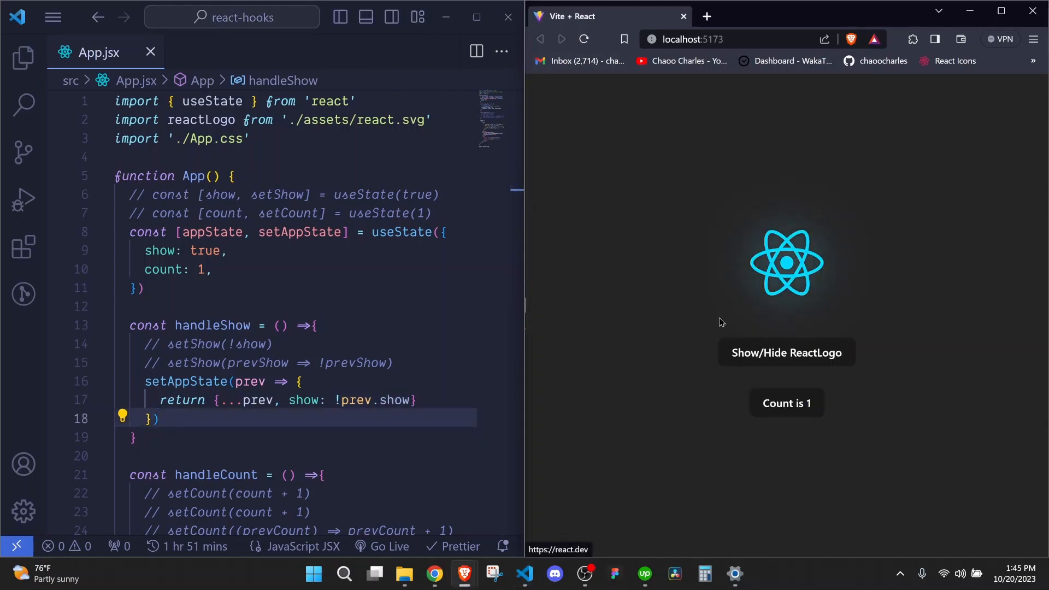
Step: Hide and show the logo, confirming Count is 1 stays visible, and select the setAppState block
left_click(786, 352)
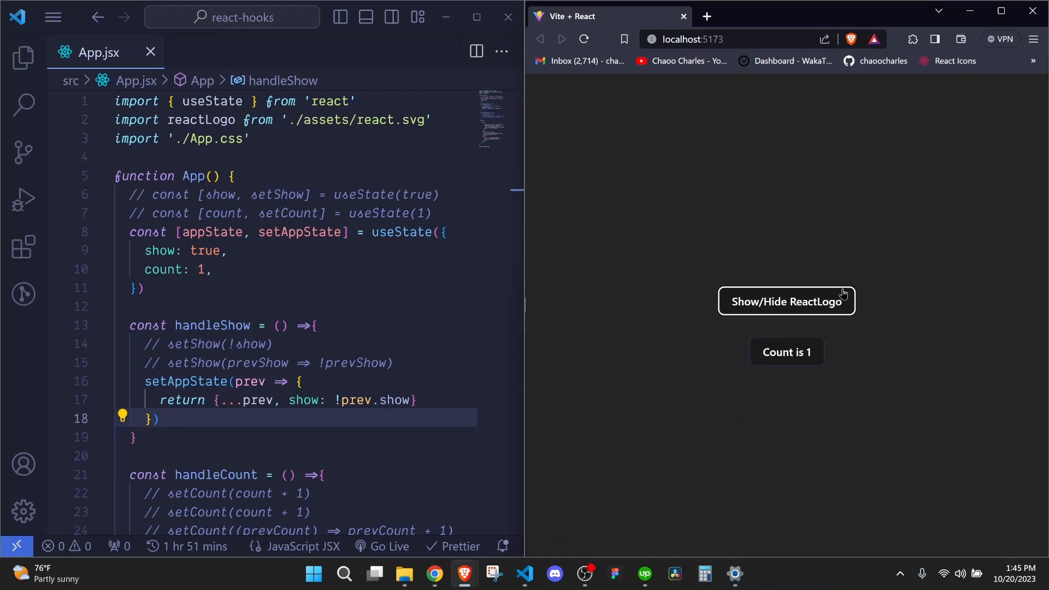
left_click(786, 301)
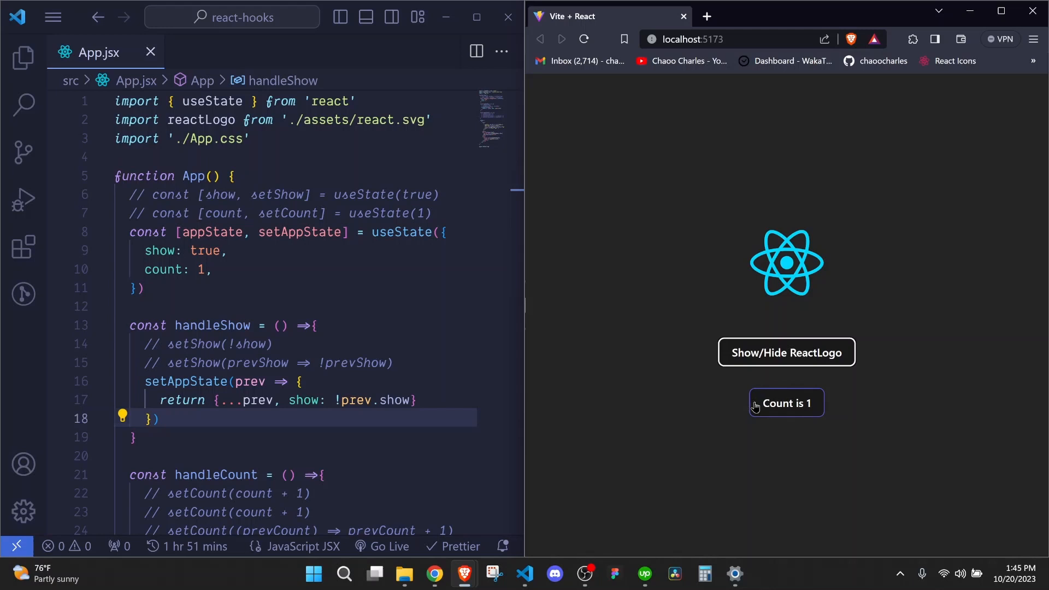
mouse_move(796, 395)
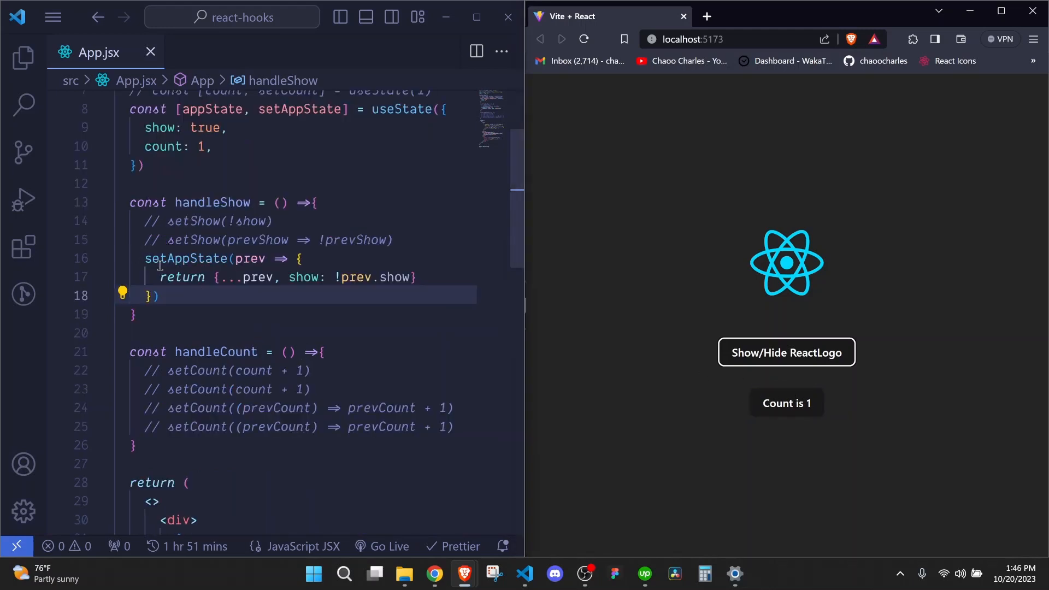
left_click_drag(143, 259, 159, 295)
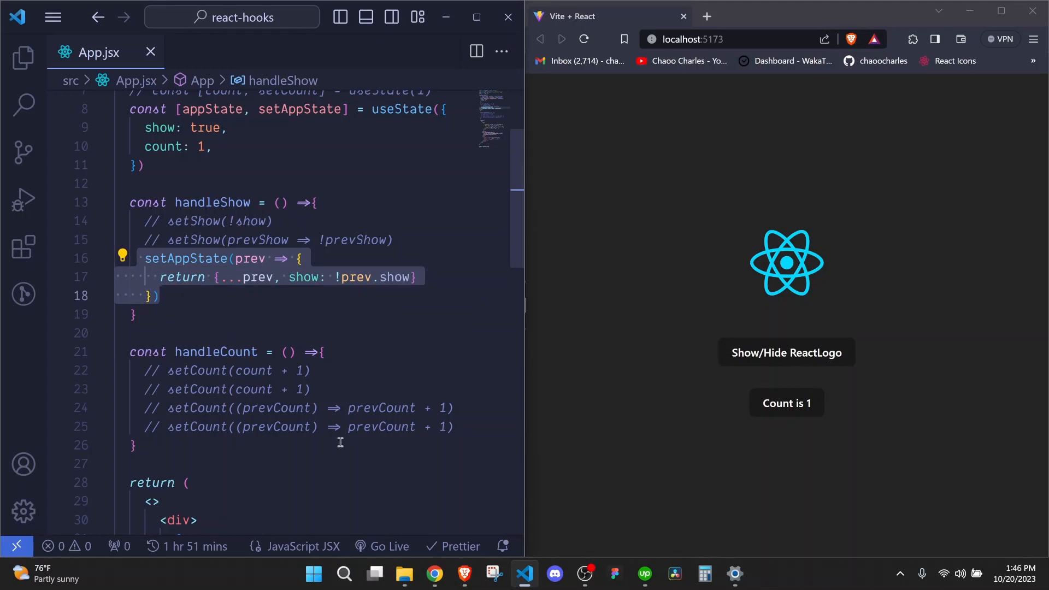
Step: Copy the updater into handleCount returning {...prev, count: prev.count + 1}, then increment to 5
key("Enter")
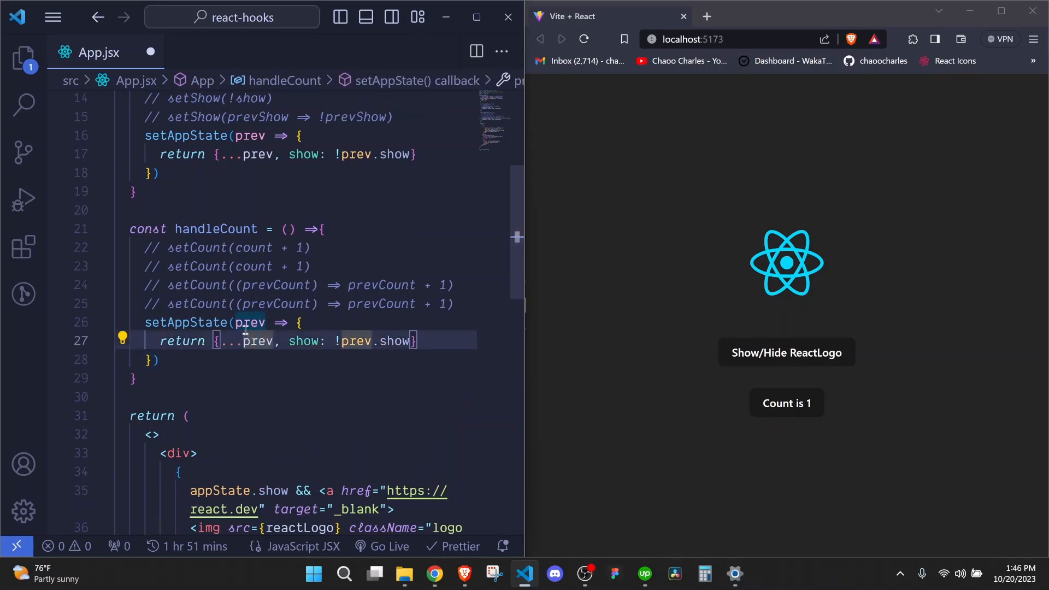
mouse_move(305, 341)
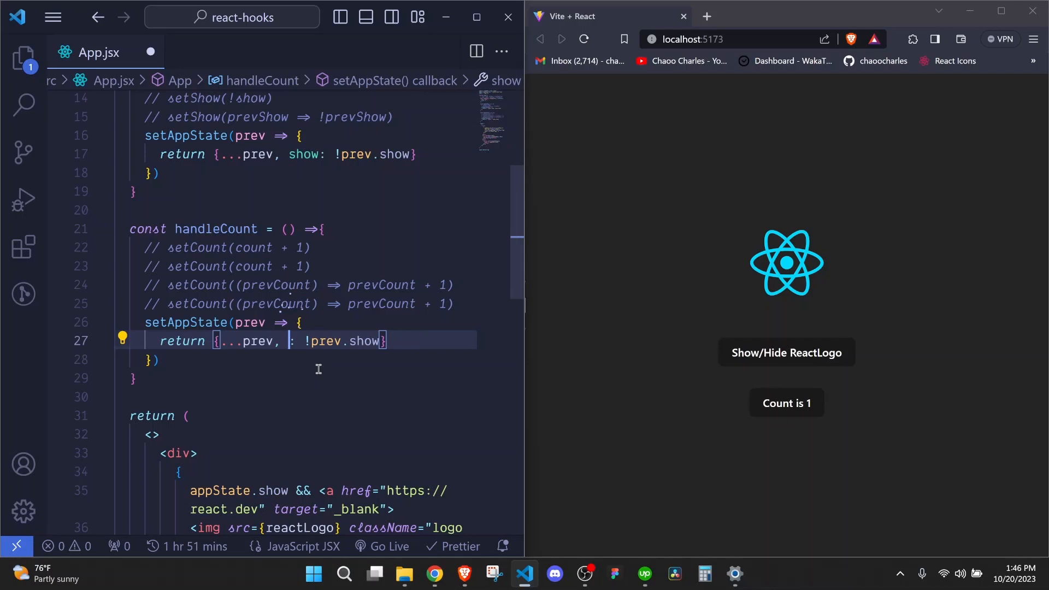
type("count")
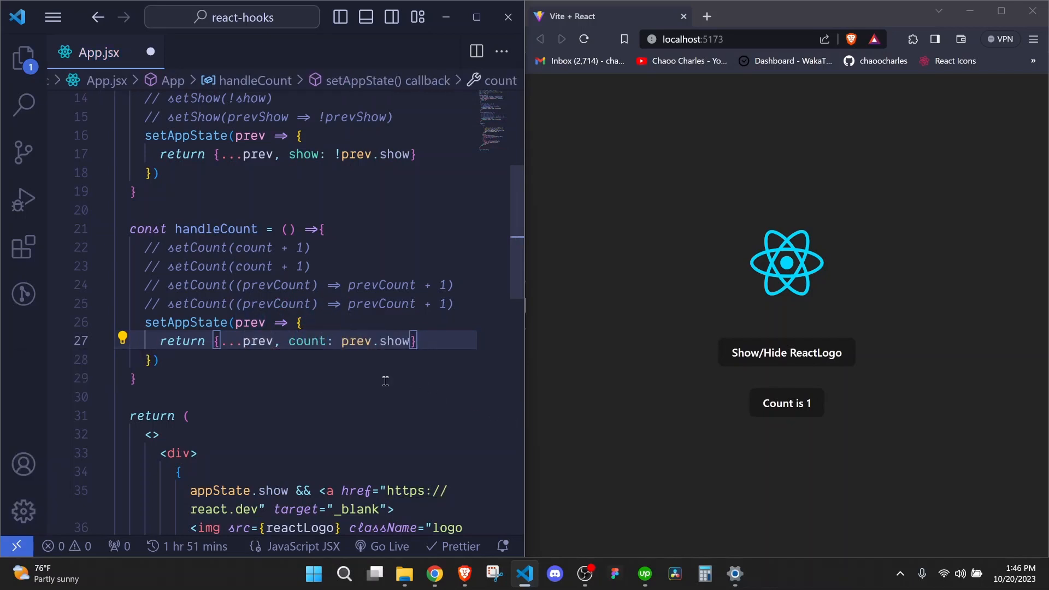
type("count +")
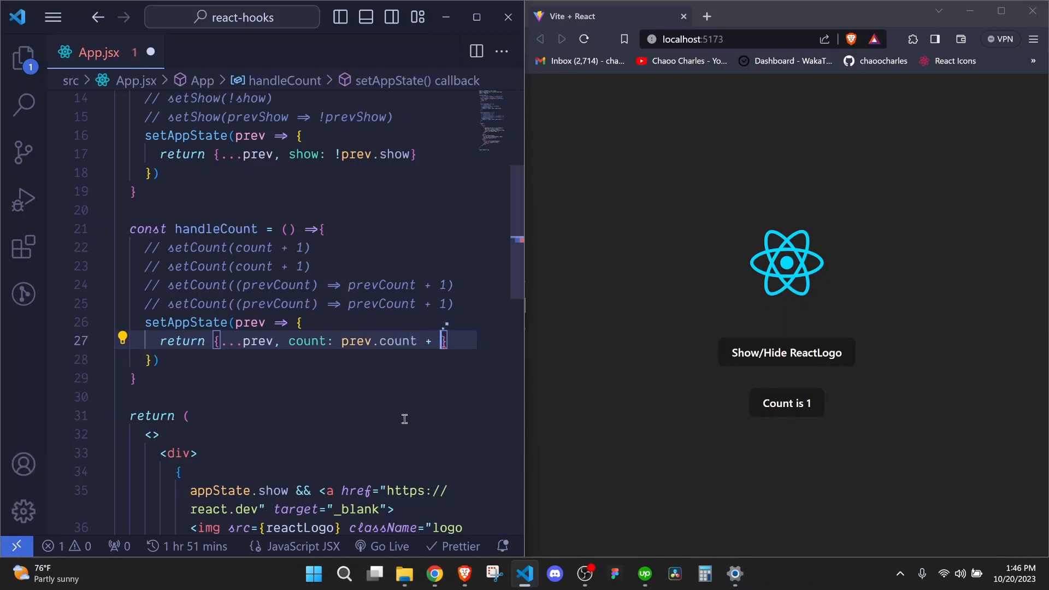
type("1")
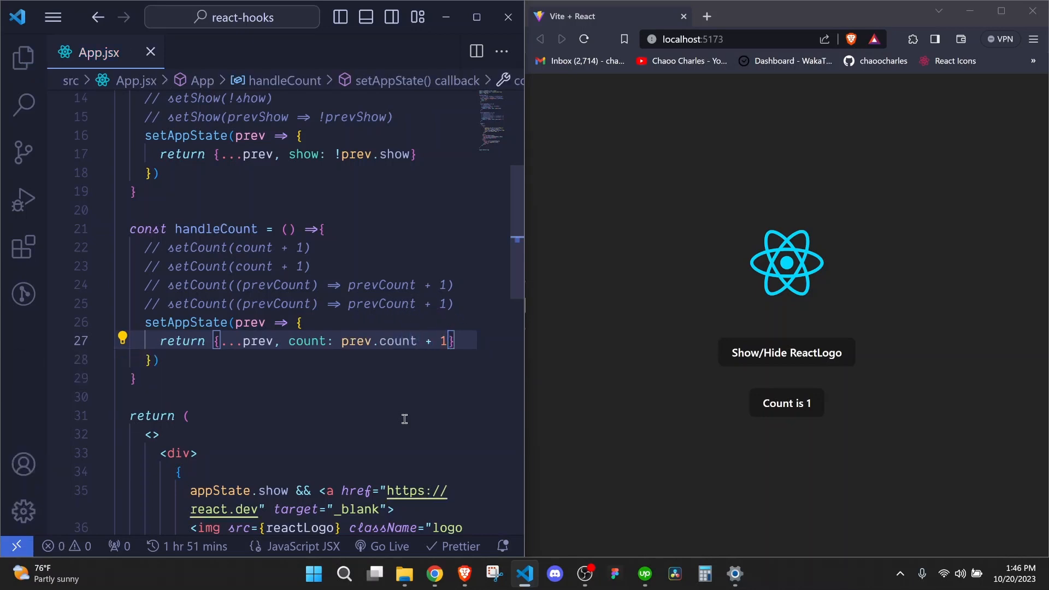
mouse_move(856, 380)
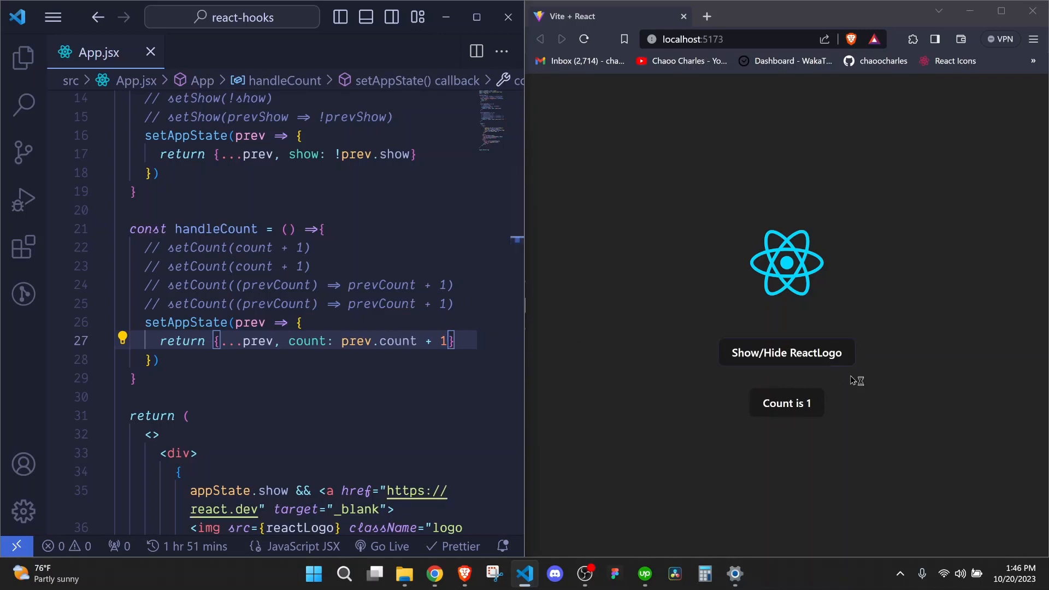
left_click(787, 403)
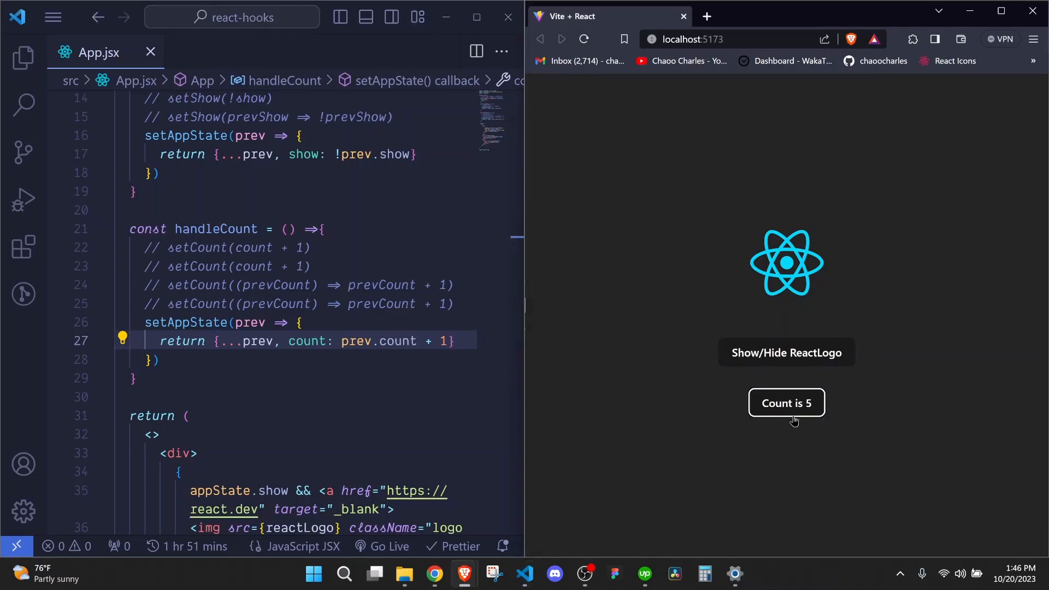